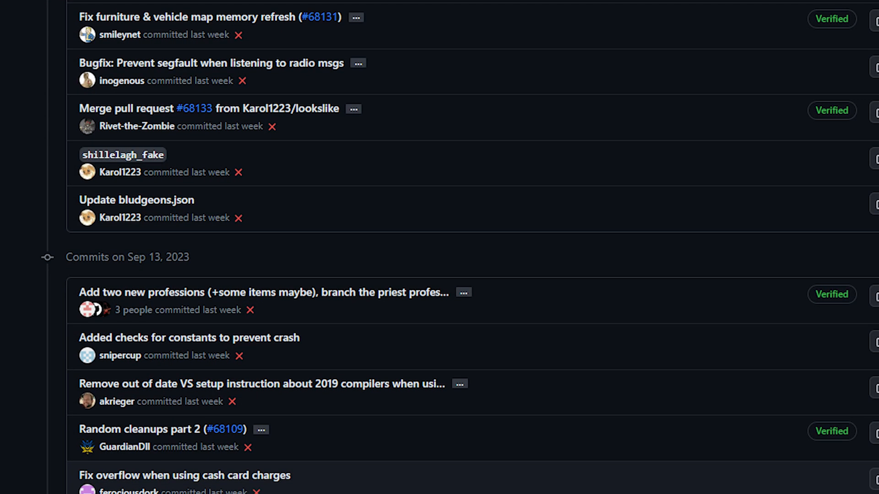
# - Scroll down the Commits page through the Sep 13 group of commits
pyautogui.scroll(-3)
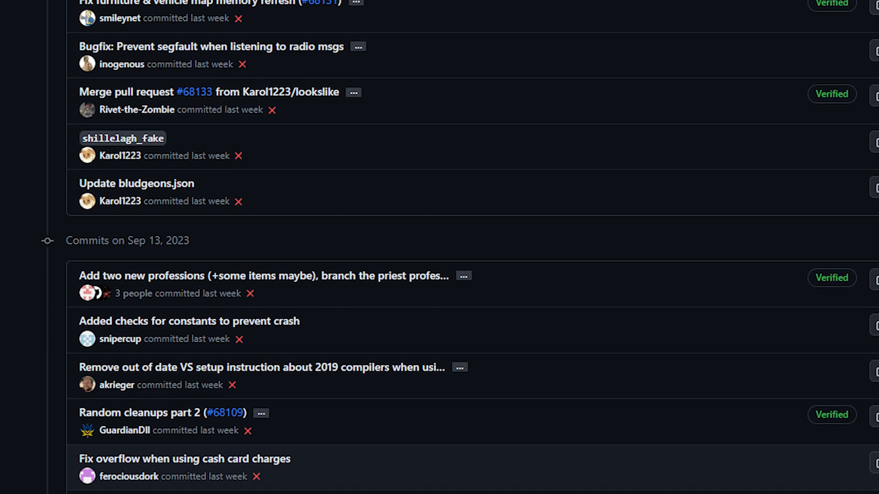
pyautogui.scroll(-3)
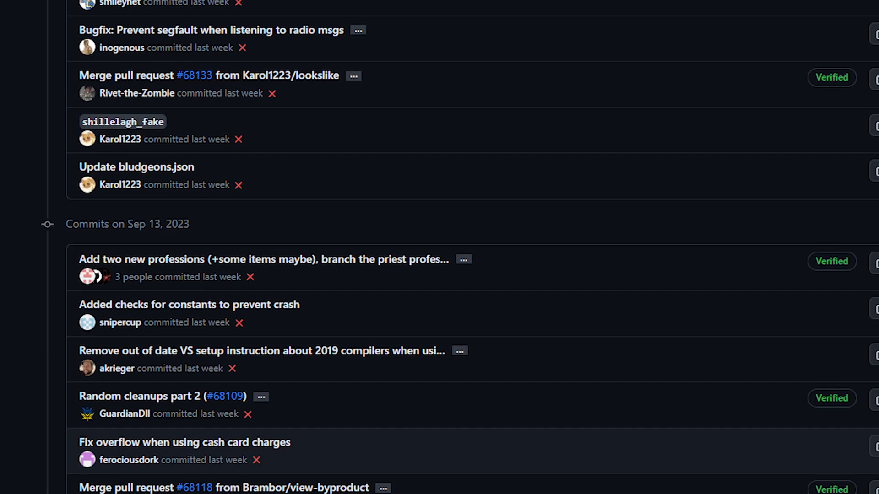
pyautogui.scroll(-3)
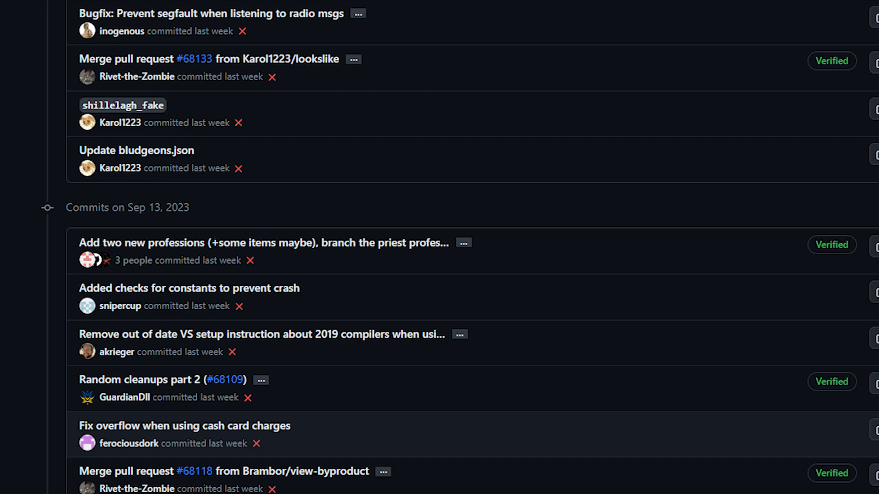
pyautogui.scroll(-3)
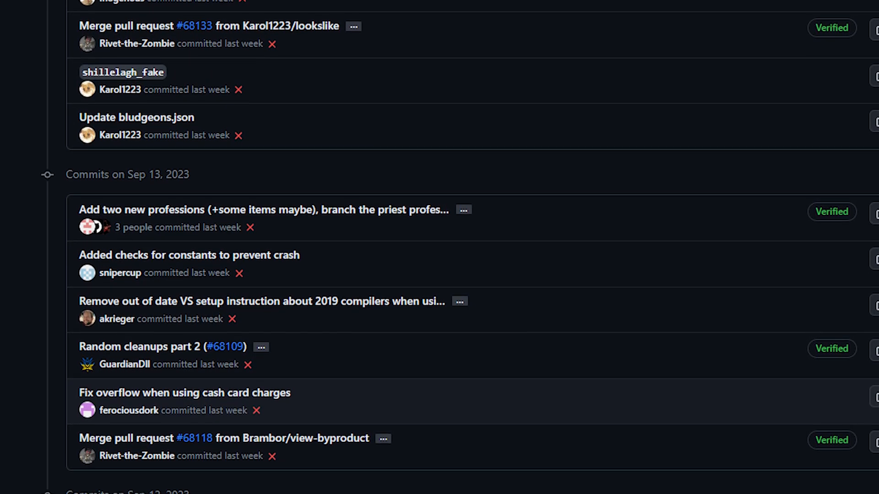
pyautogui.scroll(-3)
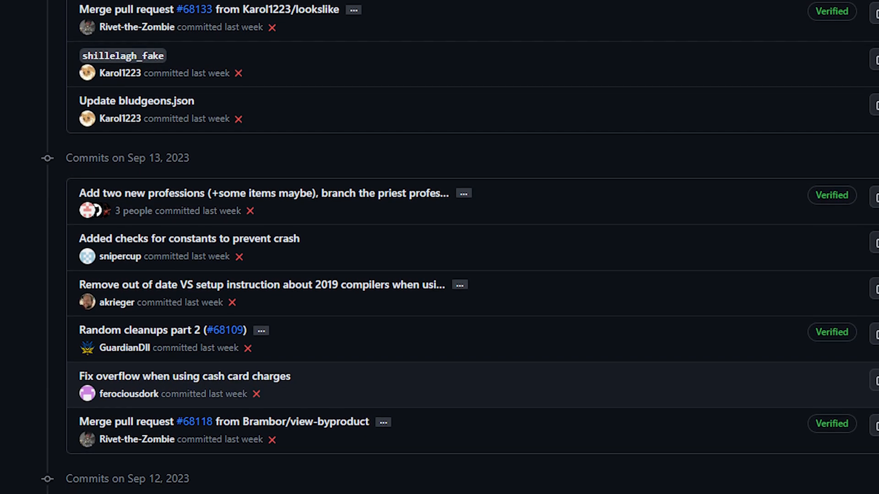
pyautogui.scroll(-3)
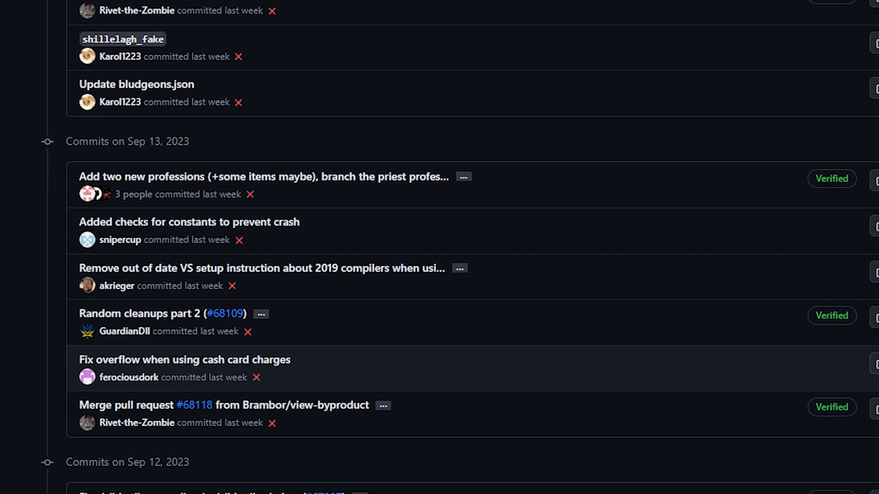
pyautogui.scroll(-3)
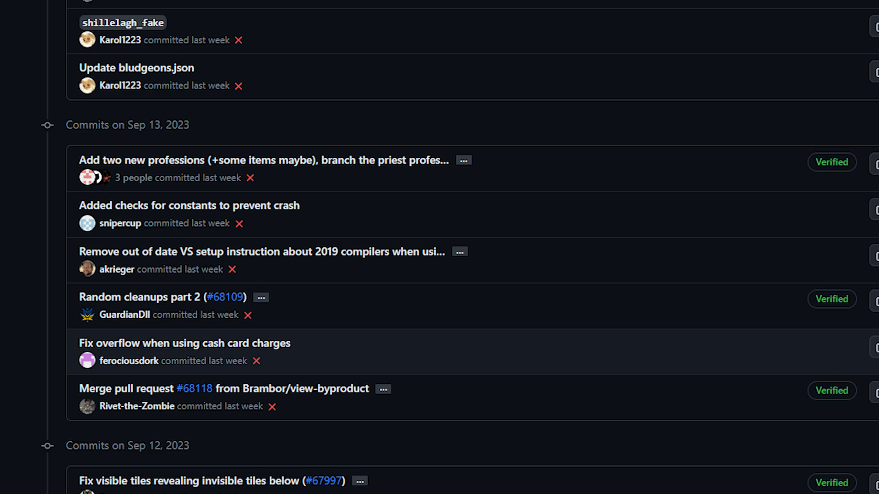
pyautogui.scroll(-3)
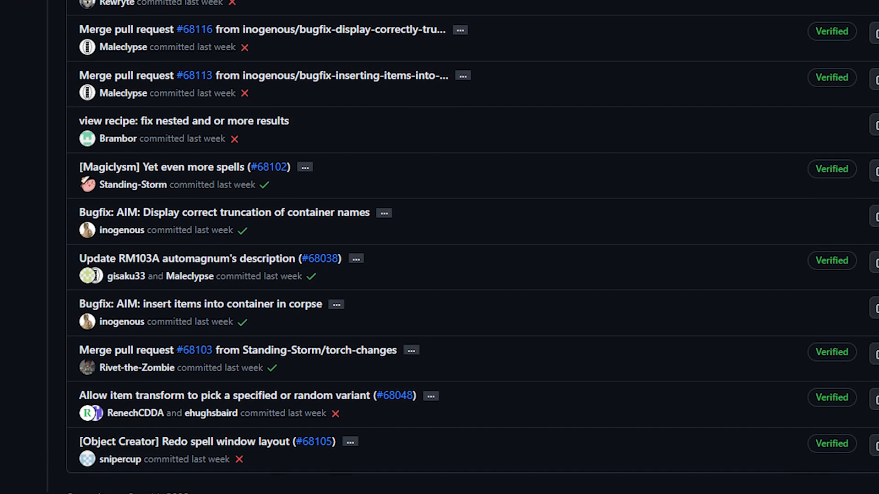
# - Continue down the commit history until the Sep 11, 2023 commits appear
pyautogui.scroll(-3)
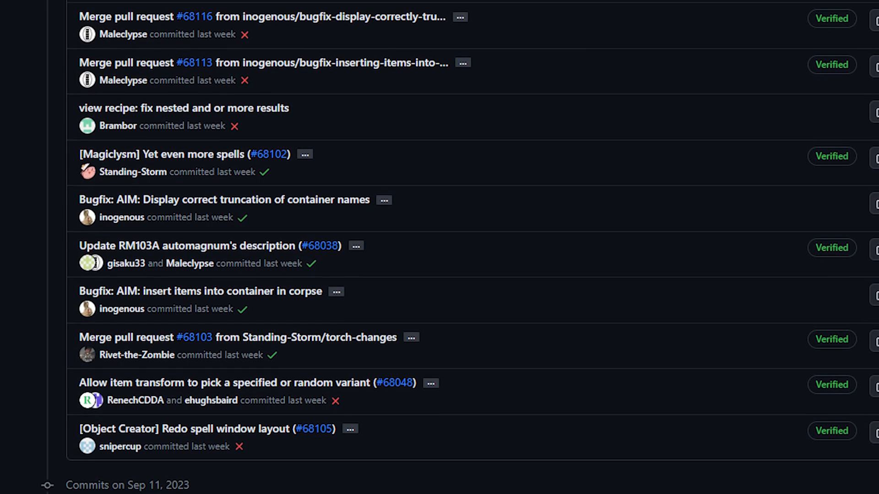
pyautogui.scroll(-3)
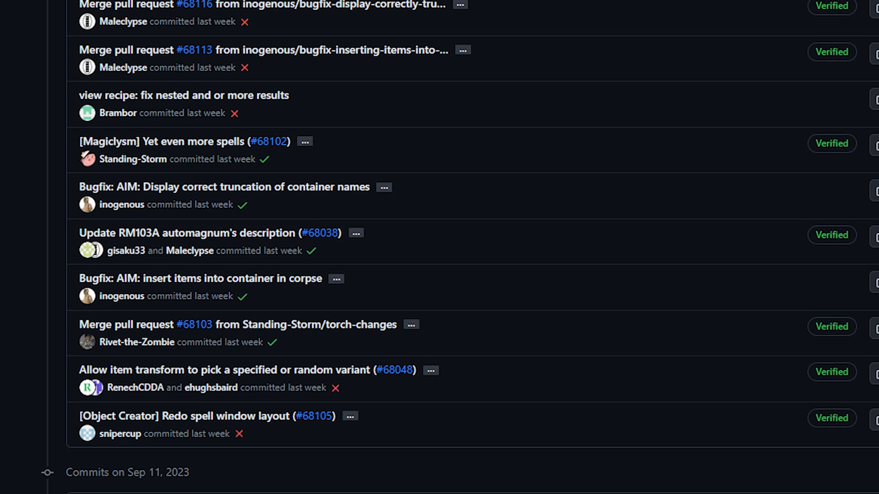
pyautogui.scroll(-3)
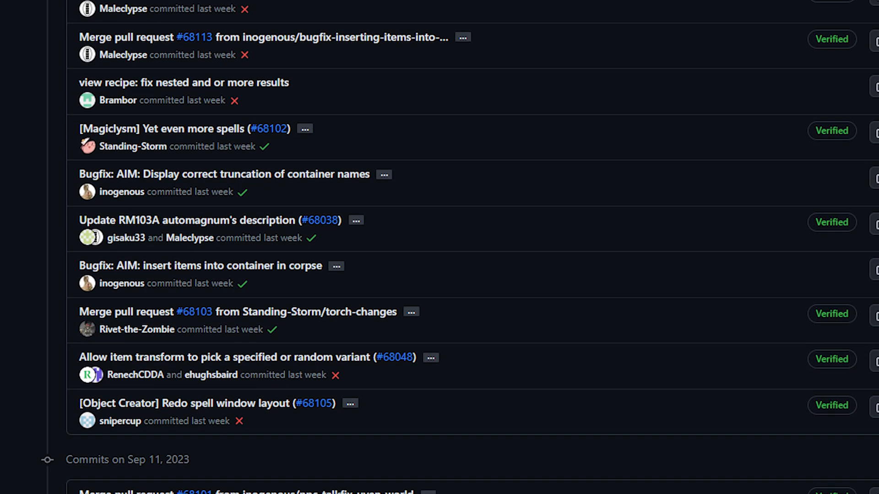
pyautogui.scroll(-3)
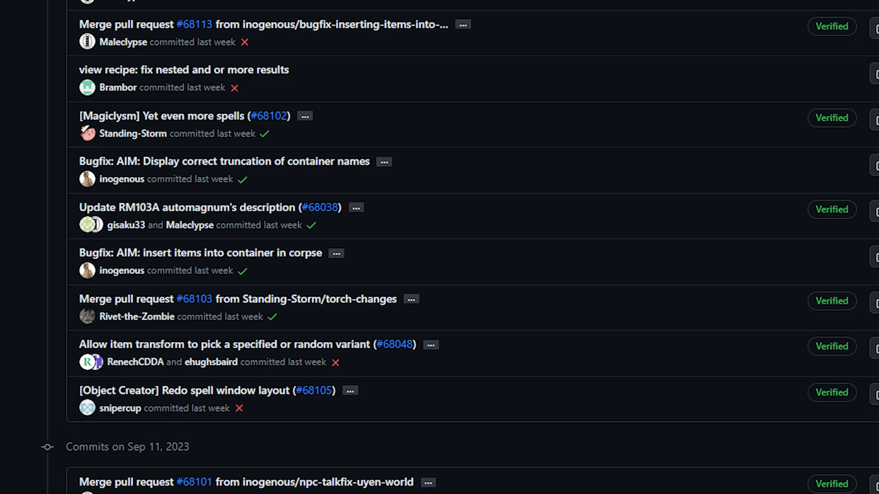
pyautogui.scroll(-3)
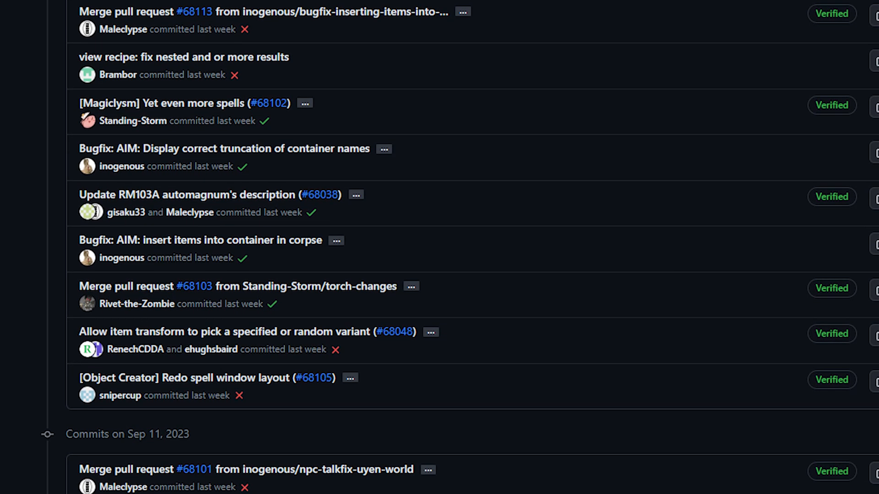
pyautogui.scroll(-3)
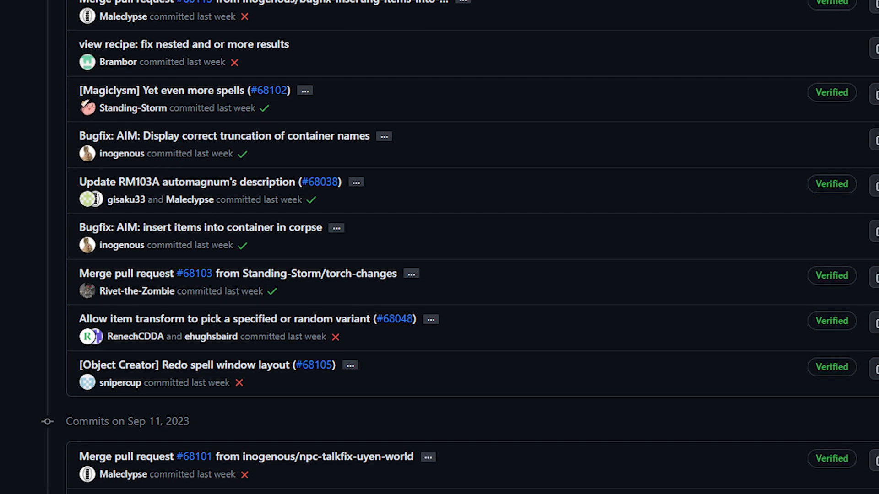
pyautogui.scroll(-3)
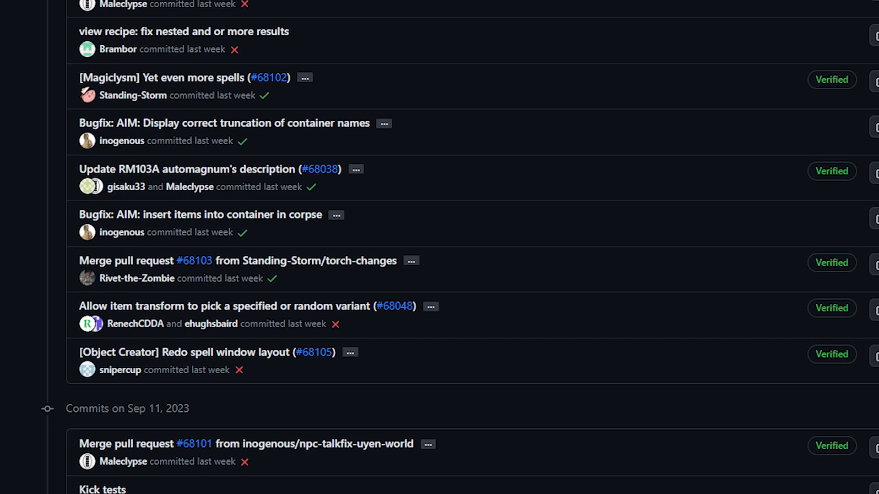
pyautogui.scroll(-3)
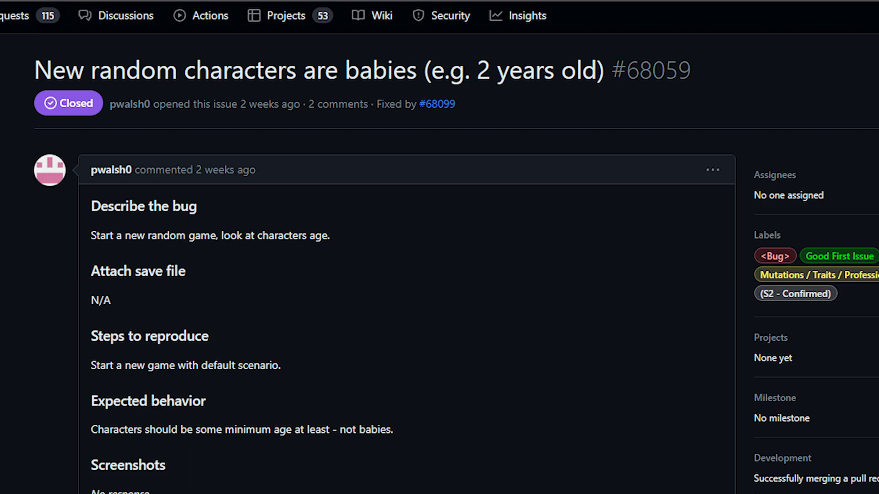
# - Read down issue #68059 to the linked fix PR #68099 setting min-max random character age
pyautogui.scroll(-3)
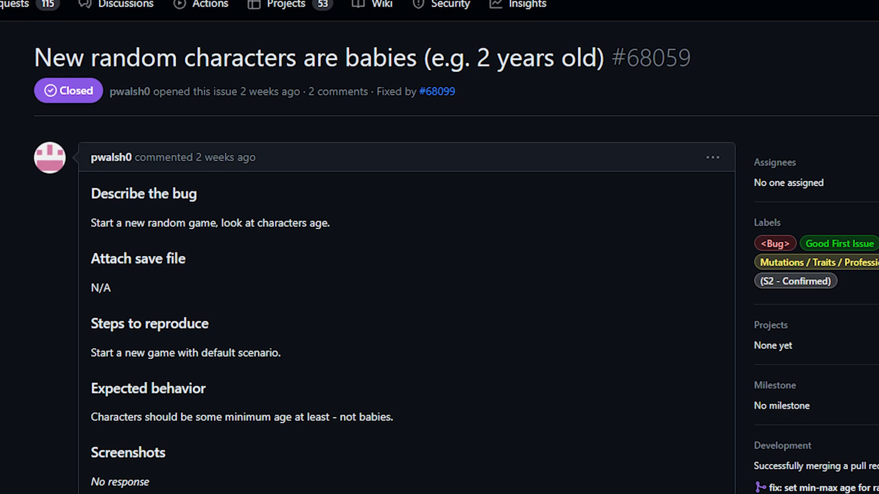
pyautogui.scroll(-3)
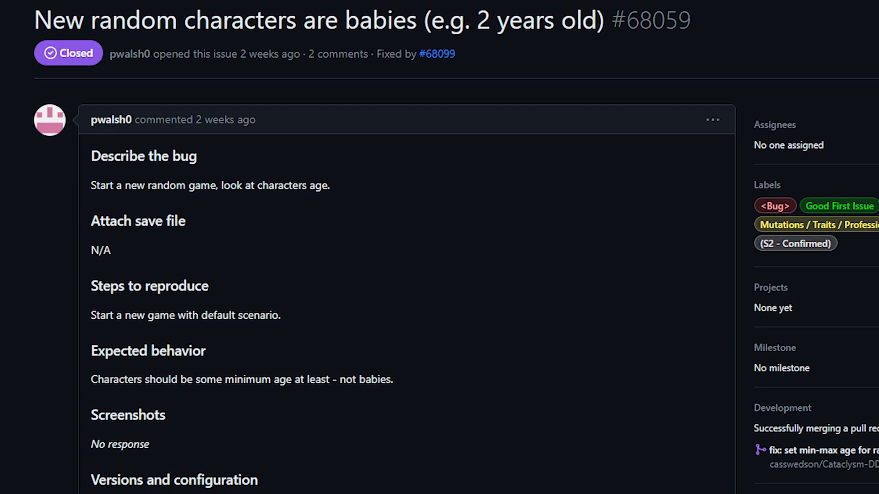
pyautogui.scroll(-3)
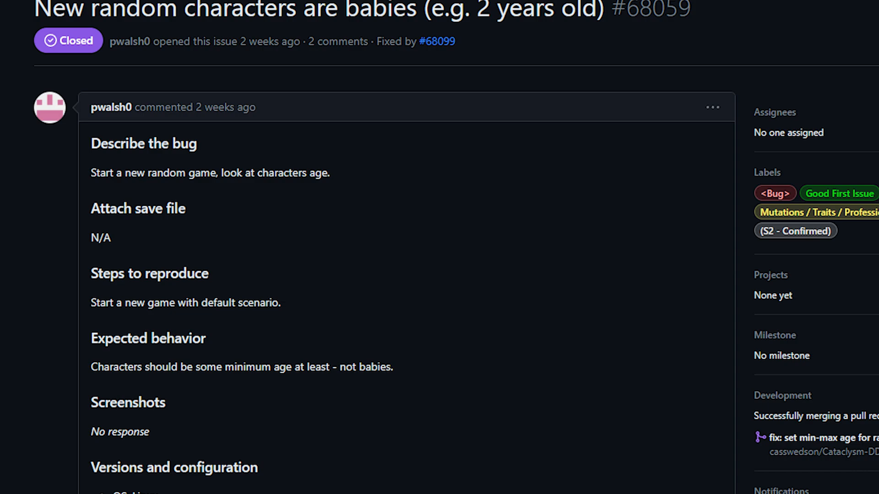
pyautogui.scroll(-3)
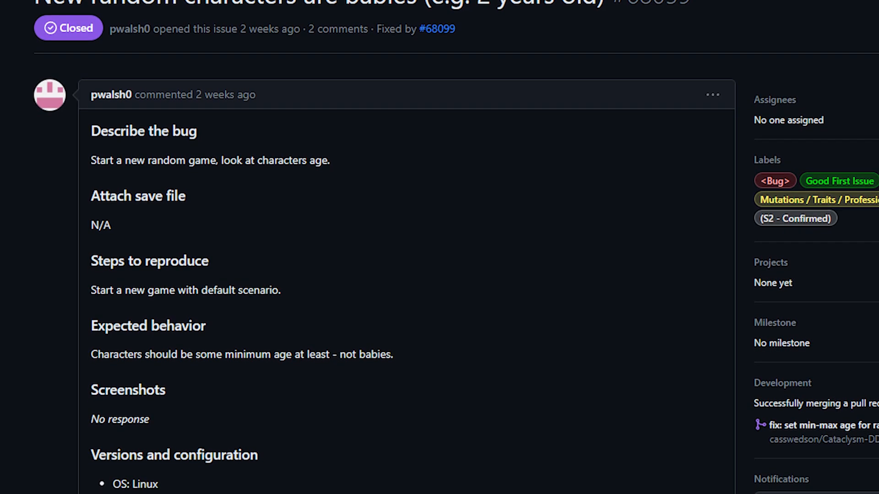
pyautogui.scroll(-3)
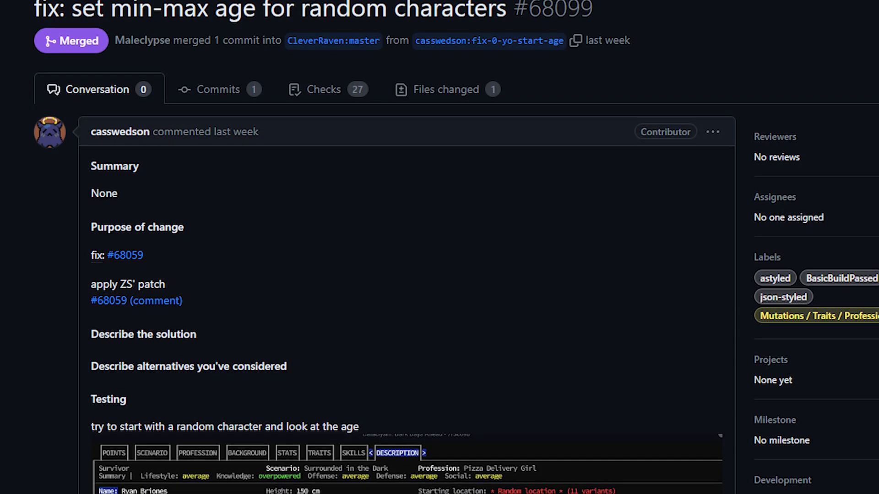
pyautogui.scroll(-3)
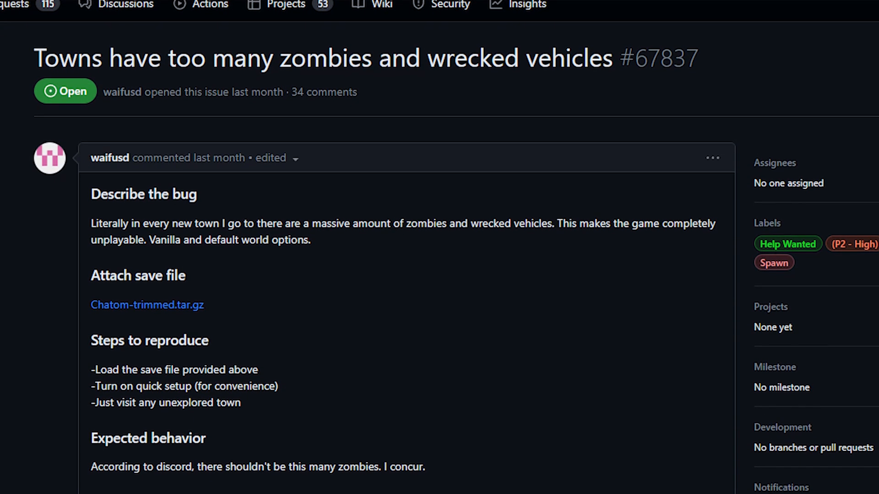
# - Scroll through issue #67837's bug description about towns overrun with zombies and wrecks
pyautogui.scroll(-3)
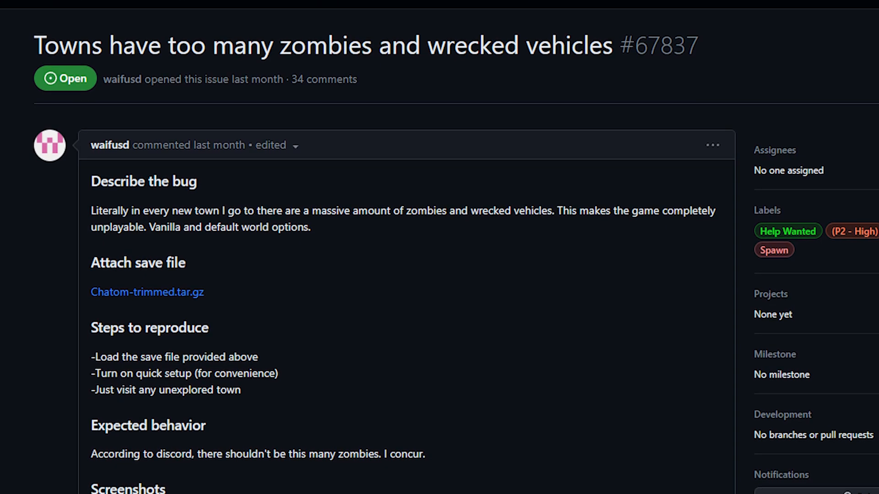
pyautogui.scroll(-3)
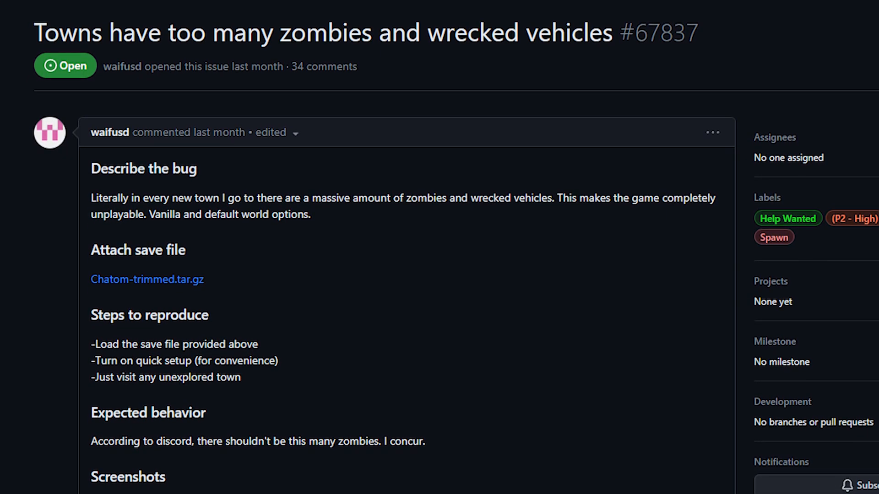
pyautogui.scroll(-3)
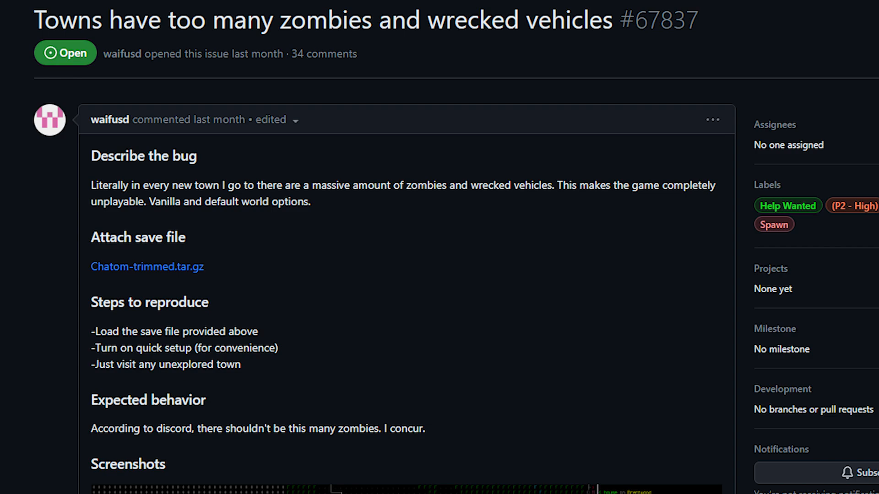
pyautogui.scroll(-3)
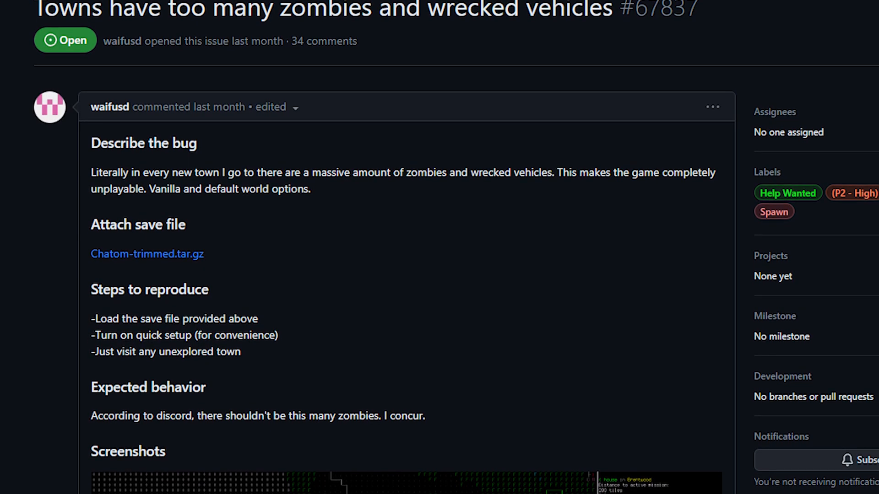
pyautogui.scroll(-3)
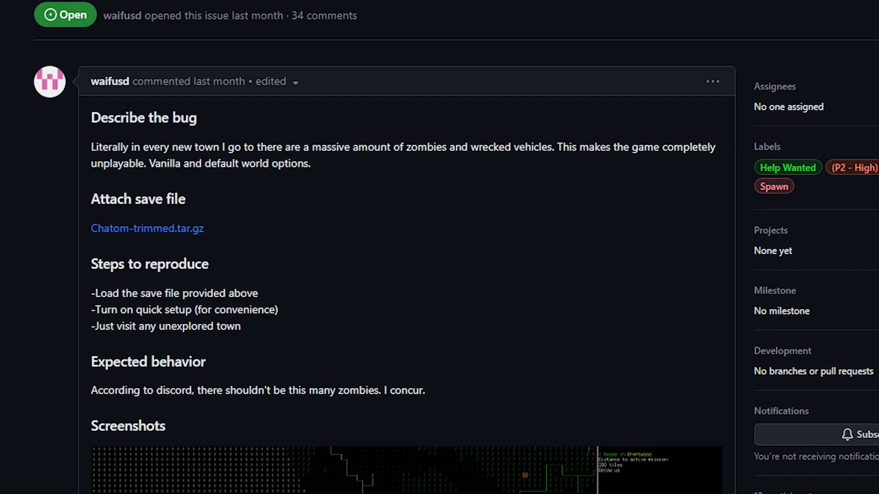
# - Continue past the issue's screenshots down to the first discussion comments
pyautogui.scroll(-3)
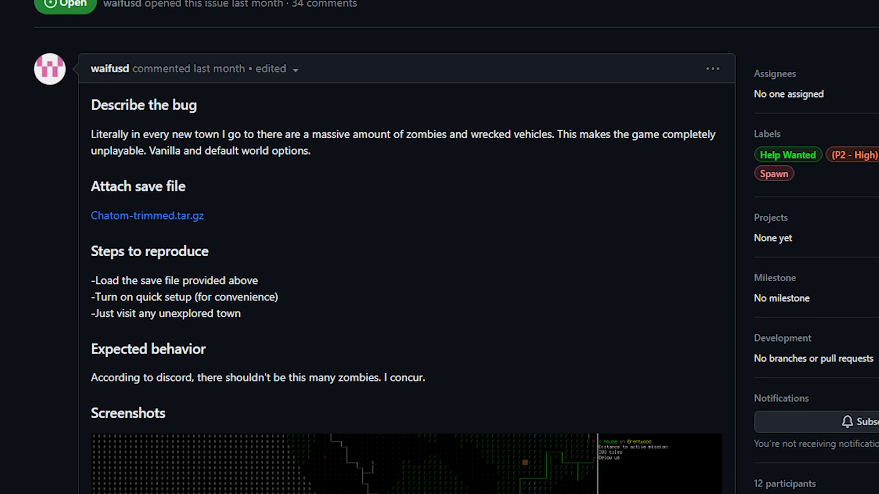
pyautogui.scroll(-3)
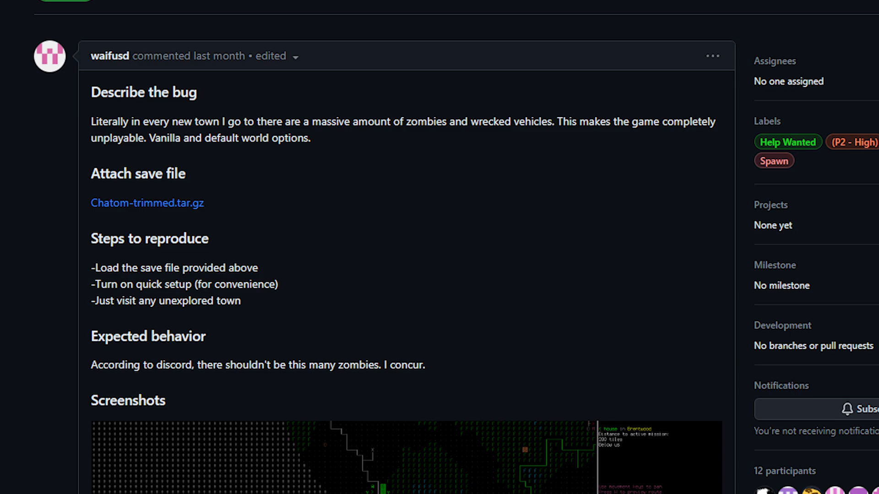
pyautogui.scroll(-3)
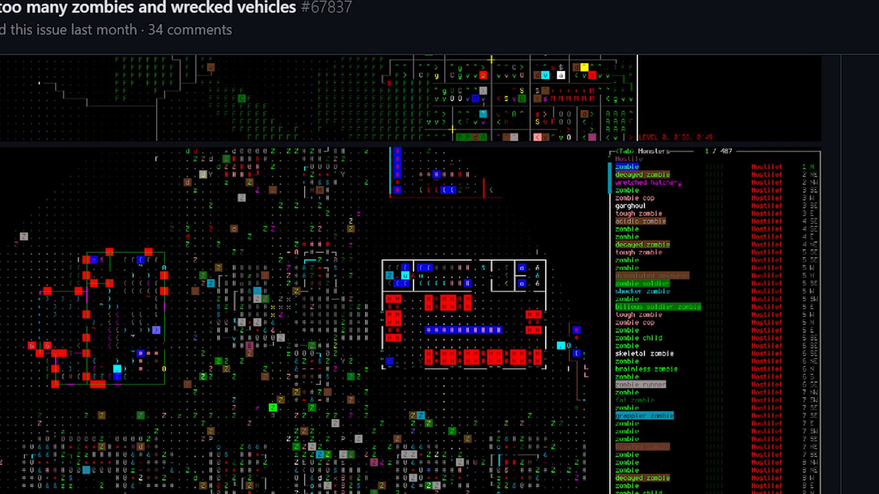
pyautogui.scroll(-3)
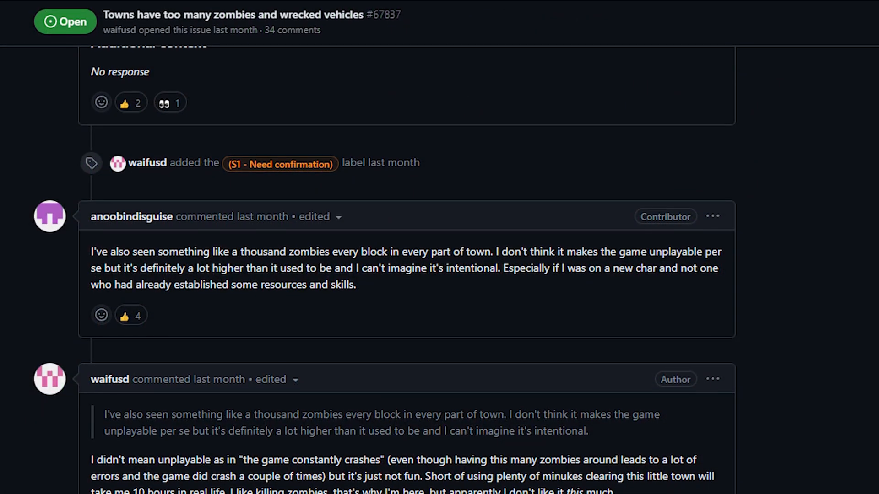
# - Scroll further into the replies where the author explains why the zombie count isn't fun
pyautogui.scroll(-3)
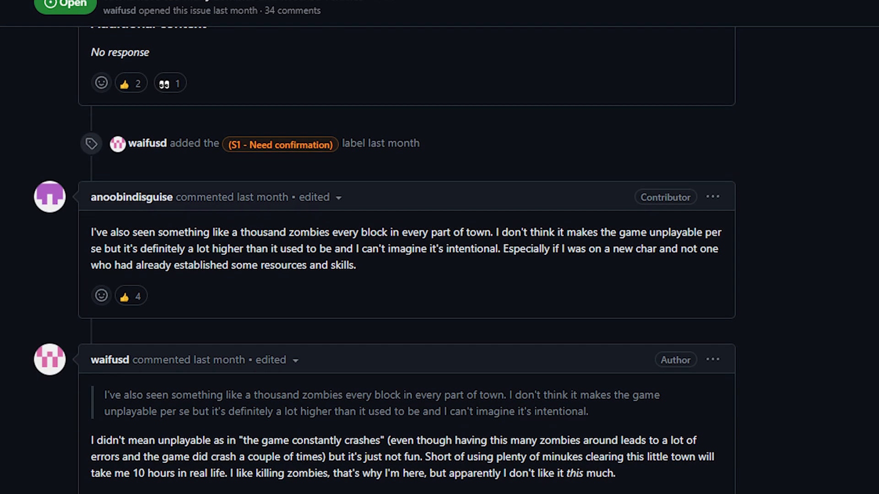
pyautogui.scroll(-3)
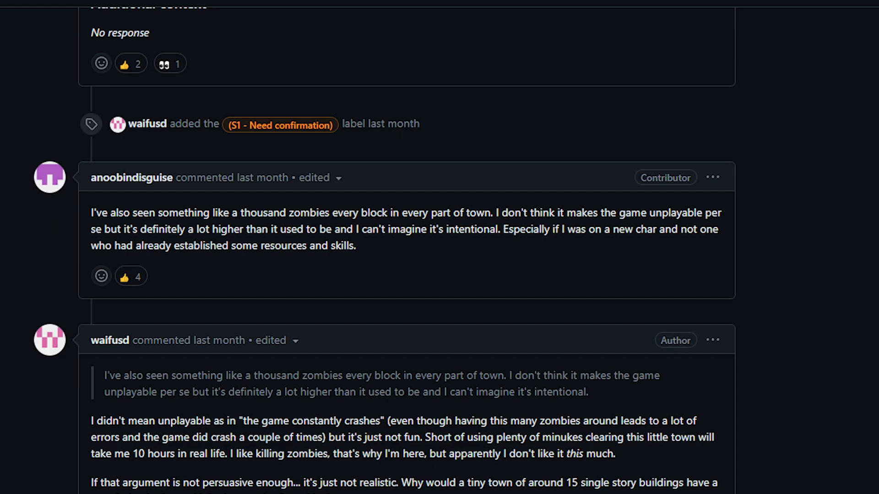
pyautogui.scroll(-3)
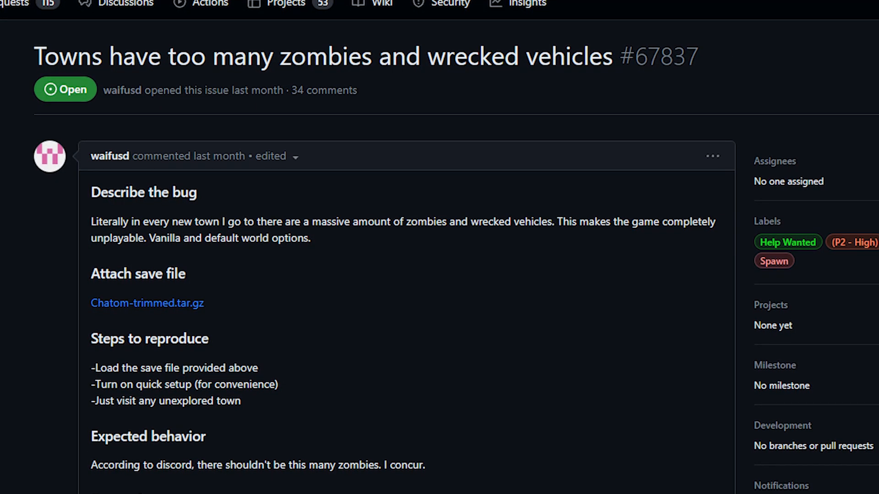
# - Read issue #67837's bug description again from the title downward
pyautogui.scroll(-3)
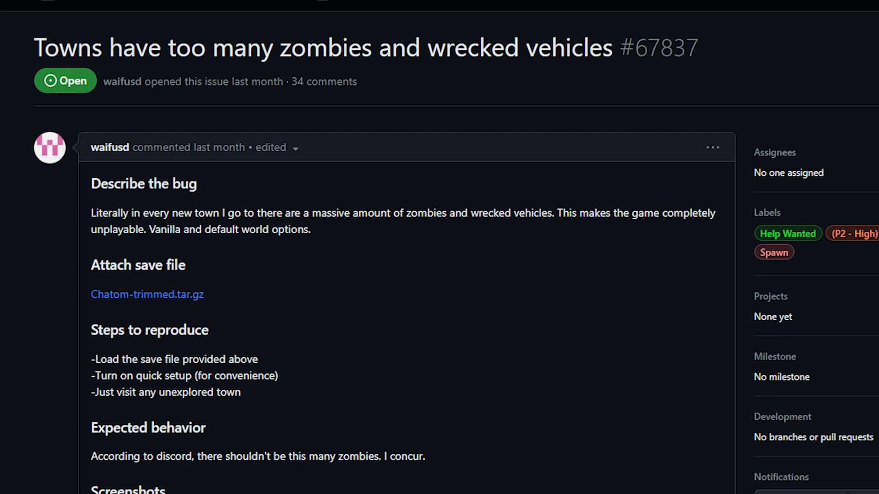
pyautogui.scroll(-3)
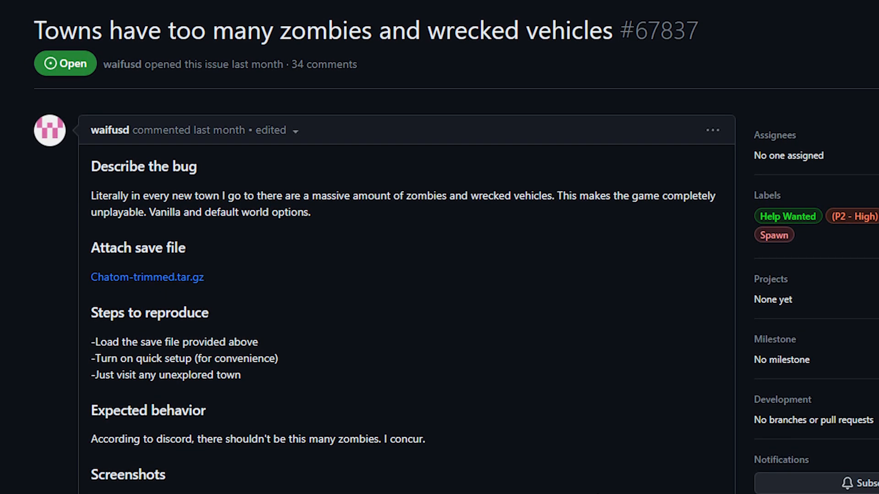
pyautogui.scroll(-3)
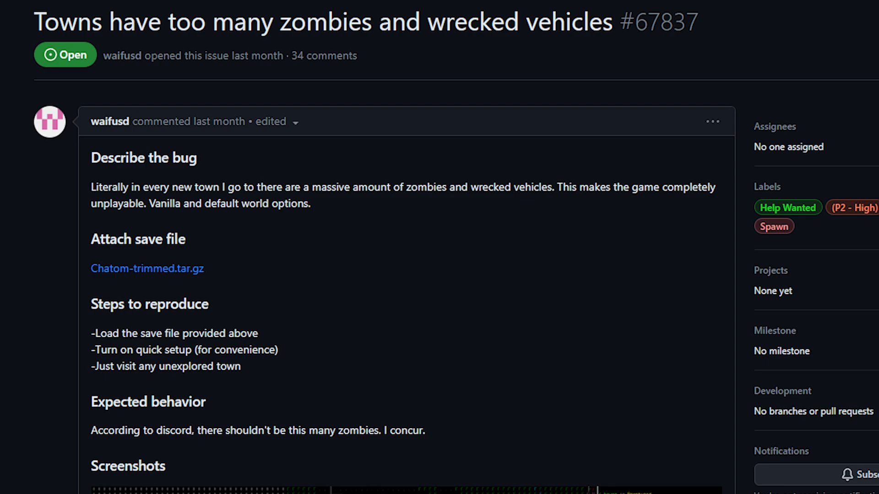
pyautogui.scroll(-3)
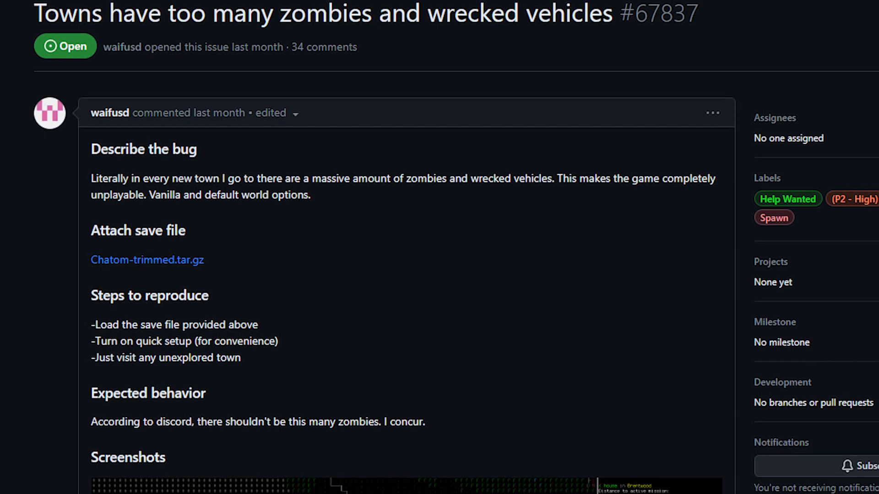
pyautogui.scroll(-3)
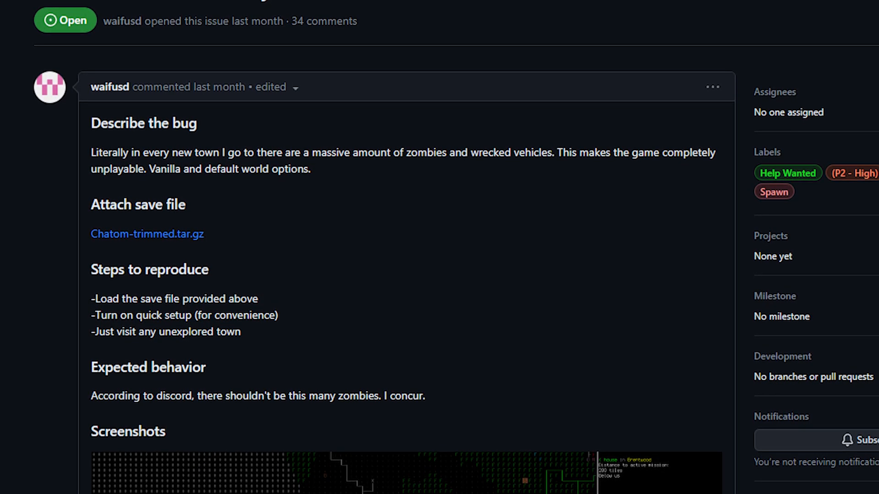
# - Continue down the description to the Screenshots section of the zombie-town issue
pyautogui.scroll(-3)
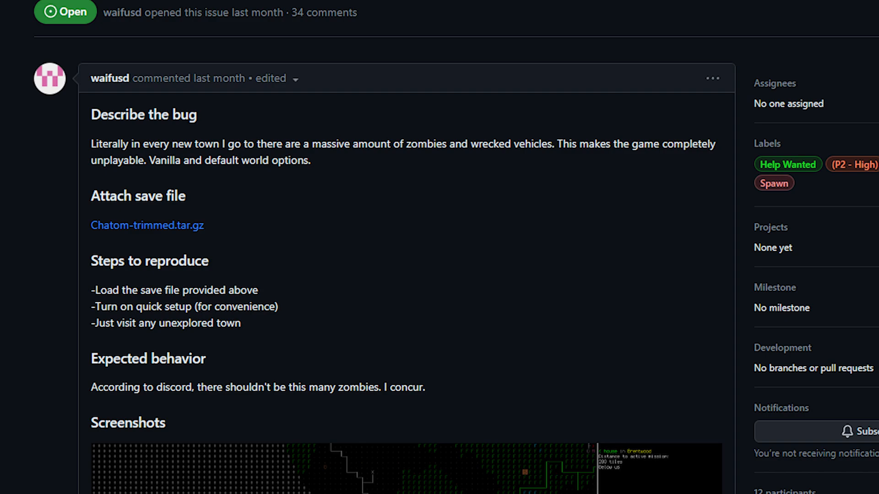
pyautogui.scroll(-3)
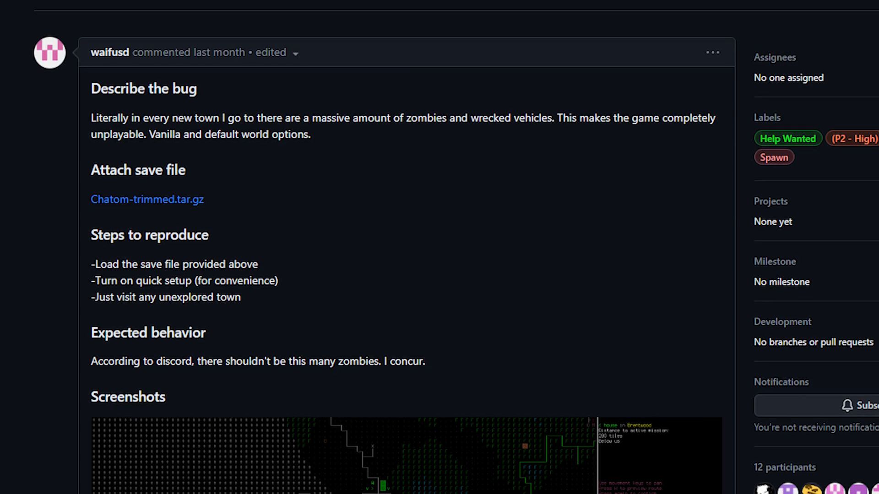
pyautogui.scroll(-3)
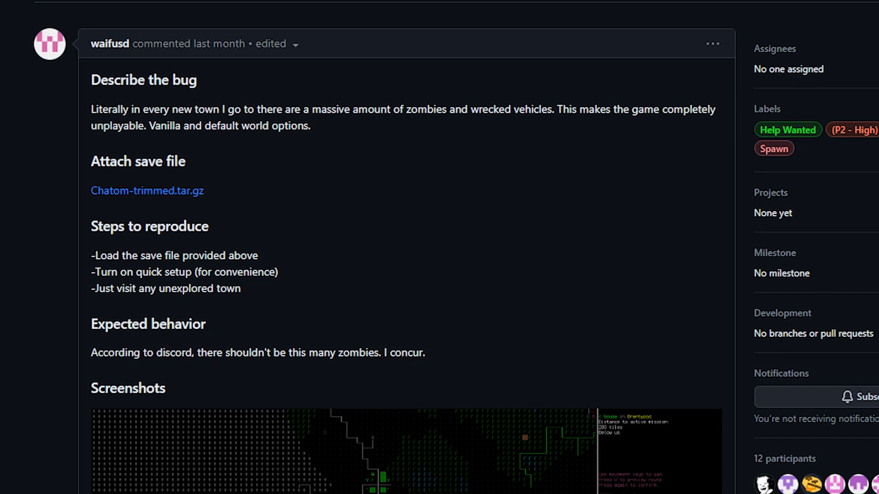
pyautogui.scroll(-3)
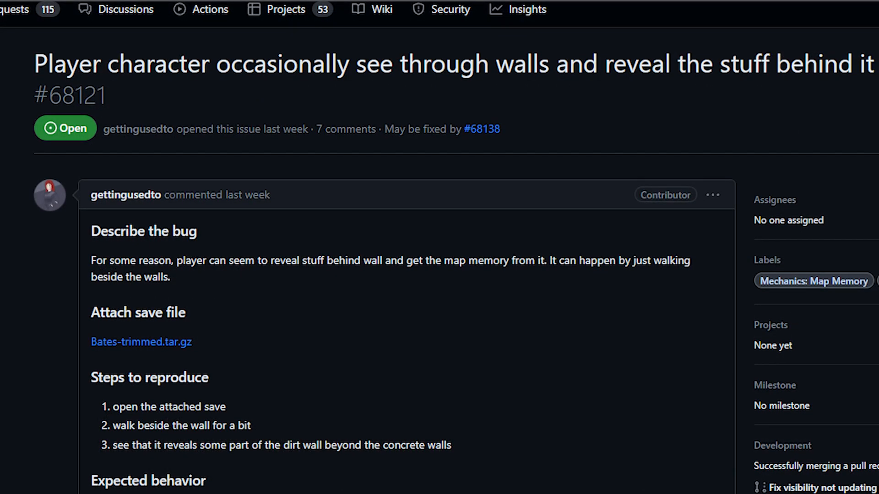
# - Scroll through issue #68121 about the player occasionally seeing through walls
pyautogui.scroll(-3)
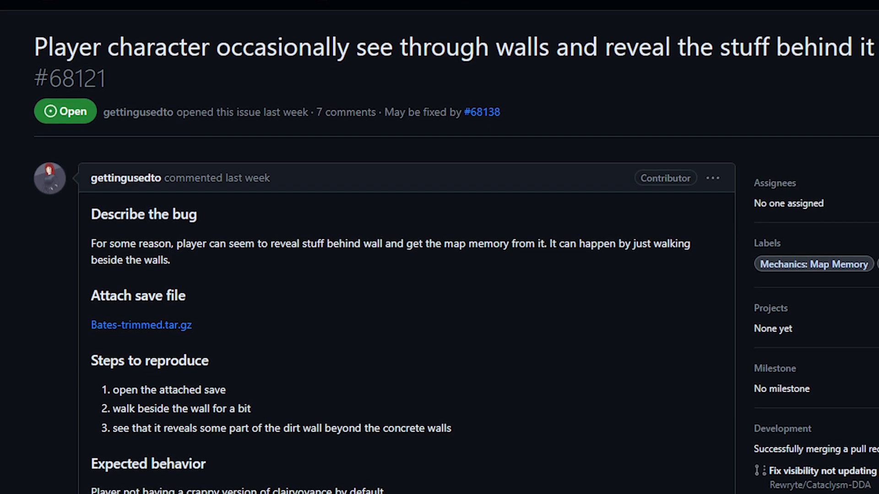
pyautogui.scroll(-3)
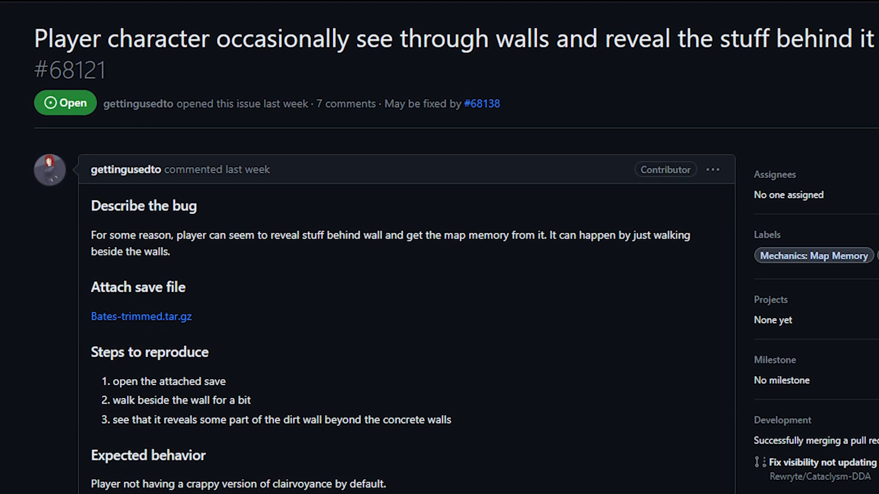
pyautogui.scroll(-3)
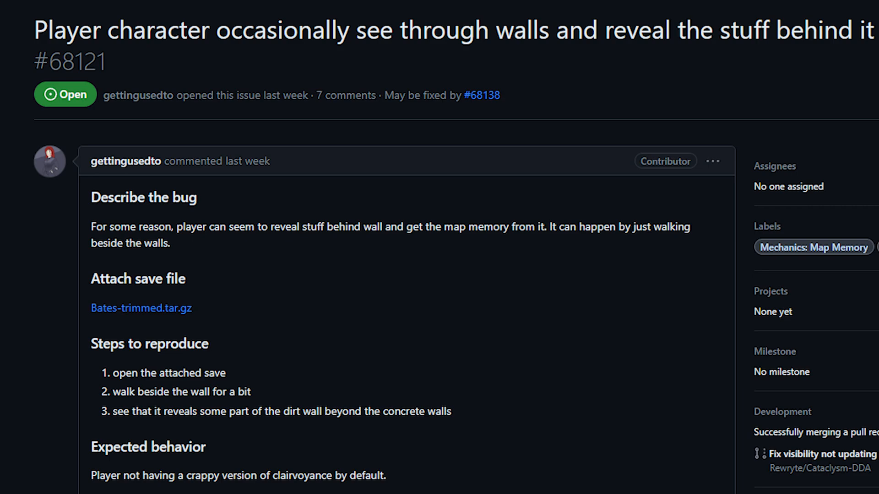
pyautogui.scroll(-3)
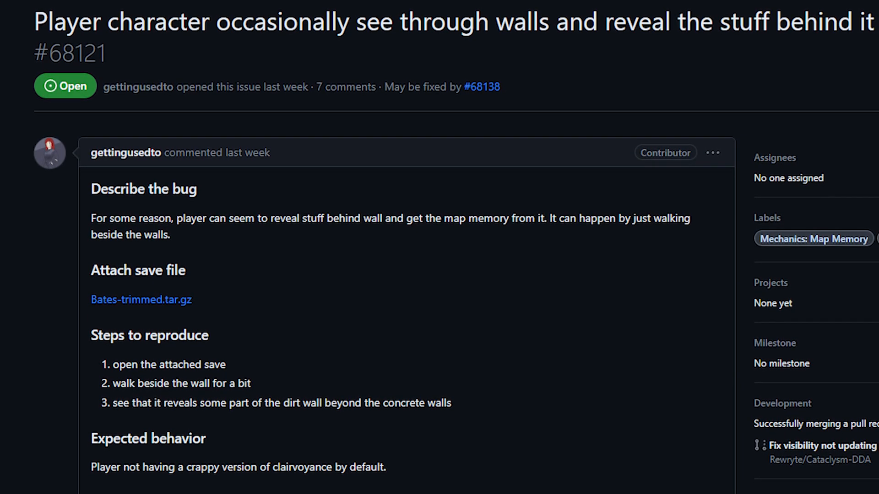
pyautogui.scroll(-3)
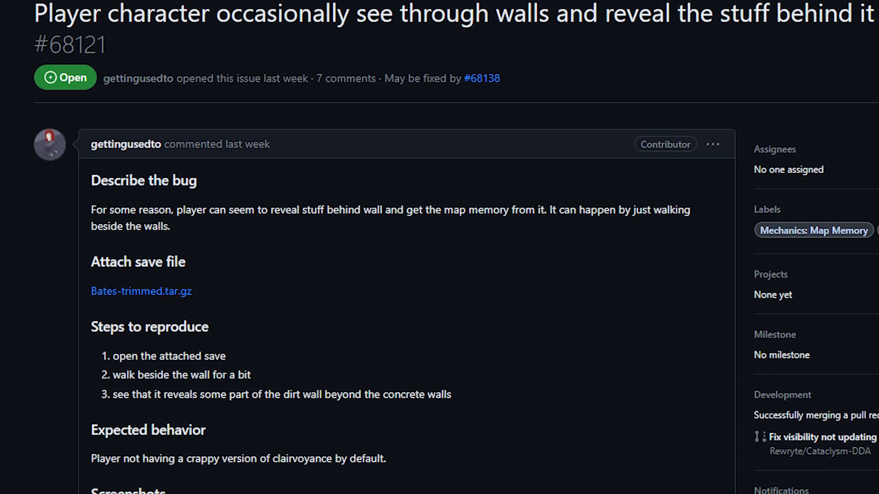
pyautogui.scroll(-3)
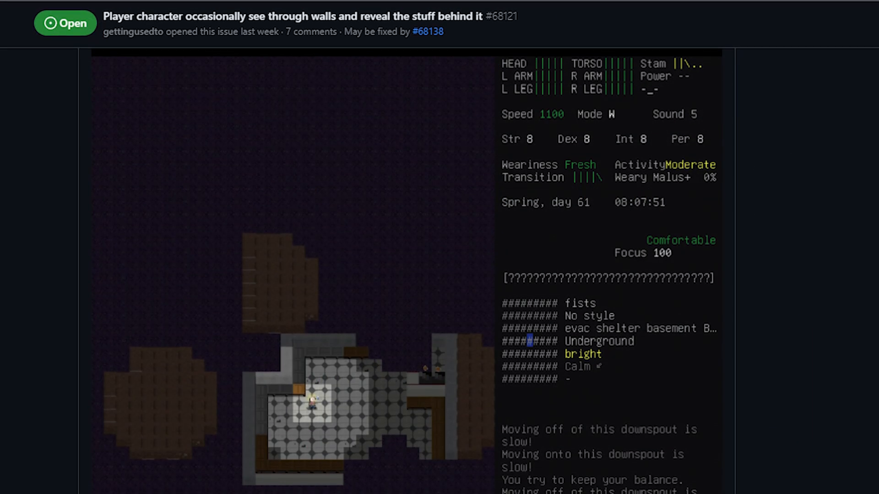
pyautogui.scroll(-3)
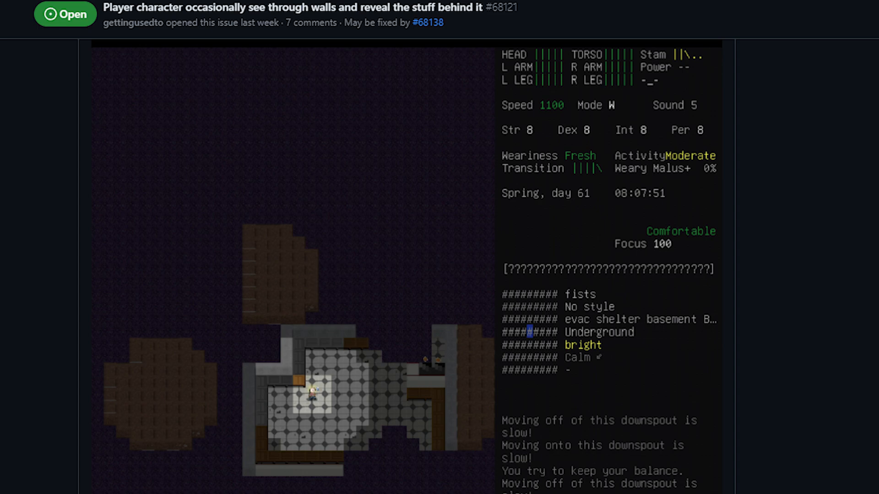
pyautogui.scroll(-3)
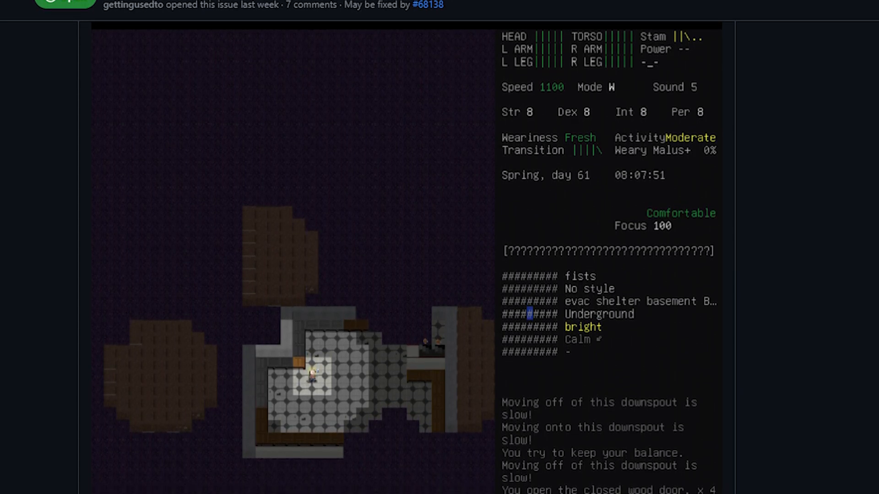
pyautogui.scroll(-3)
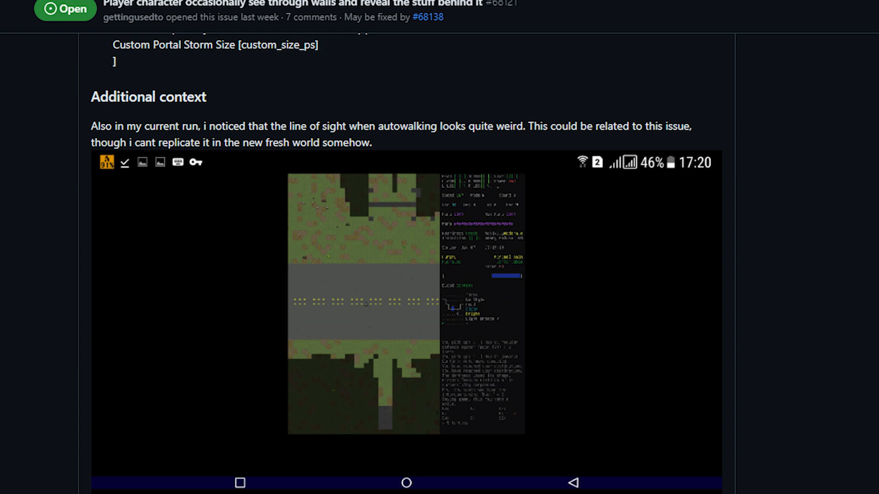
# - Bring the Additional context section and its odd line-of-sight autowalk screenshot into view
pyautogui.scroll(-3)
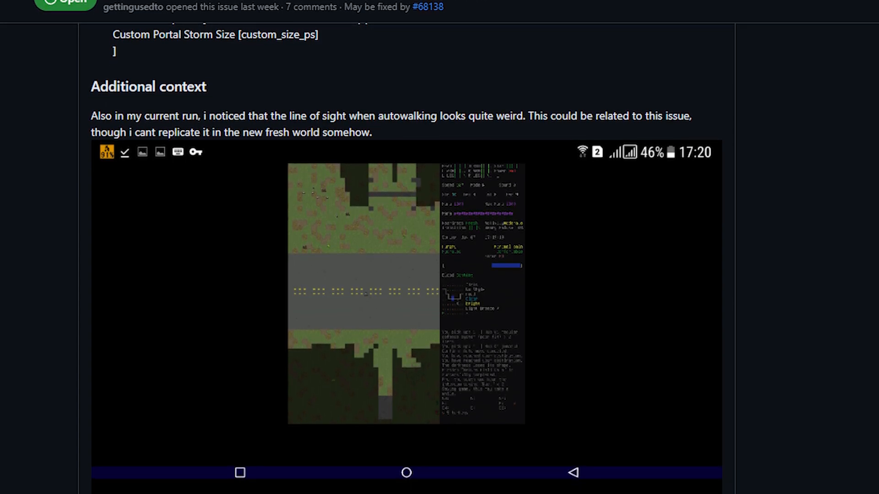
pyautogui.scroll(-3)
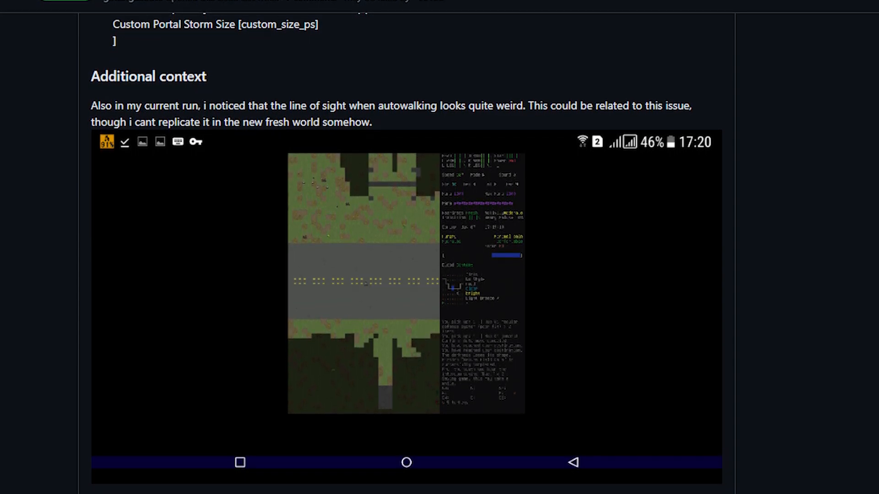
pyautogui.scroll(-3)
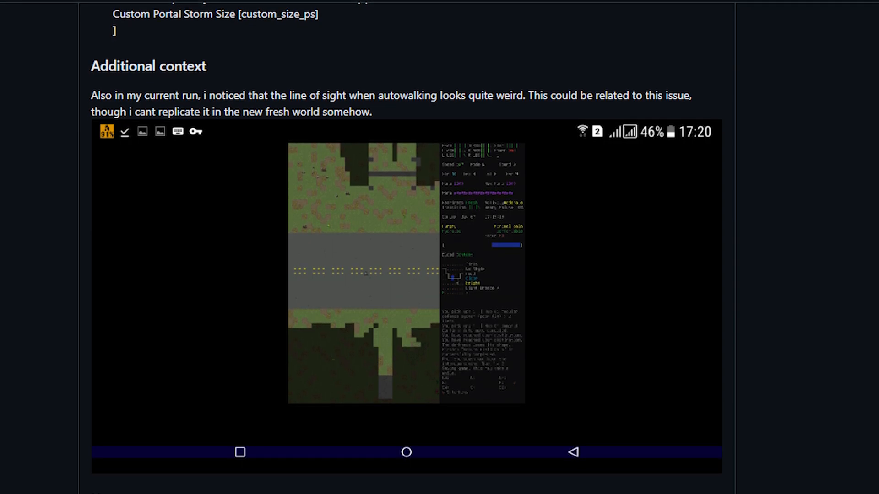
pyautogui.scroll(-3)
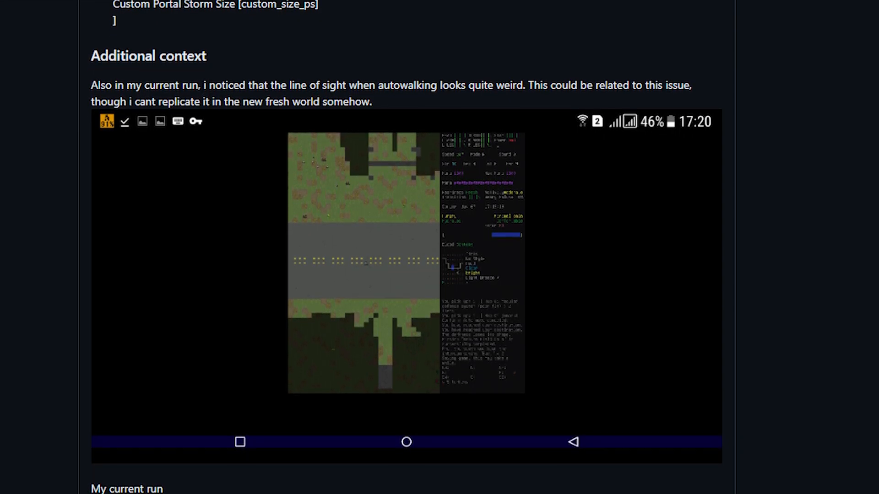
pyautogui.scroll(-3)
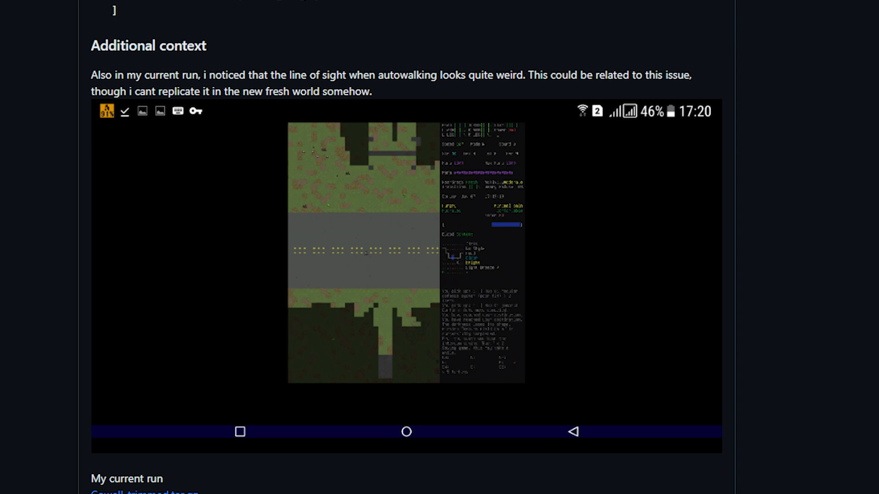
pyautogui.scroll(-3)
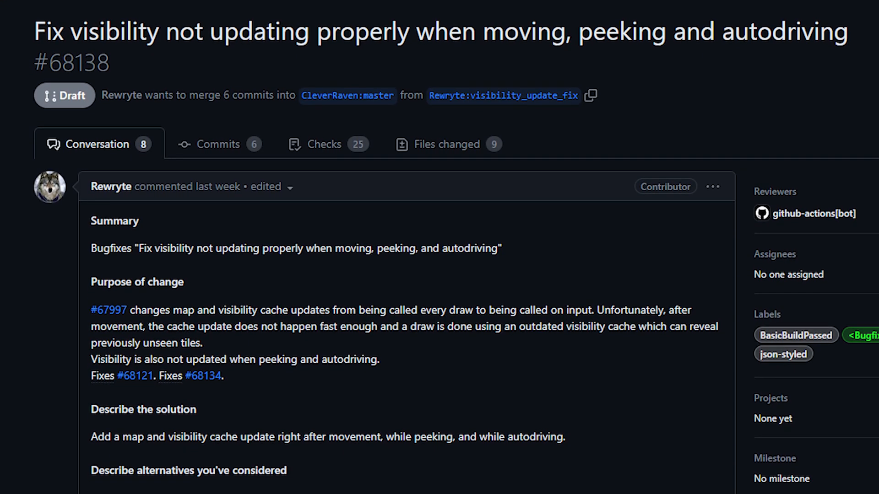
# - Read PR #68138's Summary, Purpose, Solution and Testing sections on visibility updates
pyautogui.scroll(-3)
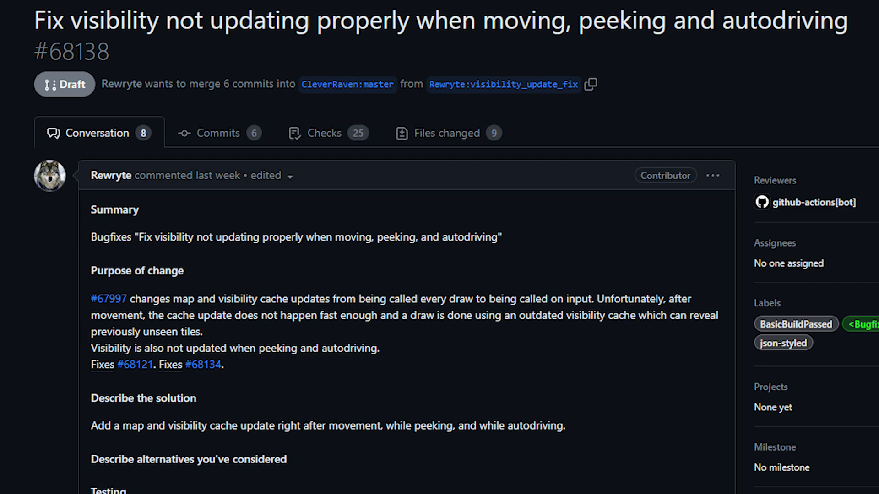
pyautogui.scroll(-3)
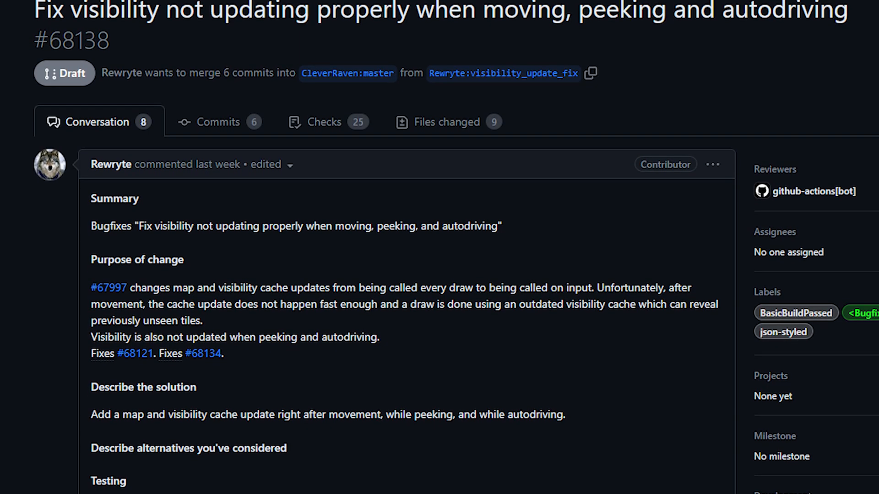
pyautogui.scroll(-3)
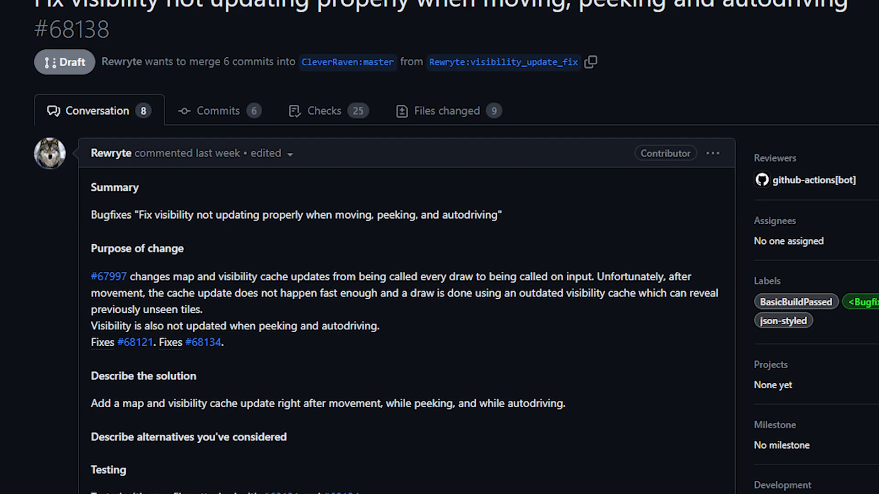
pyautogui.scroll(-3)
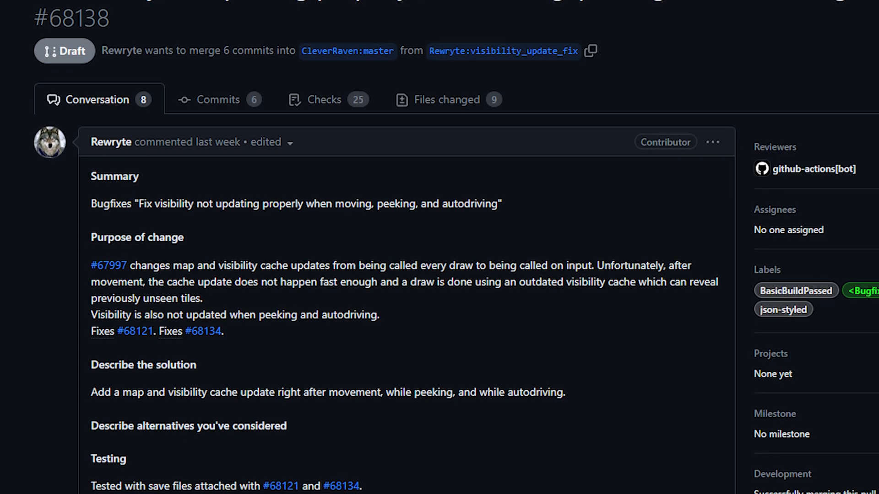
pyautogui.scroll(-3)
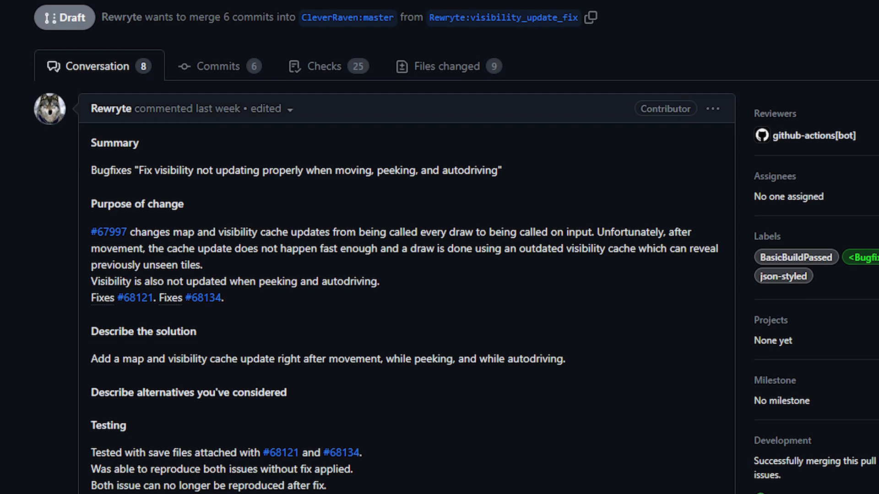
pyautogui.scroll(-3)
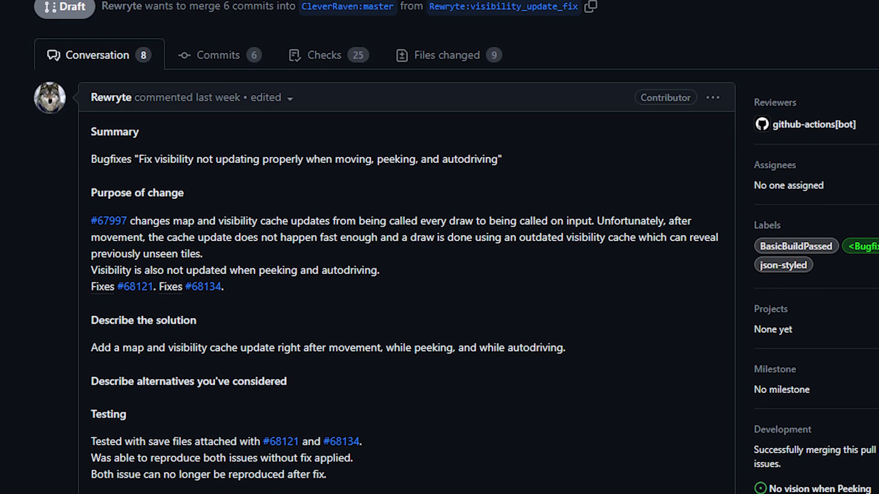
pyautogui.scroll(-3)
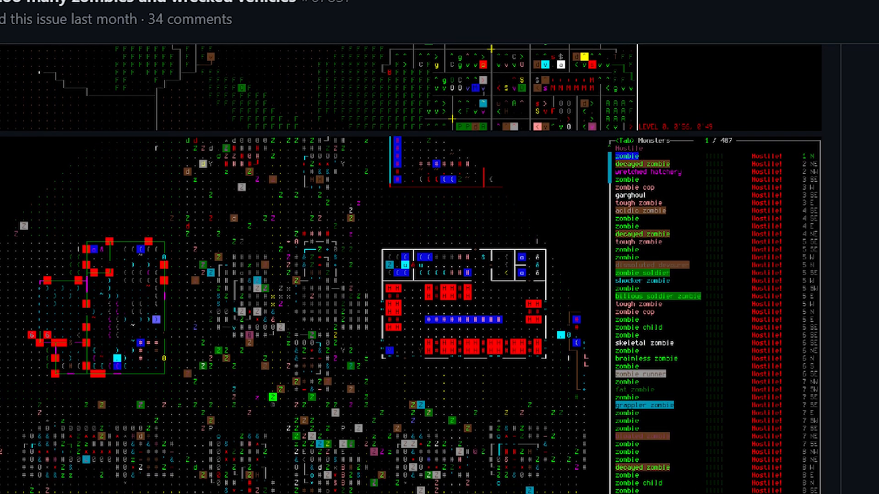
# - Scroll to issue #67837's screenshot of a zombie-swarmed map and hostile monster list
pyautogui.scroll(-3)
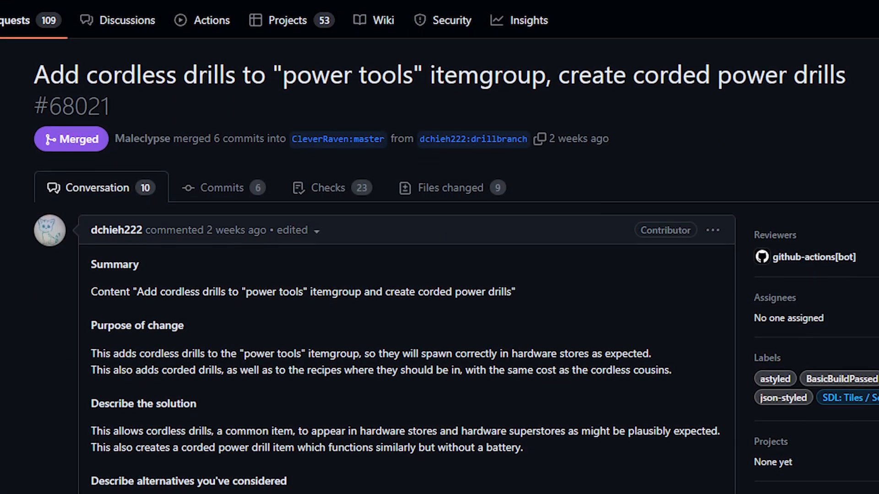
# - Read PR #68021's description of cordless drills in power tools and new corded drills
pyautogui.scroll(-3)
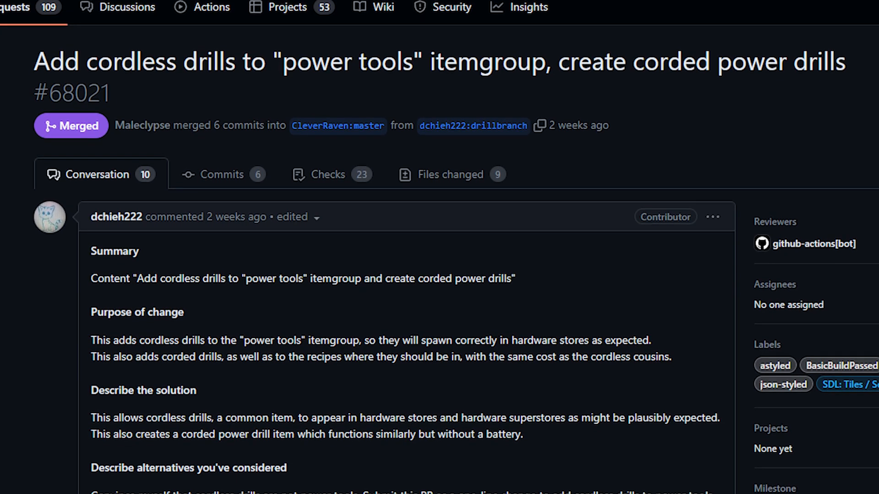
pyautogui.scroll(-3)
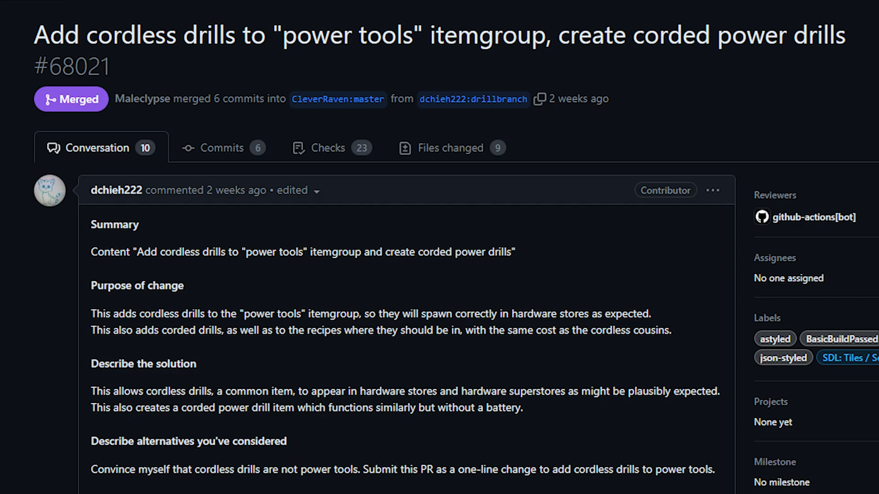
pyautogui.scroll(-3)
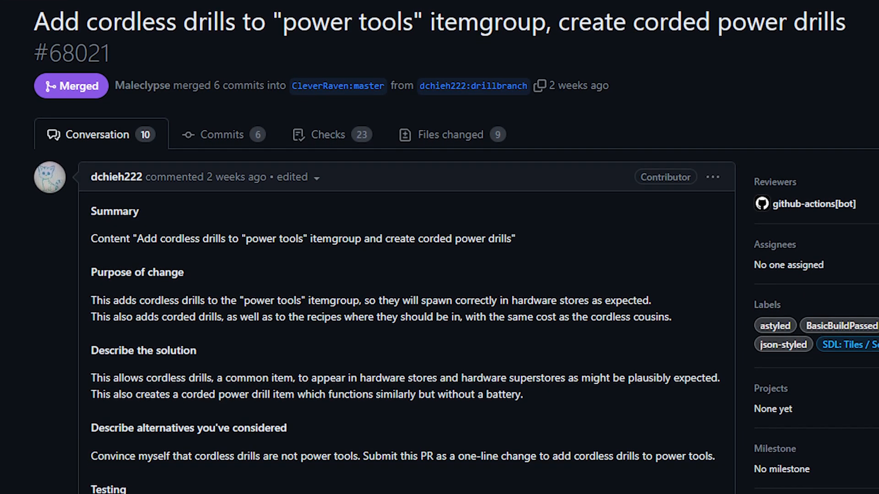
pyautogui.scroll(-3)
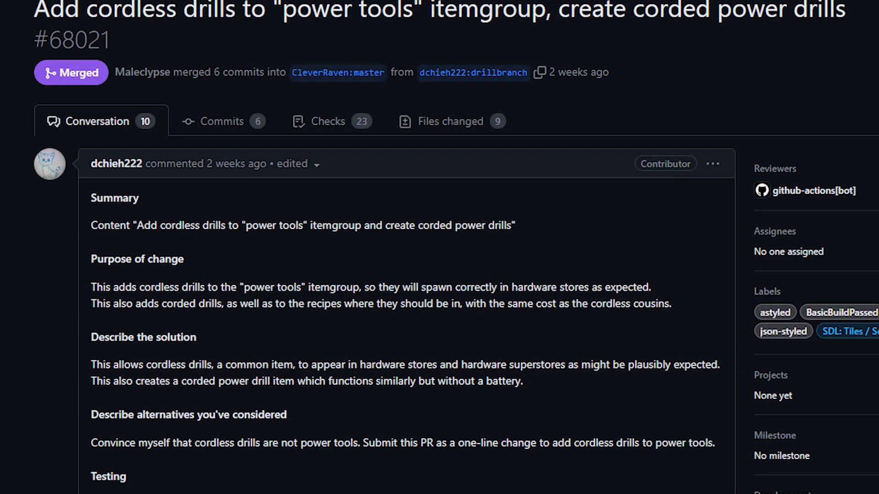
pyautogui.scroll(-3)
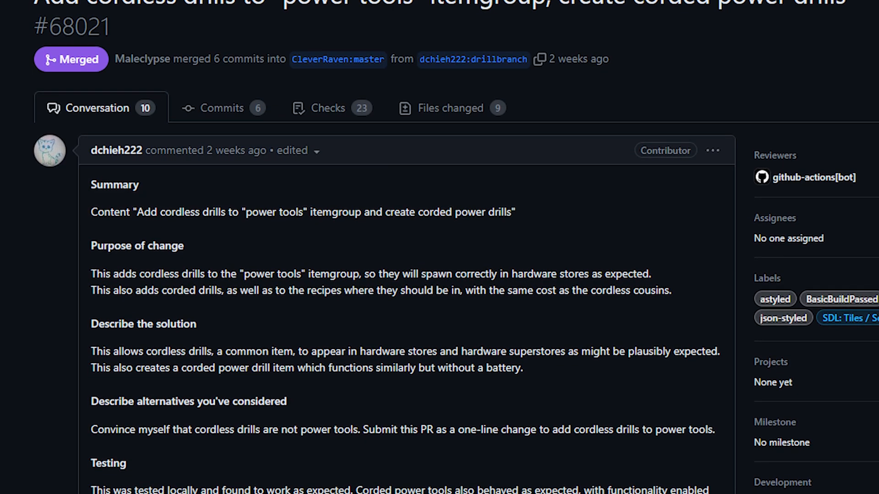
pyautogui.scroll(-3)
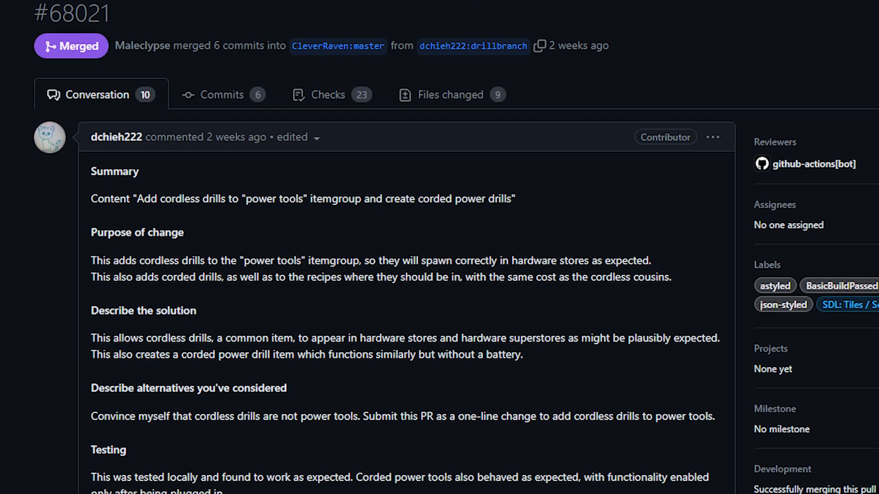
pyautogui.scroll(-3)
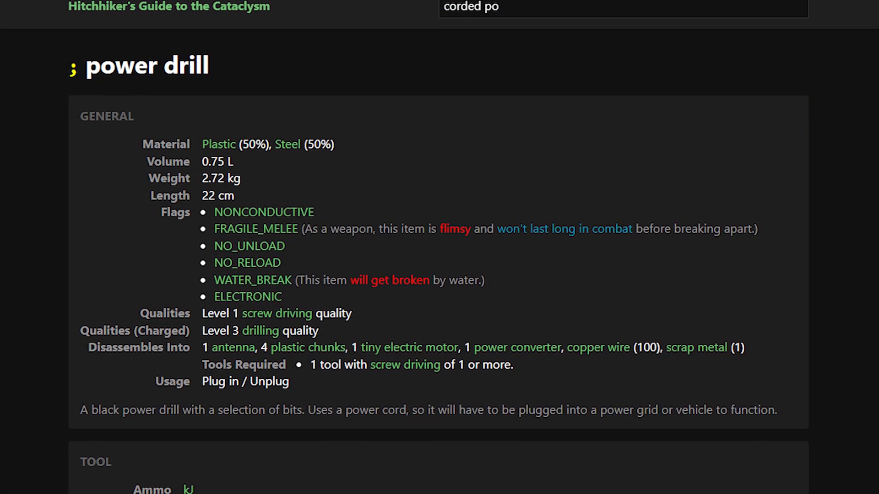
# - Scroll the power drill item page to its materials, qualities and plug-in usage
pyautogui.scroll(-3)
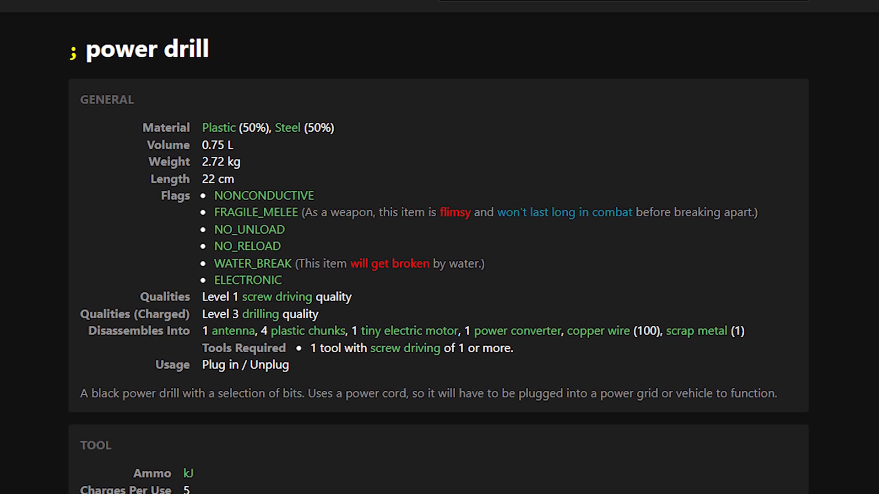
pyautogui.scroll(-3)
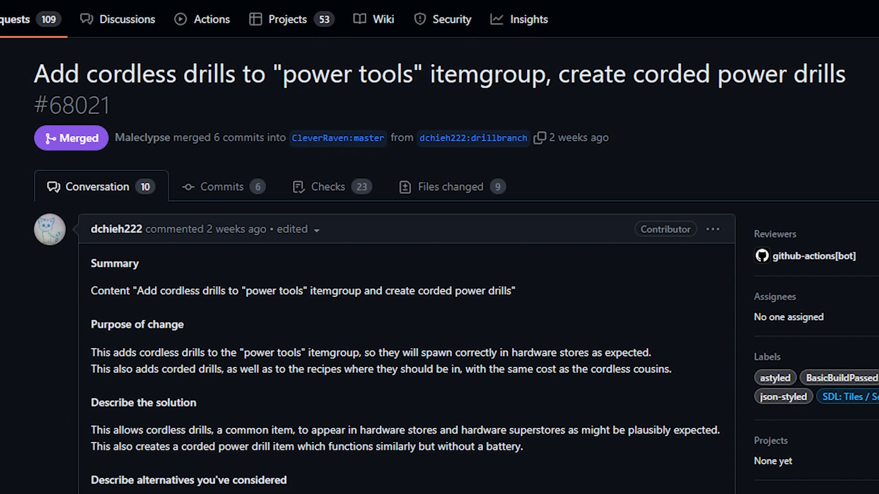
# - Scroll down PR #68021's description to reach its Testing section
pyautogui.scroll(-3)
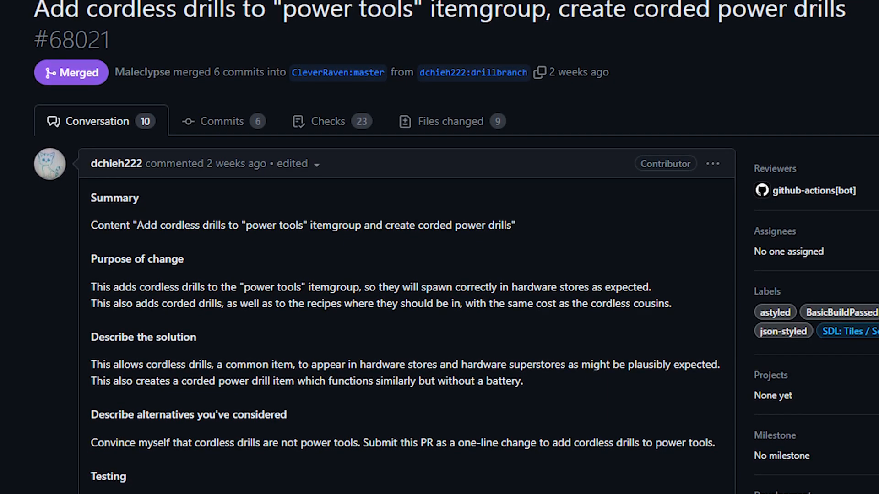
pyautogui.scroll(-3)
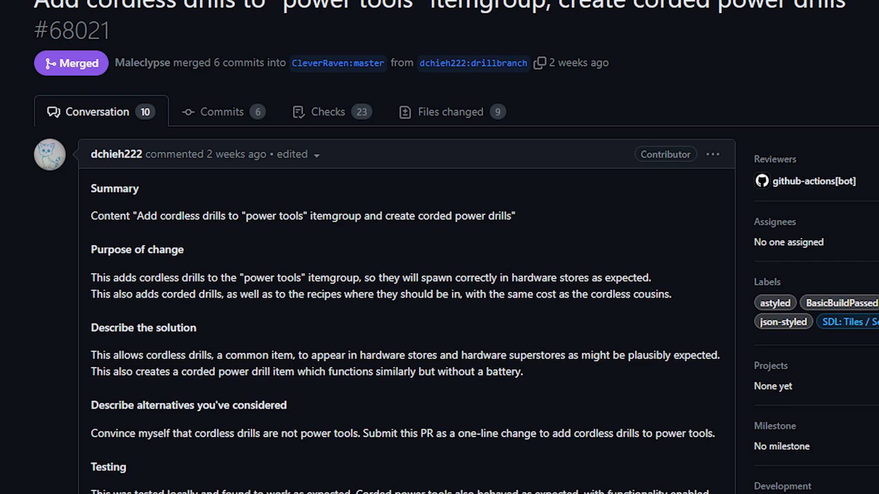
pyautogui.scroll(-3)
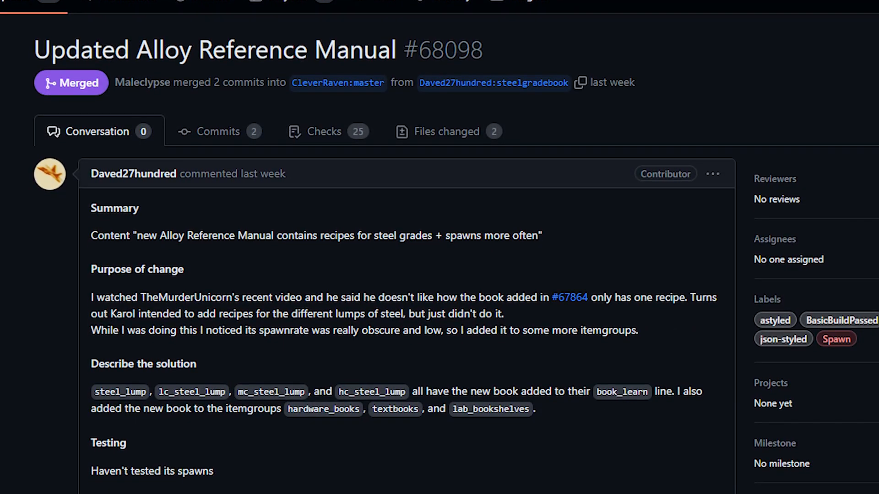
pyautogui.scroll(-3)
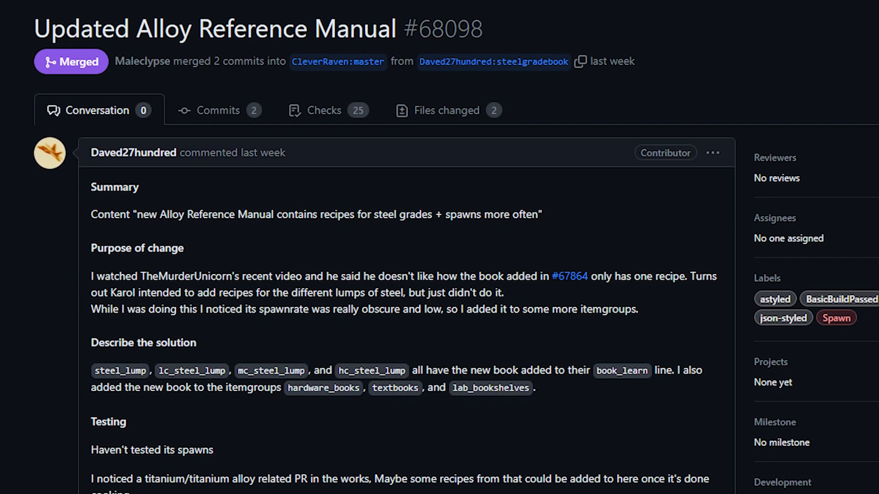
pyautogui.scroll(-3)
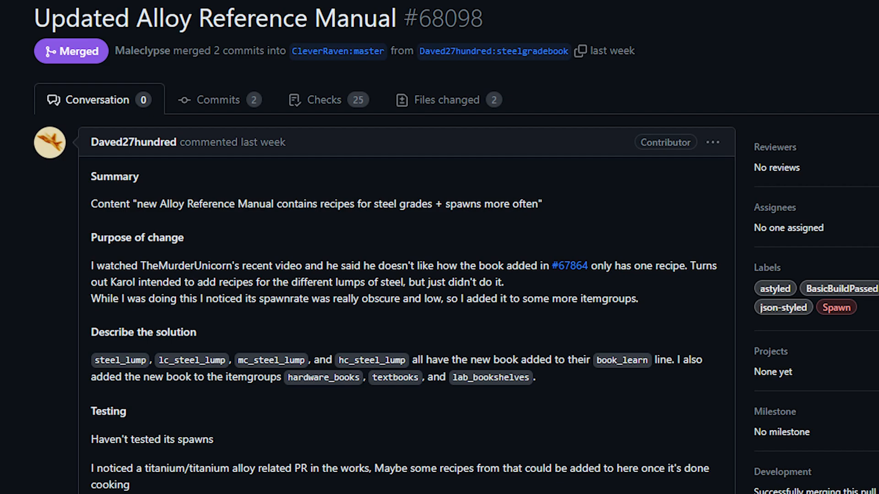
pyautogui.scroll(-3)
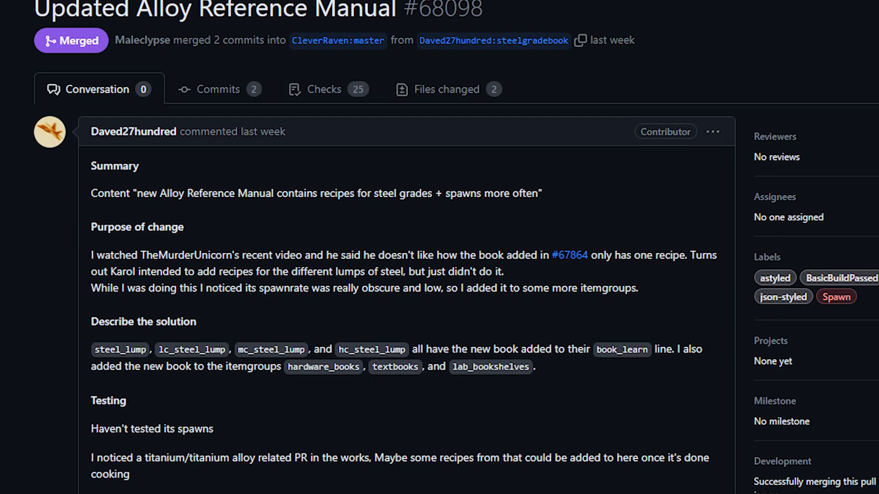
pyautogui.scroll(-3)
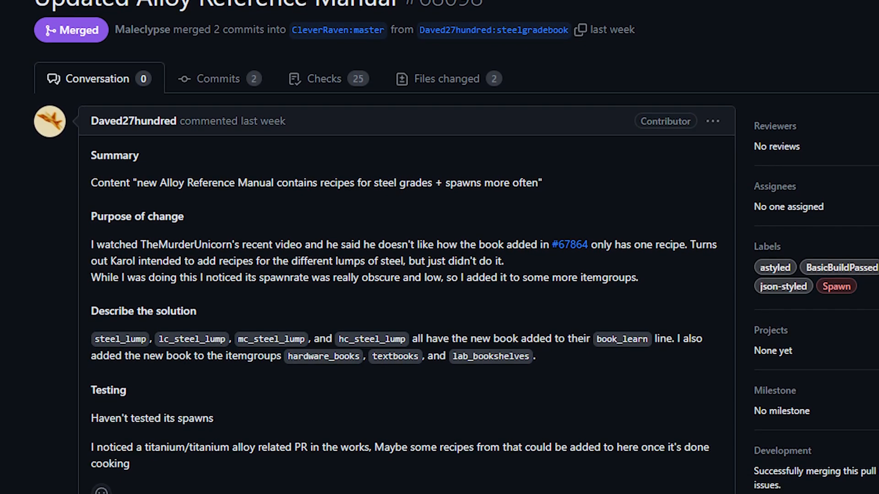
pyautogui.scroll(-3)
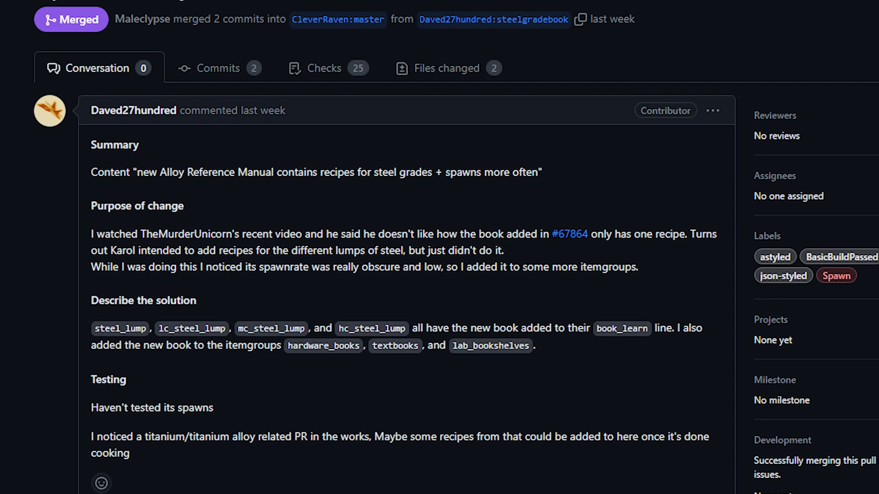
pyautogui.scroll(-3)
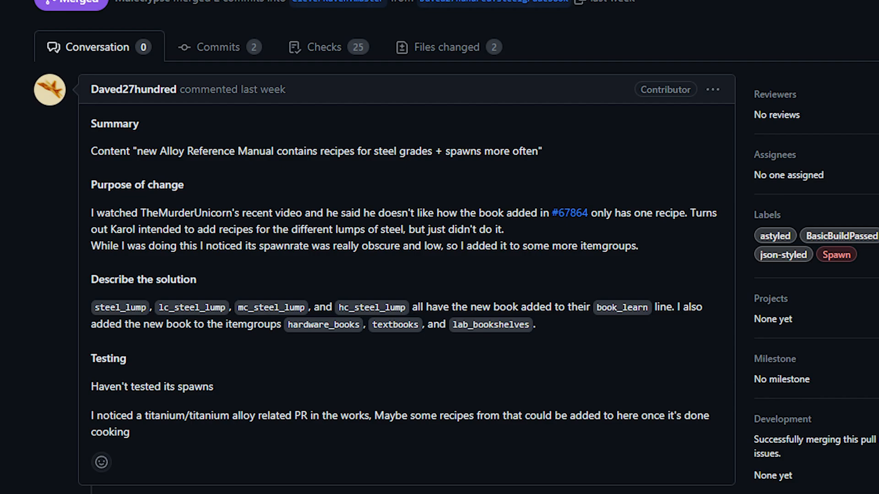
pyautogui.scroll(-3)
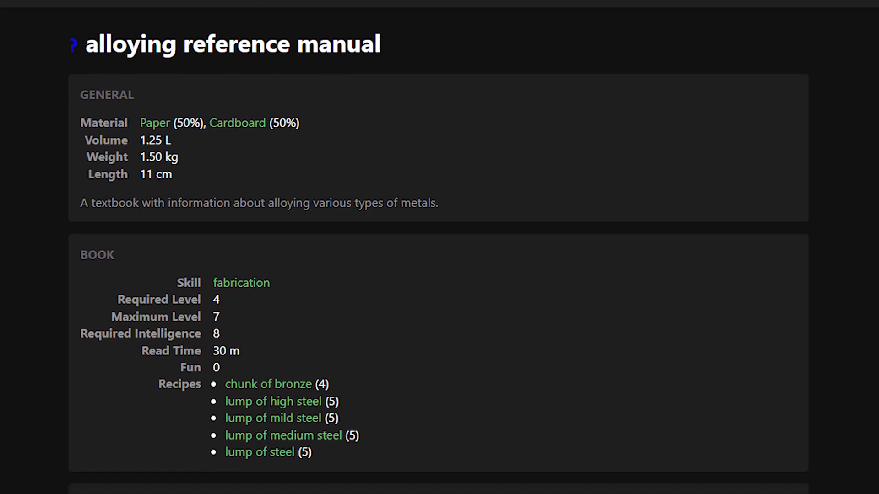
# - Scroll to the alloying reference manual's Book section listing its five recipes
pyautogui.scroll(-3)
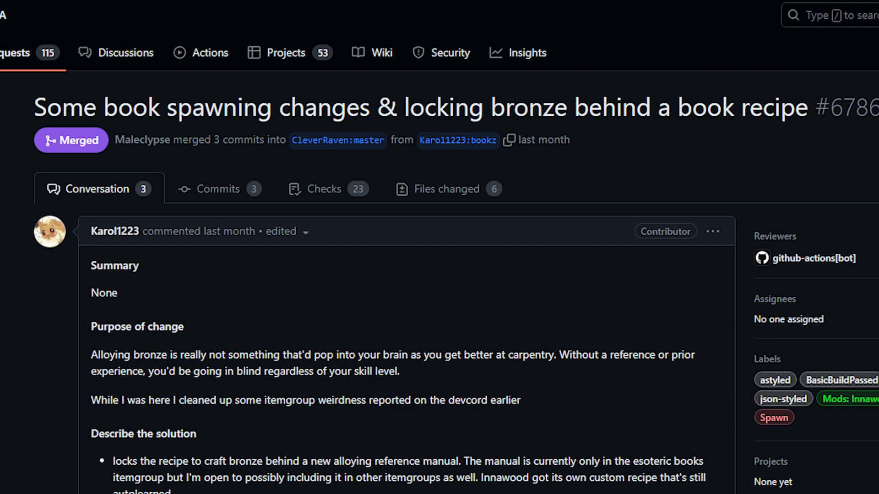
# - Scroll down PR #67864's Conversation tab about locking bronze behind the manual recipe
pyautogui.scroll(-3)
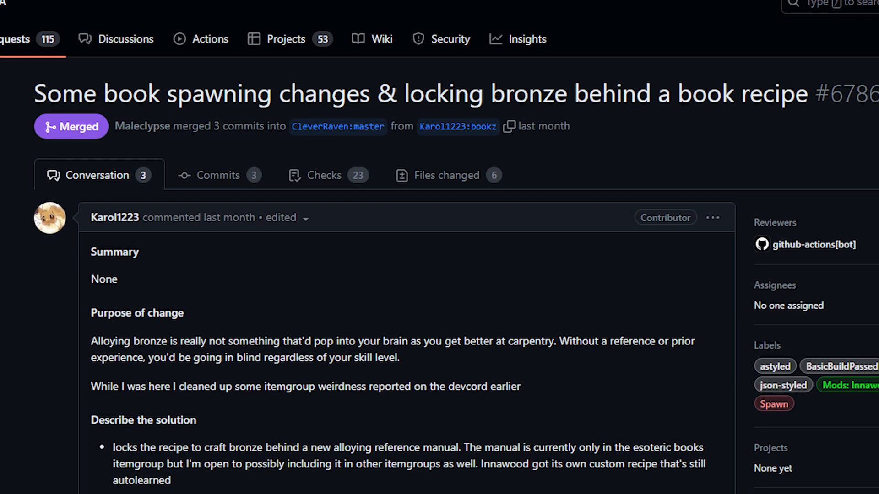
pyautogui.scroll(-3)
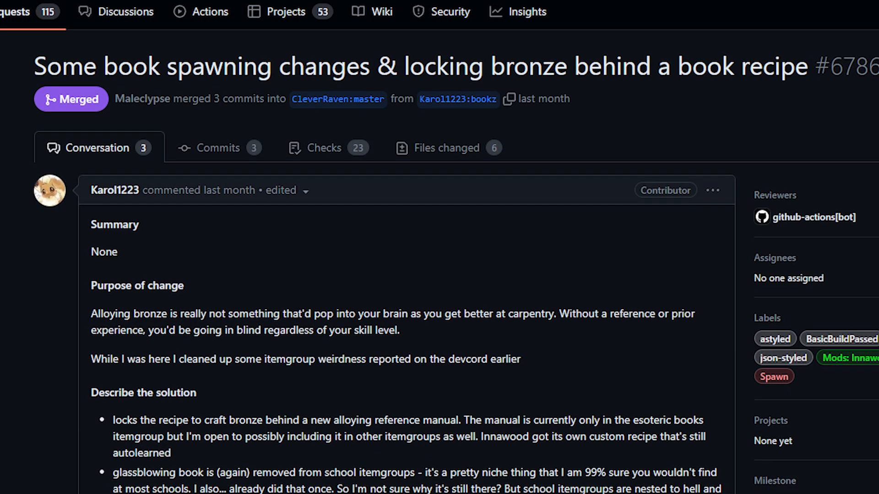
pyautogui.scroll(-3)
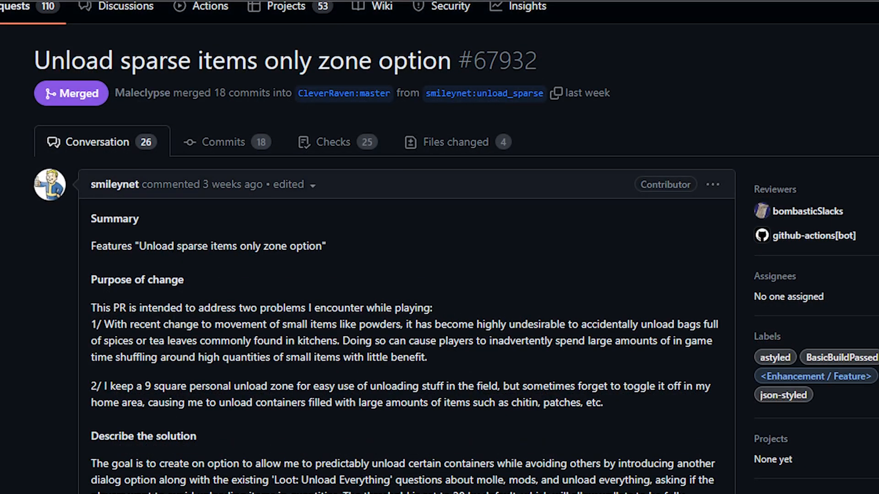
# - Scroll down PR #67932's Conversation tab to its solution description
pyautogui.scroll(-3)
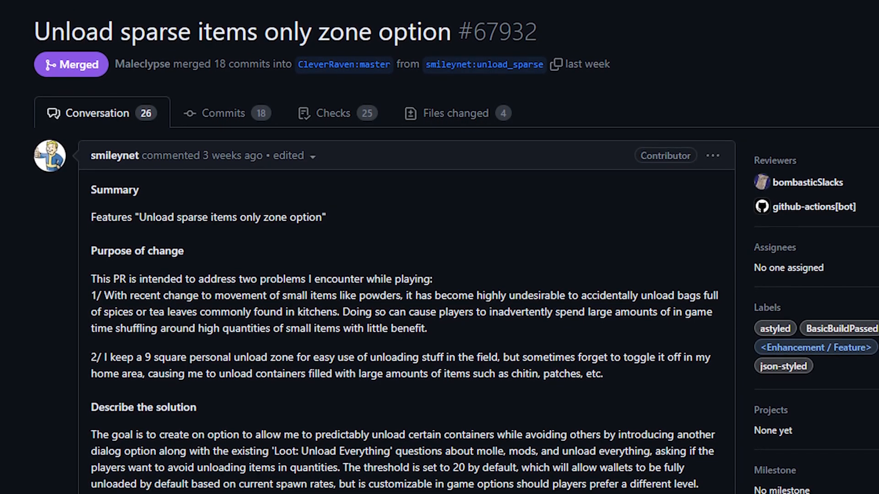
pyautogui.scroll(-3)
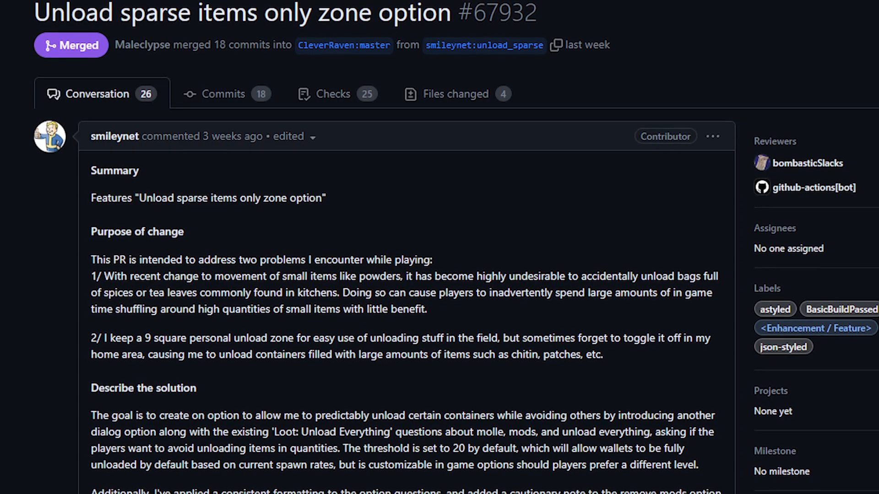
pyautogui.scroll(-3)
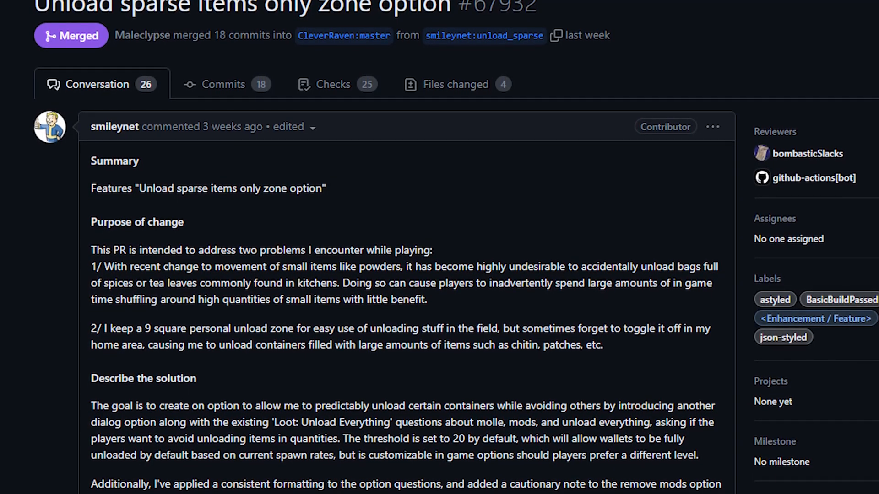
pyautogui.scroll(-3)
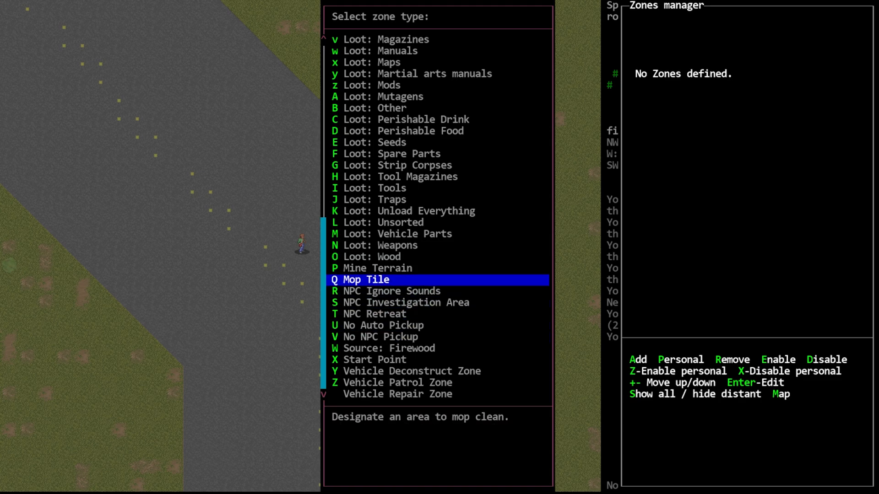
# - Pick the Loot: Unload Everything zone type and answer 20 for the maximum stack size
pyautogui.press('up')
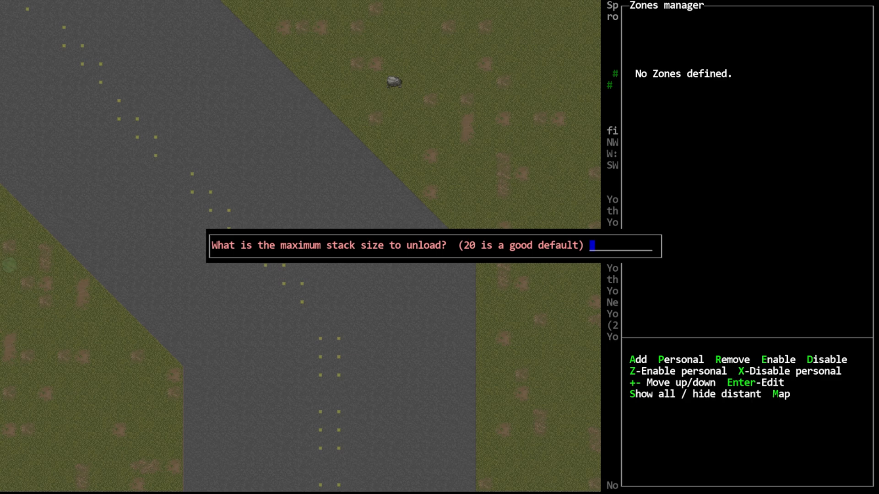
pyautogui.write('20')
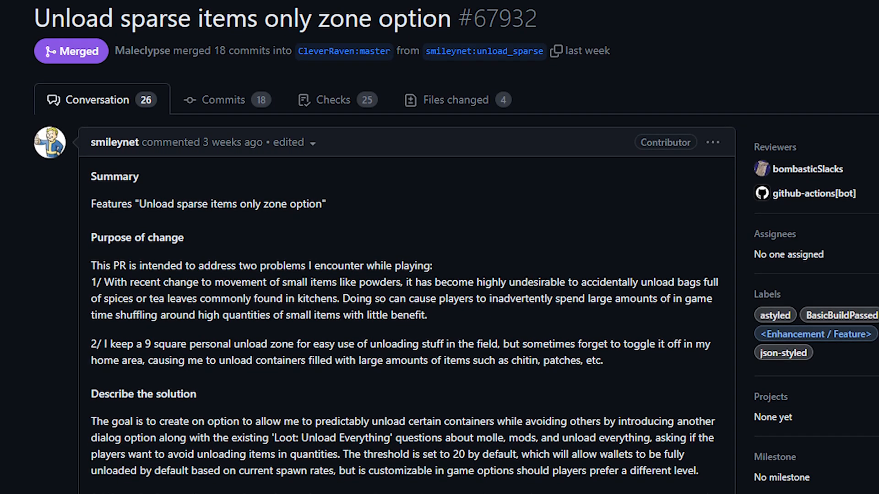
# - Scroll down PR #67932's description past the solution details
pyautogui.scroll(-3)
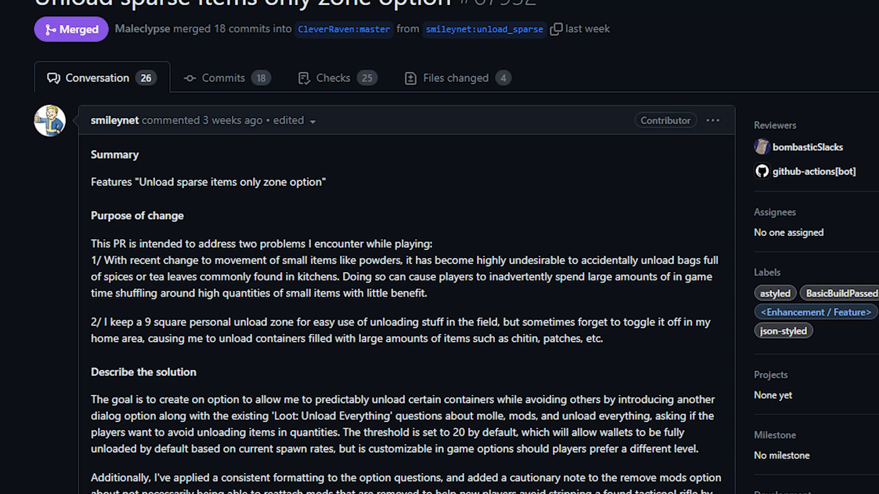
pyautogui.scroll(-3)
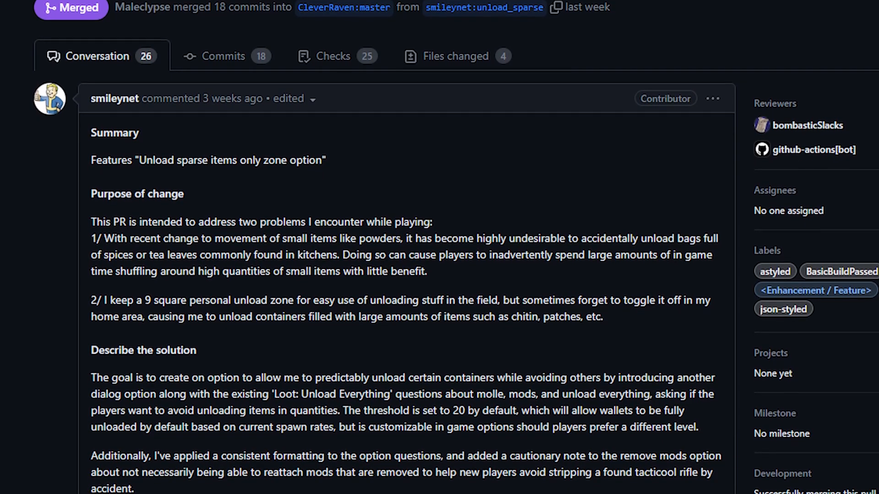
pyautogui.scroll(-3)
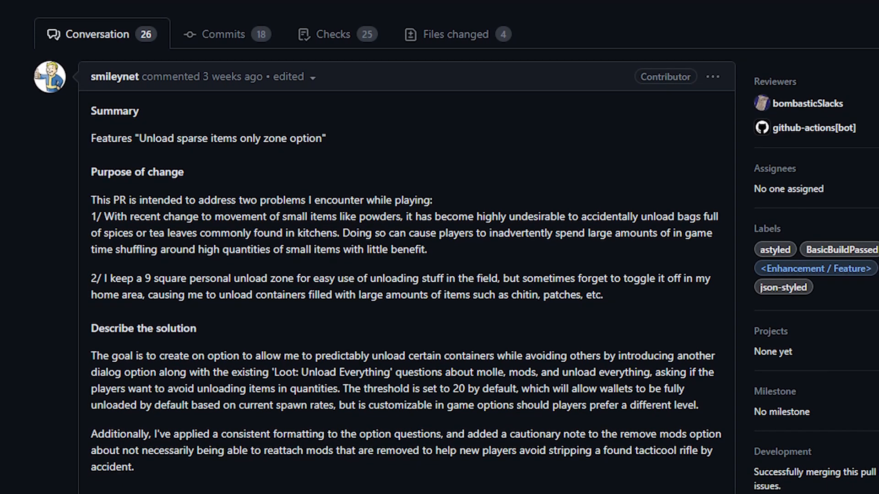
pyautogui.scroll(-3)
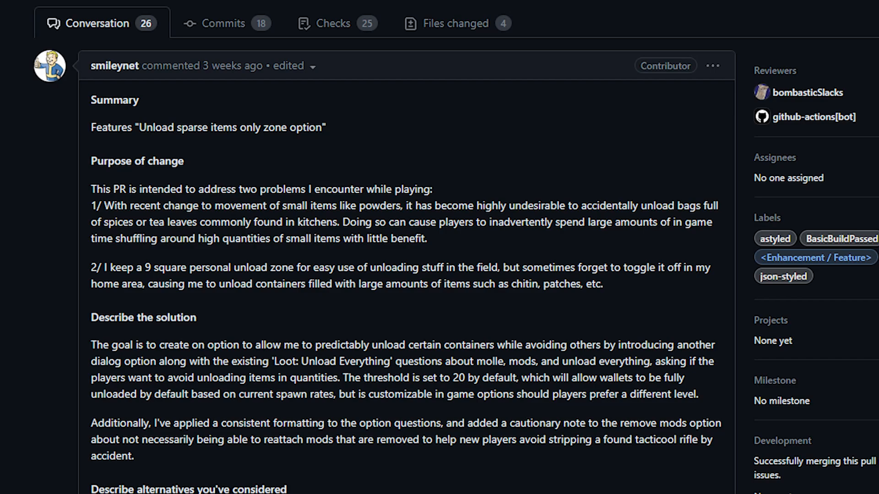
pyautogui.scroll(-3)
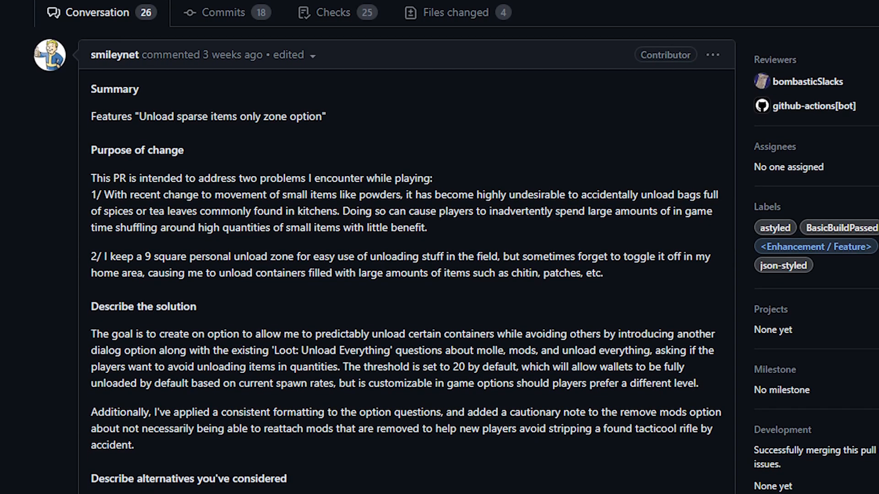
pyautogui.scroll(-3)
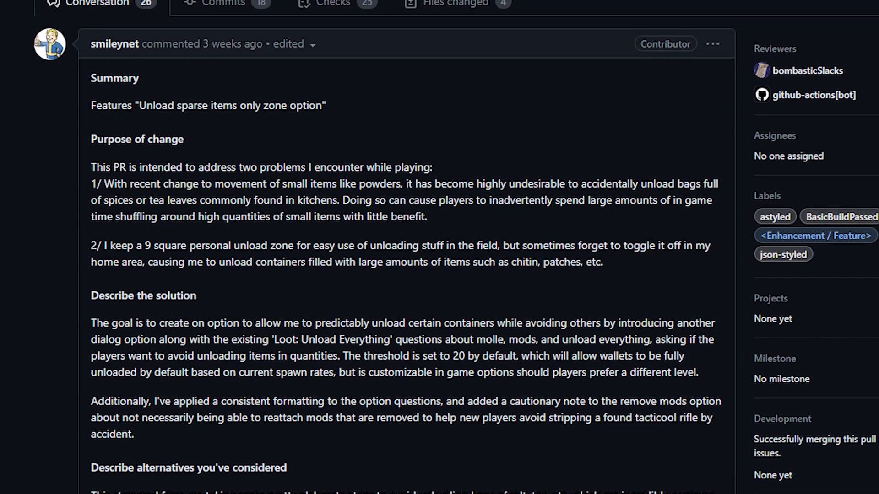
pyautogui.scroll(-3)
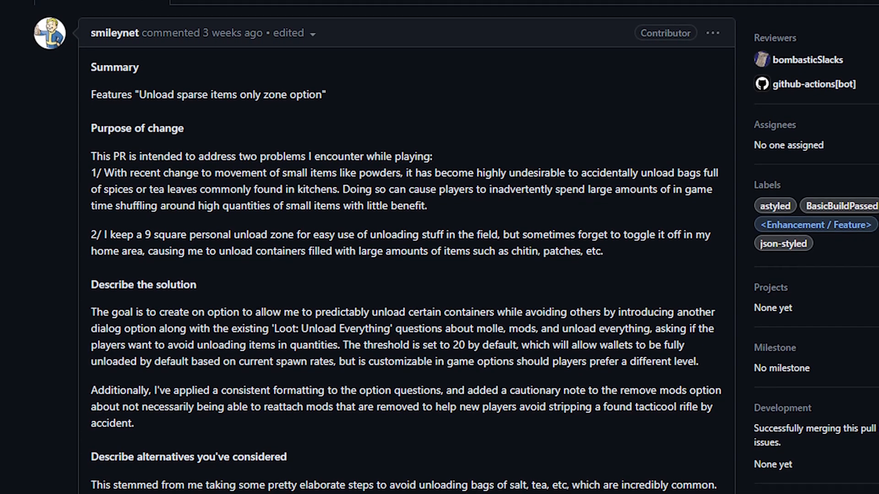
pyautogui.scroll(-3)
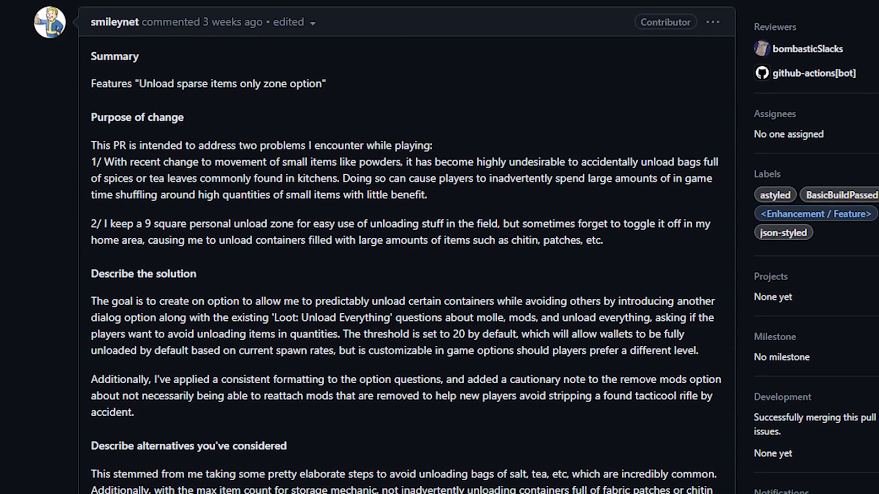
# - Continue down to the 'Describe alternatives you've considered' section
pyautogui.scroll(-3)
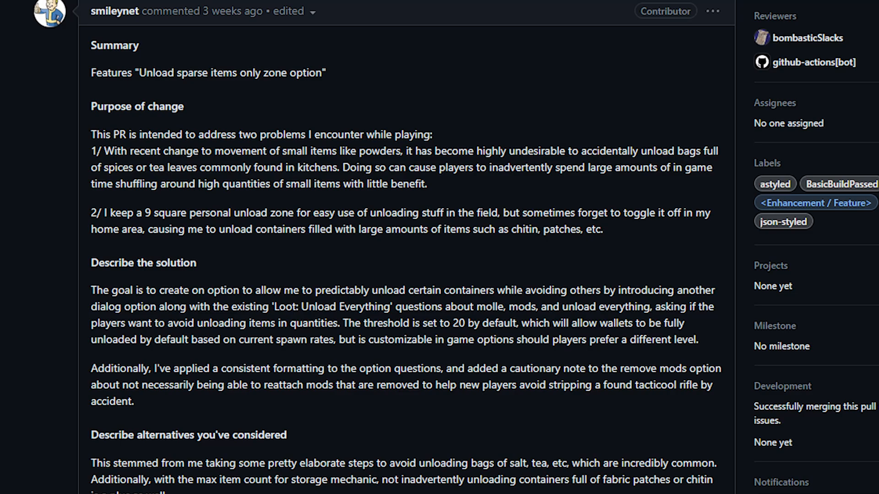
pyautogui.scroll(-3)
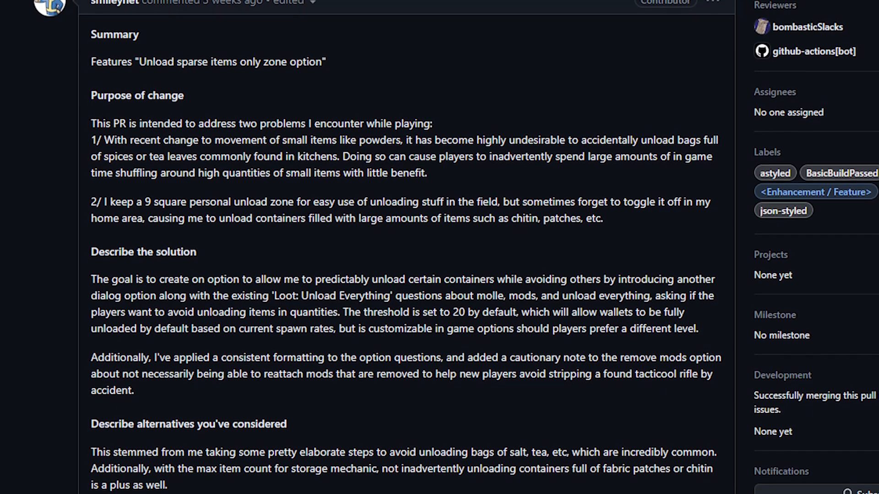
pyautogui.scroll(-3)
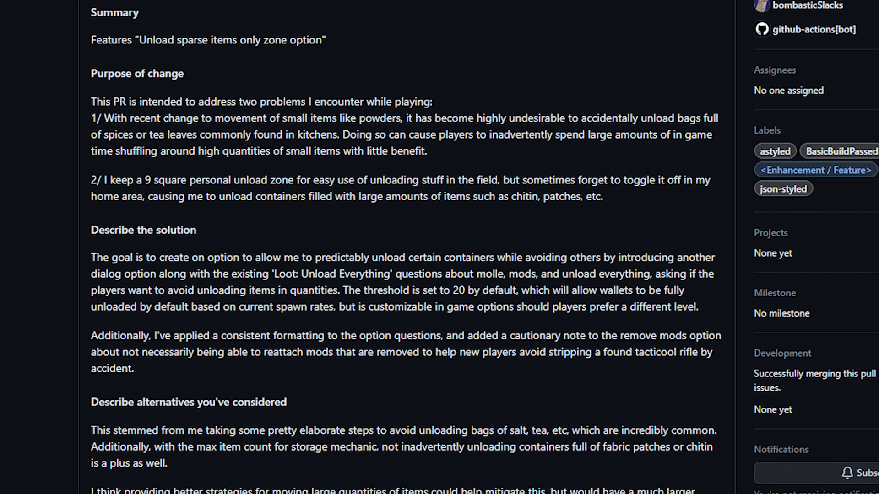
pyautogui.scroll(-3)
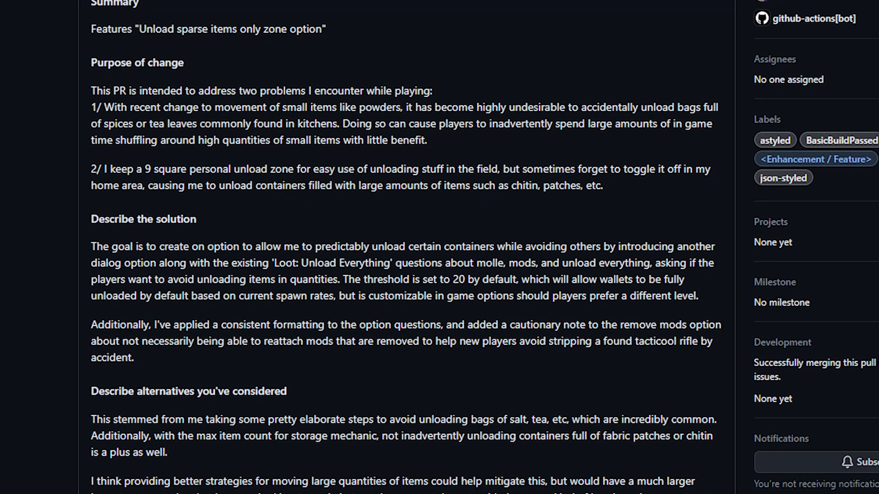
pyautogui.scroll(-3)
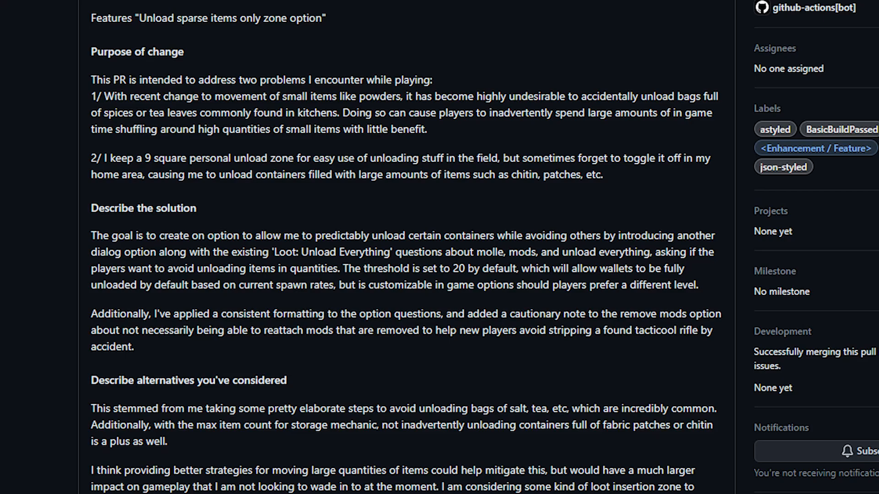
pyautogui.scroll(-3)
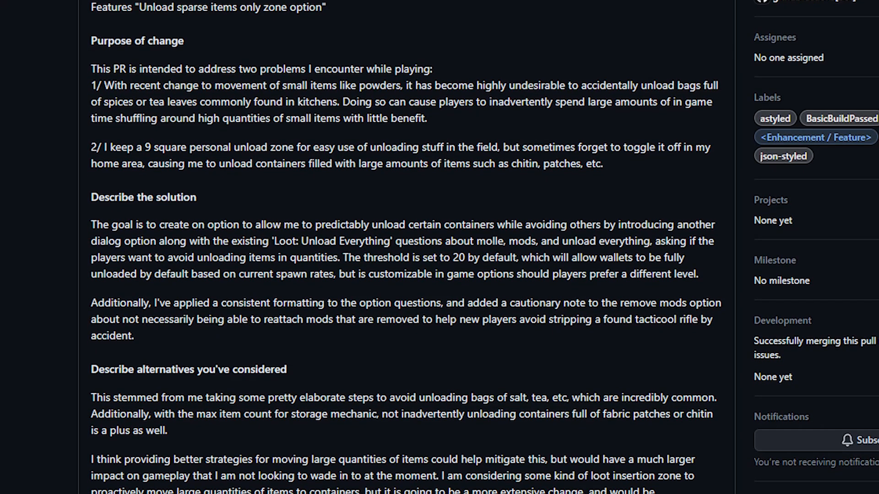
pyautogui.scroll(-3)
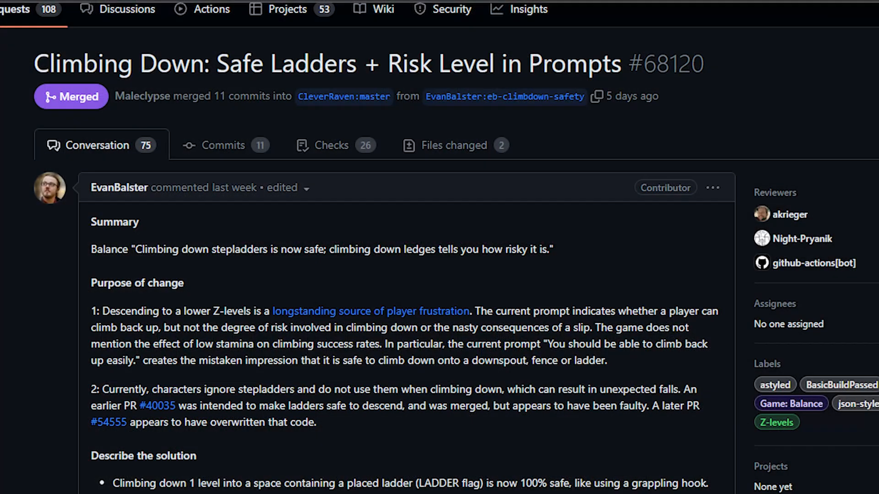
pyautogui.scroll(-3)
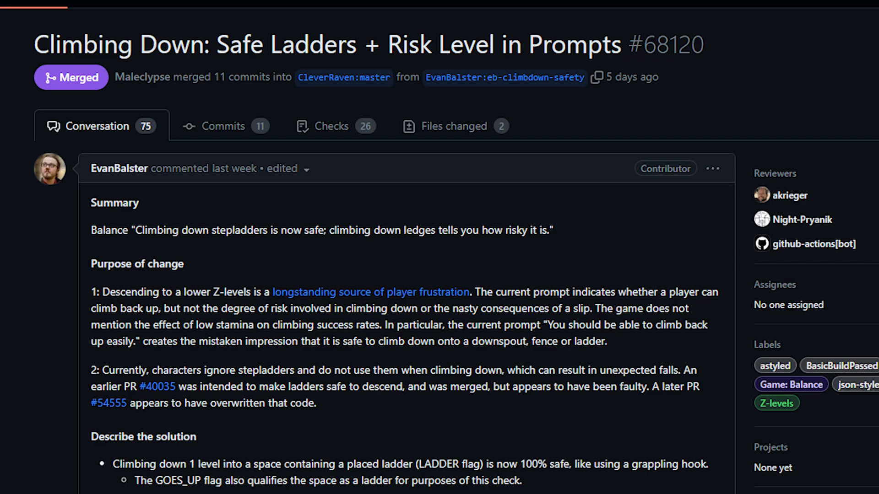
pyautogui.scroll(-3)
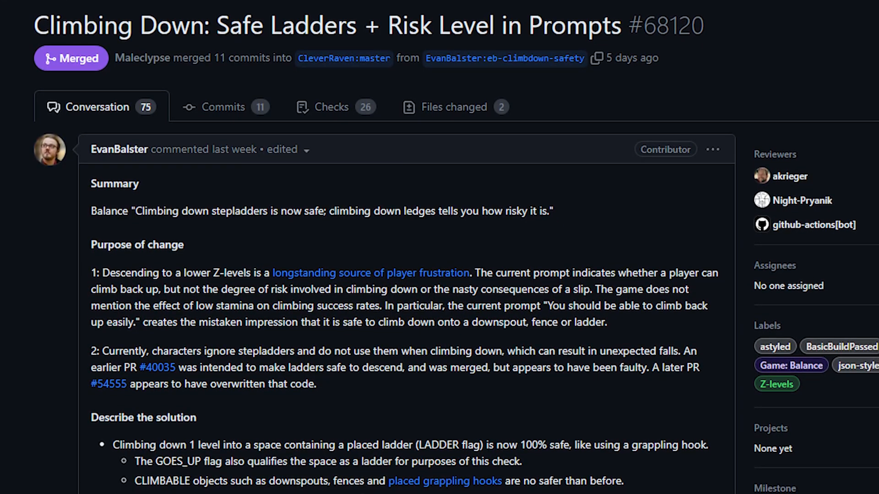
pyautogui.scroll(-3)
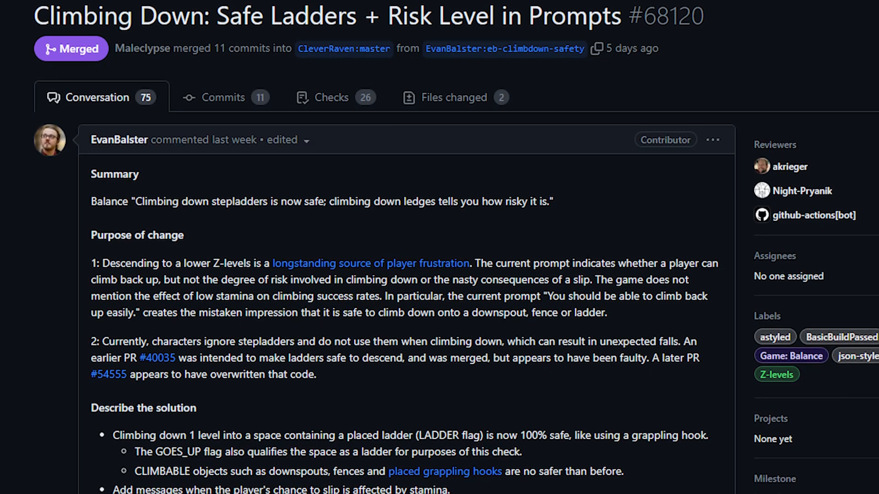
pyautogui.scroll(-3)
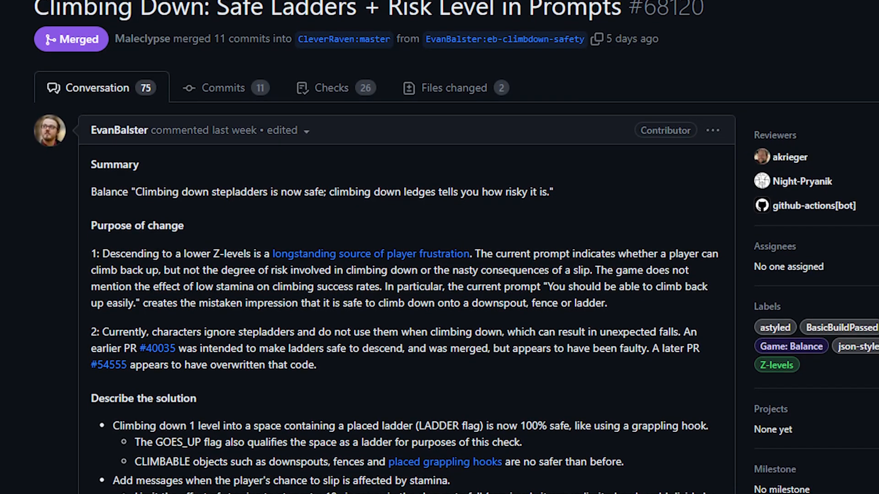
pyautogui.scroll(-3)
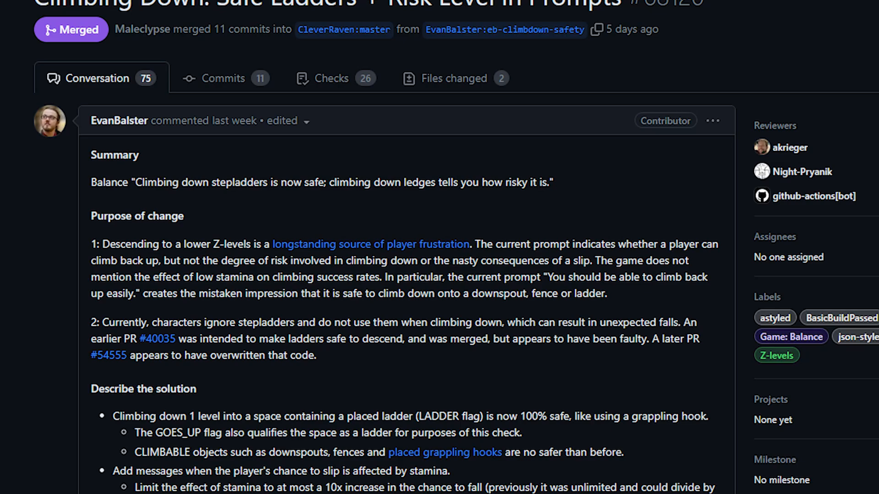
pyautogui.scroll(-3)
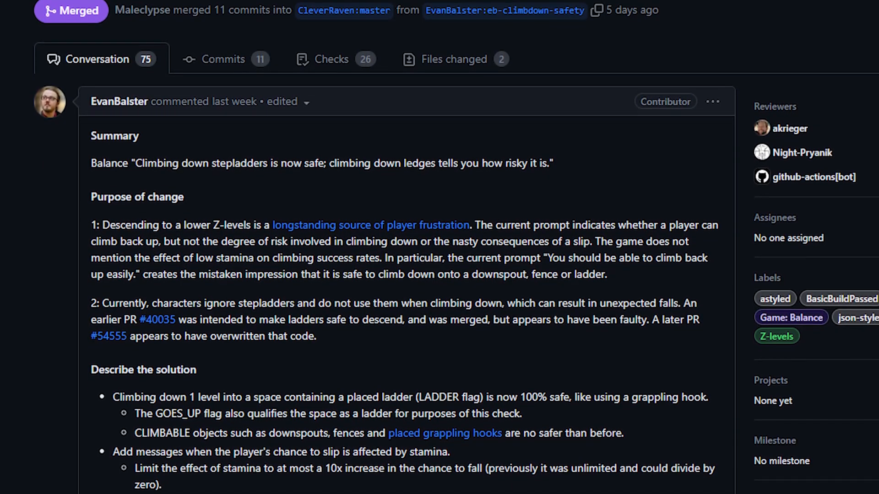
pyautogui.scroll(-3)
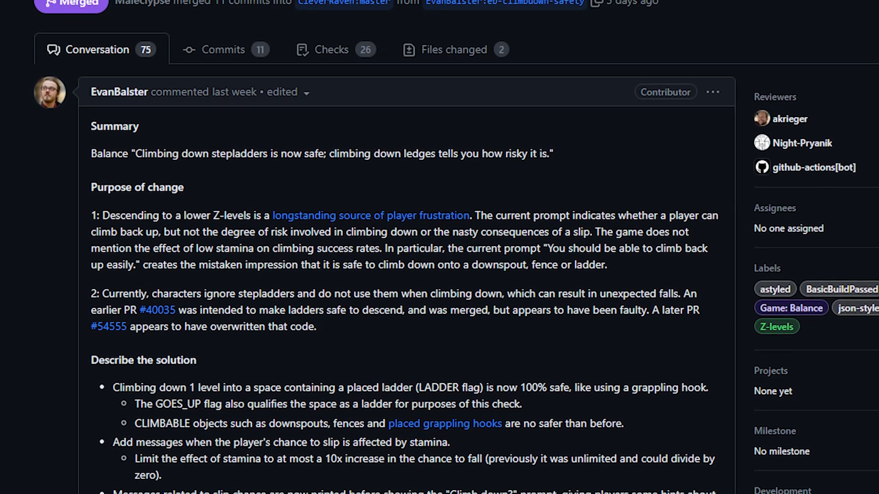
pyautogui.scroll(-3)
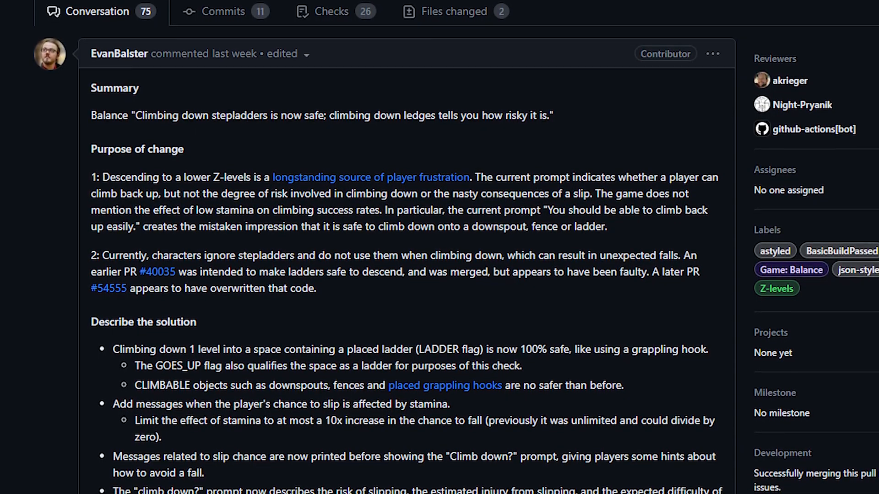
# - Scroll past PR #68120's screenshot of the climbing-down prompt
pyautogui.scroll(-3)
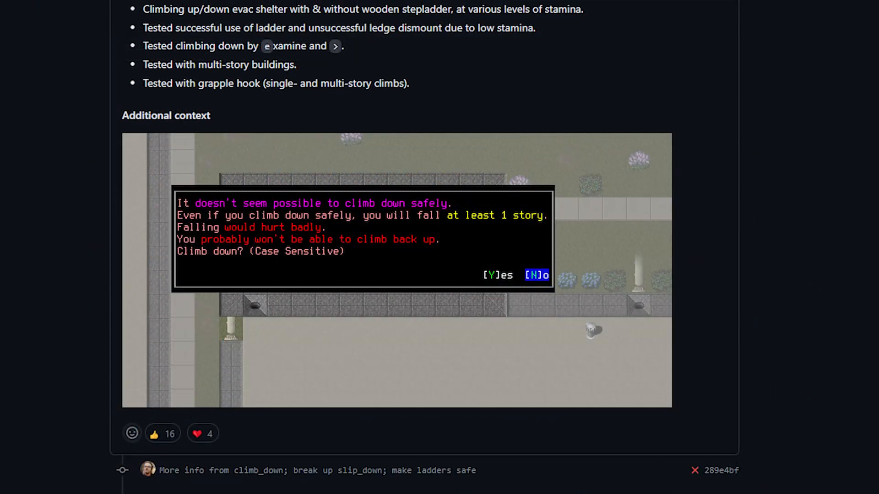
pyautogui.scroll(-3)
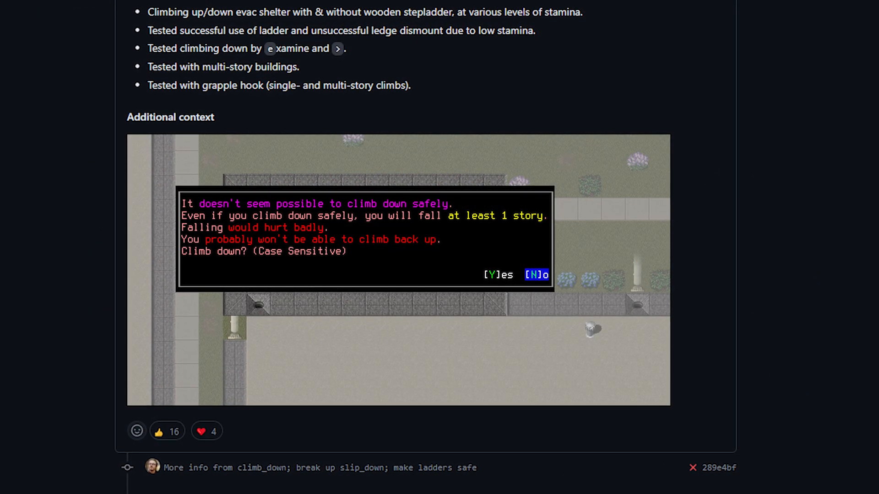
pyautogui.scroll(-3)
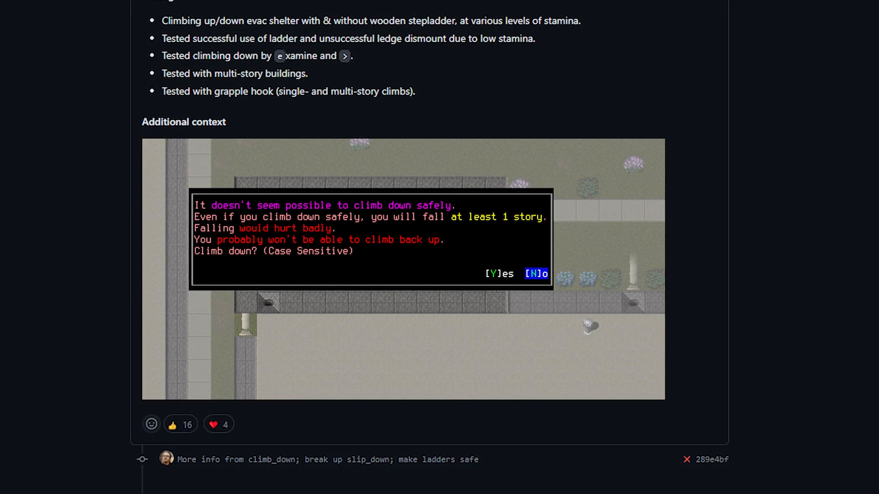
pyautogui.scroll(-3)
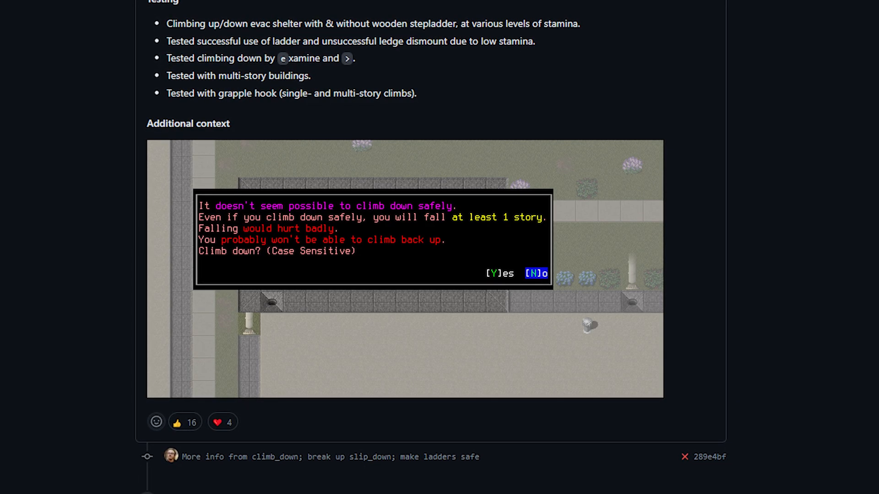
pyautogui.scroll(-3)
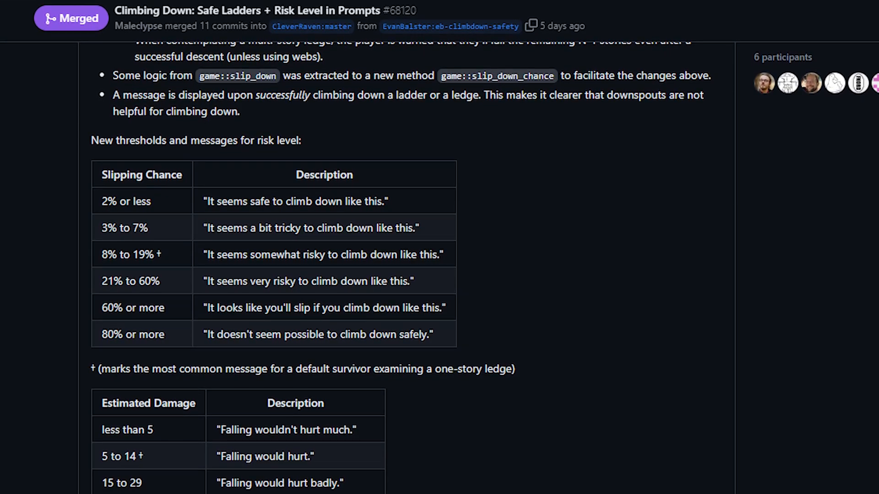
pyautogui.scroll(-3)
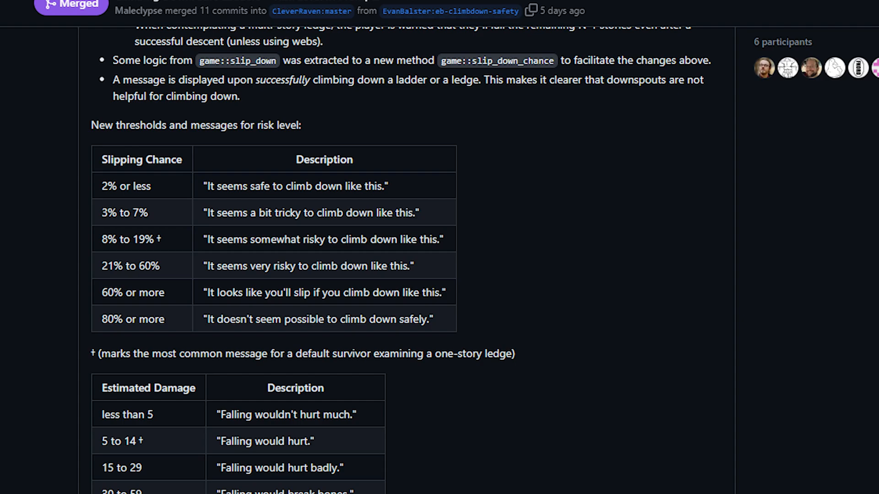
# - Read through PR #68120's risk-level tables toward the end of the description
pyautogui.scroll(-3)
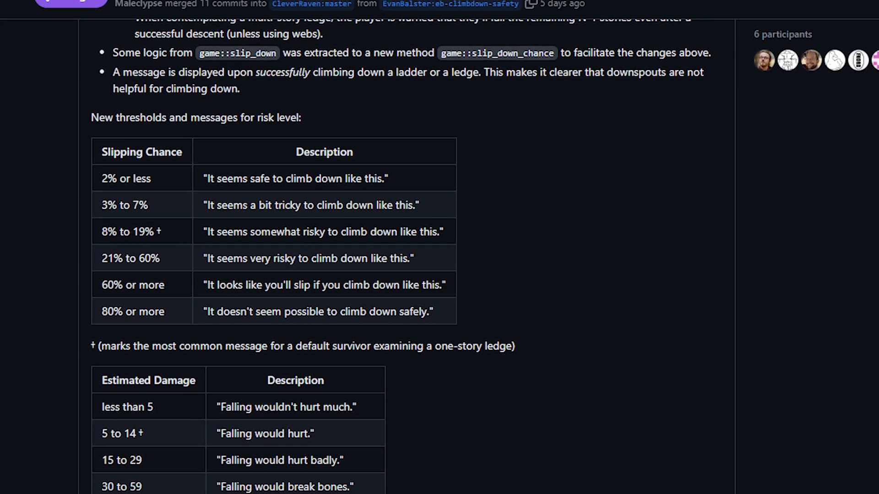
pyautogui.scroll(-3)
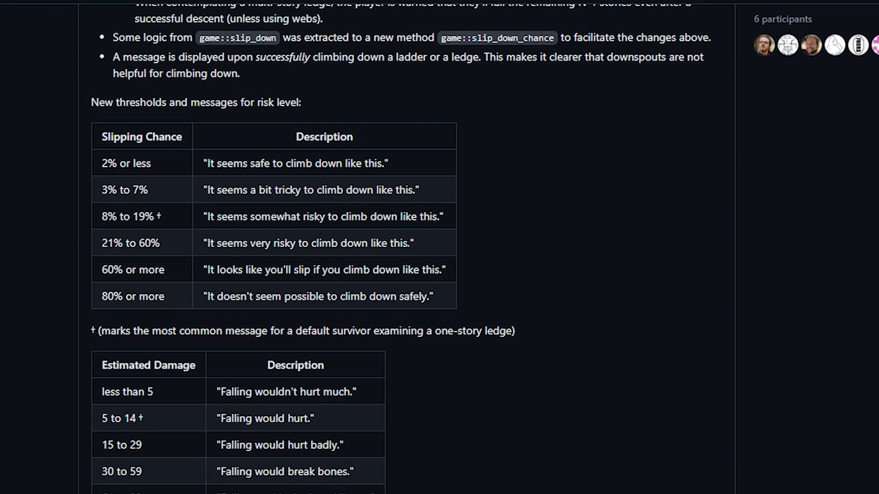
pyautogui.scroll(-3)
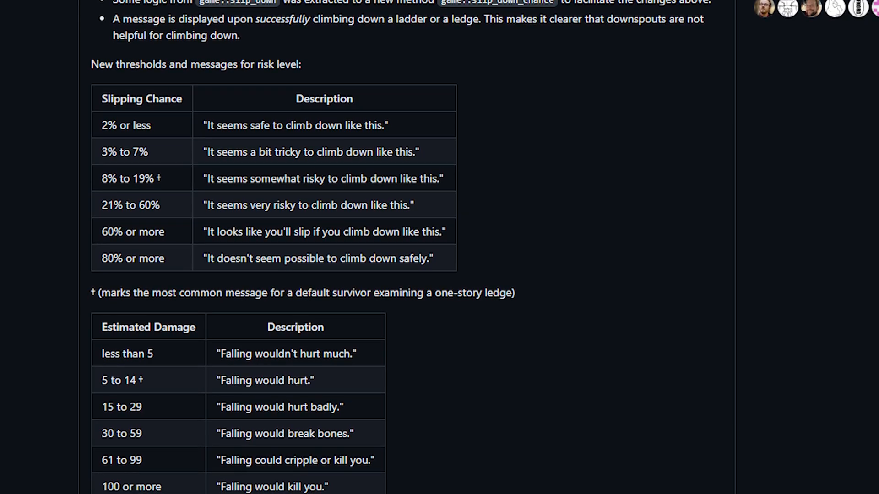
pyautogui.scroll(-3)
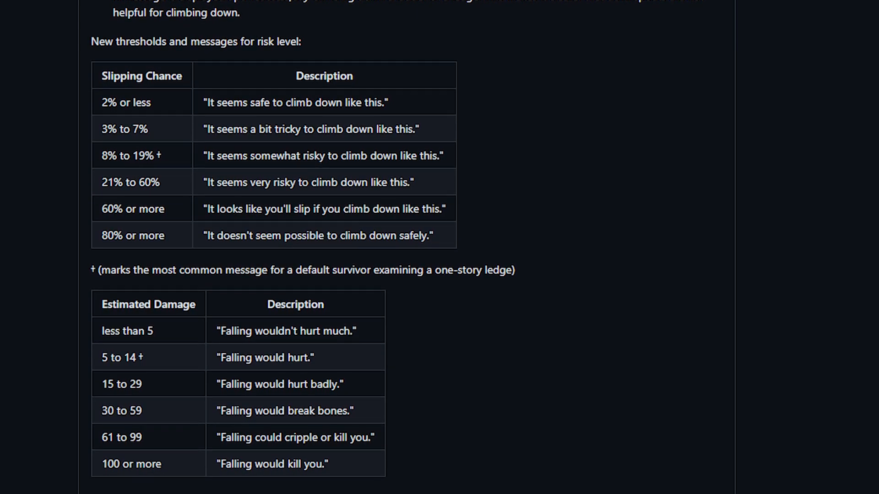
pyautogui.scroll(-3)
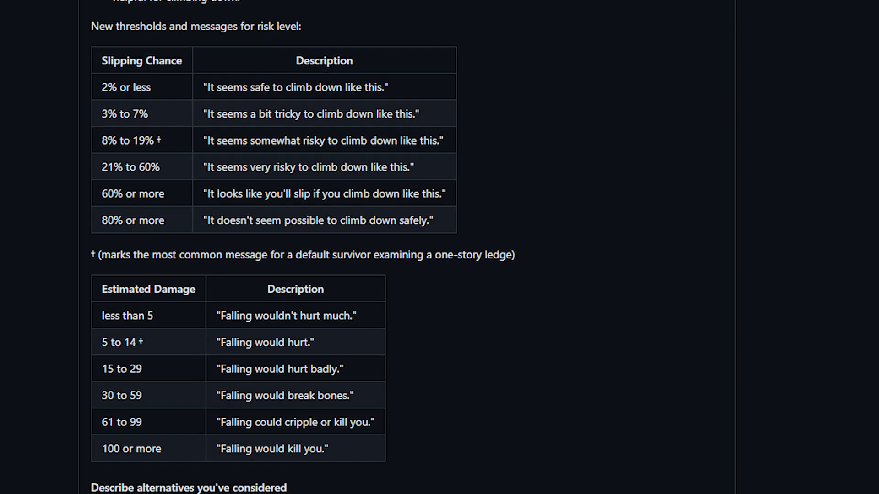
pyautogui.scroll(-3)
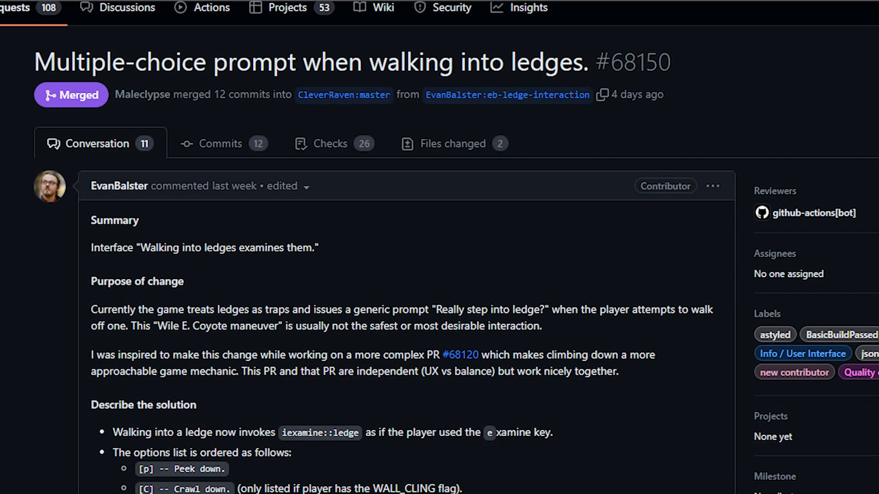
# - Scroll through PR #68150's description of the ledge multiple-choice prompt
pyautogui.scroll(-3)
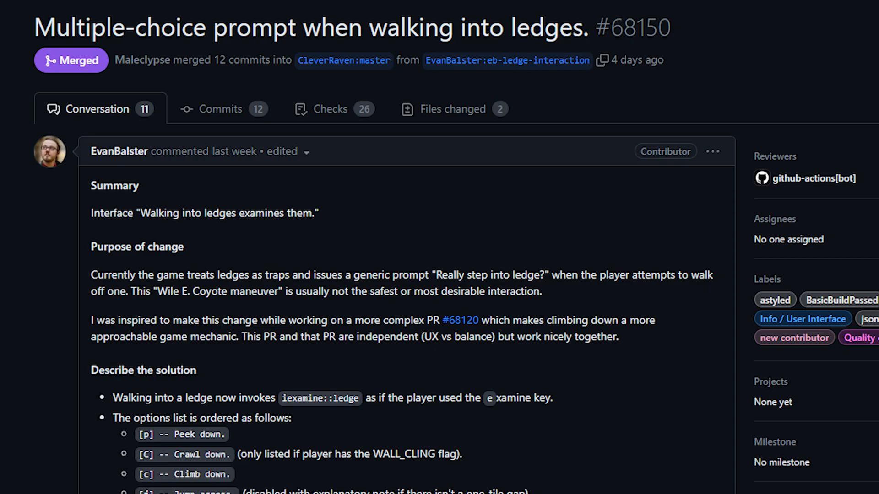
pyautogui.scroll(-3)
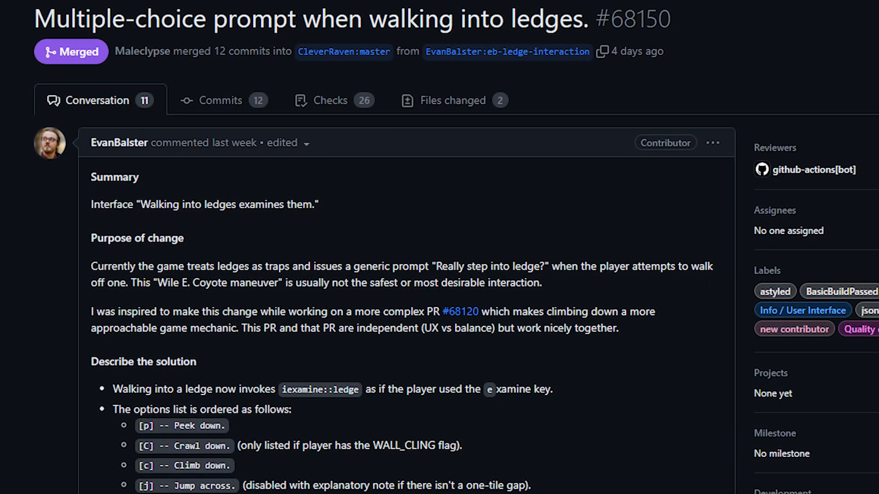
pyautogui.scroll(-3)
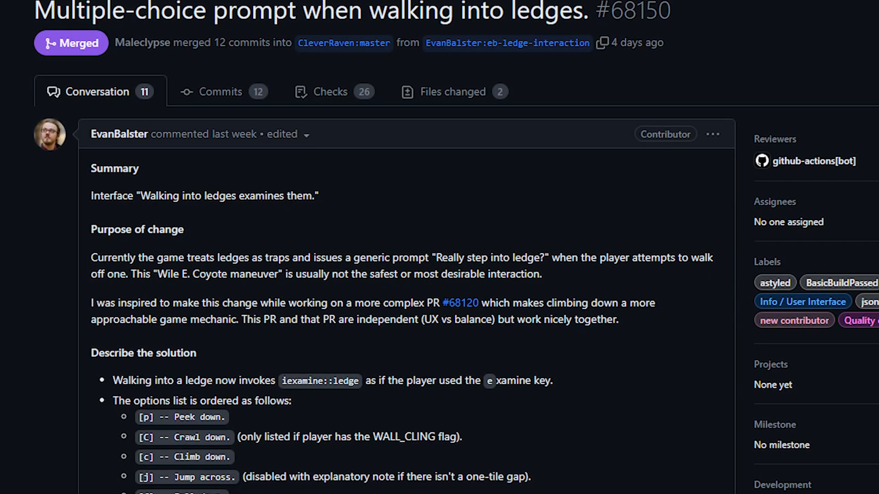
pyautogui.scroll(-3)
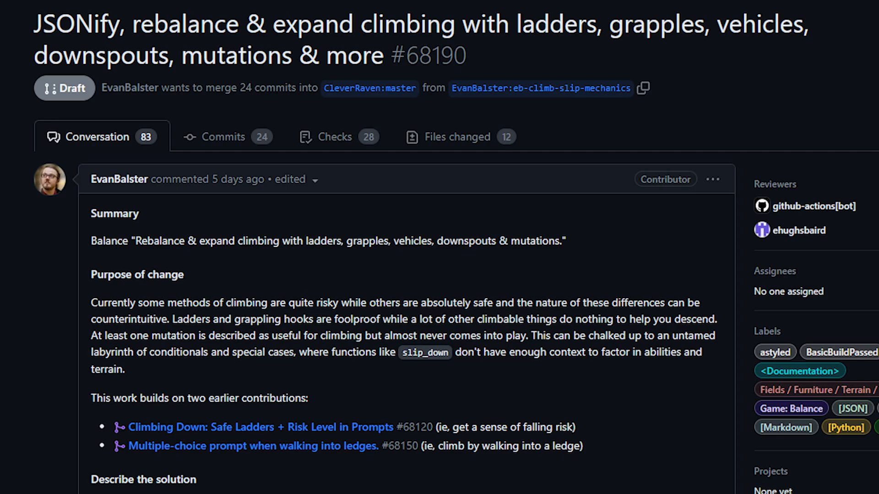
# - Scroll through PR #68190's purpose and solution sections
pyautogui.scroll(-3)
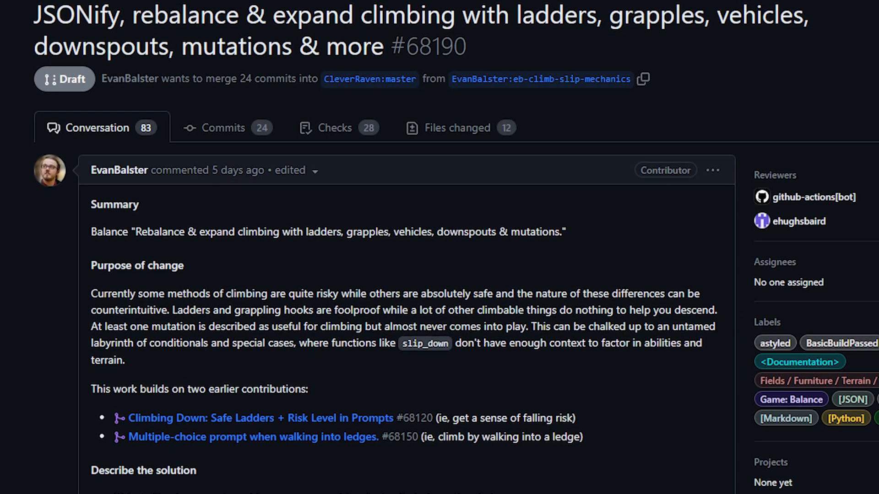
pyautogui.scroll(-3)
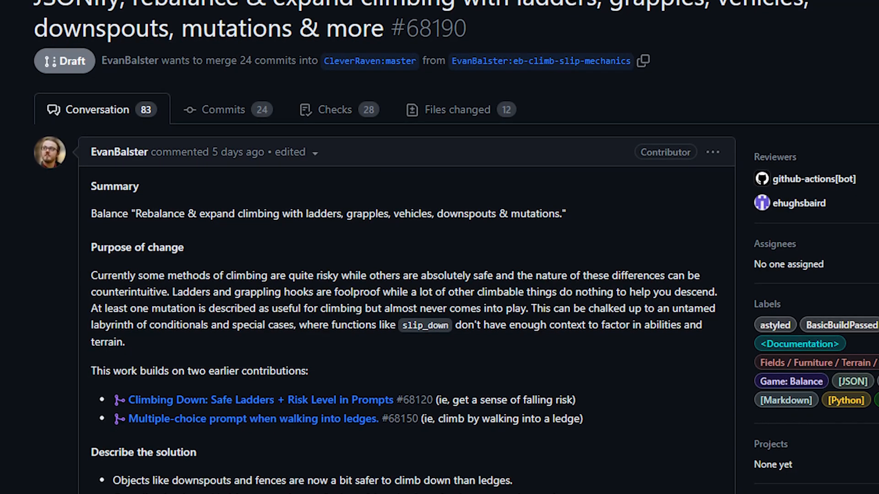
pyautogui.scroll(-3)
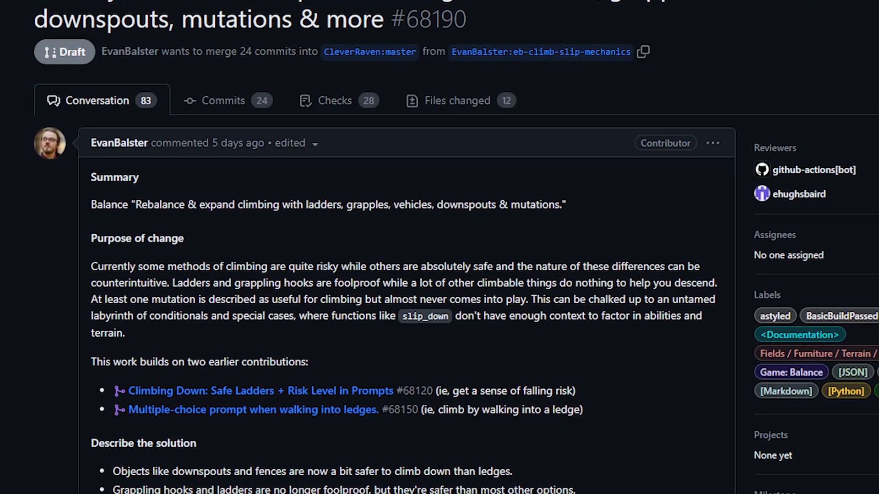
pyautogui.scroll(-3)
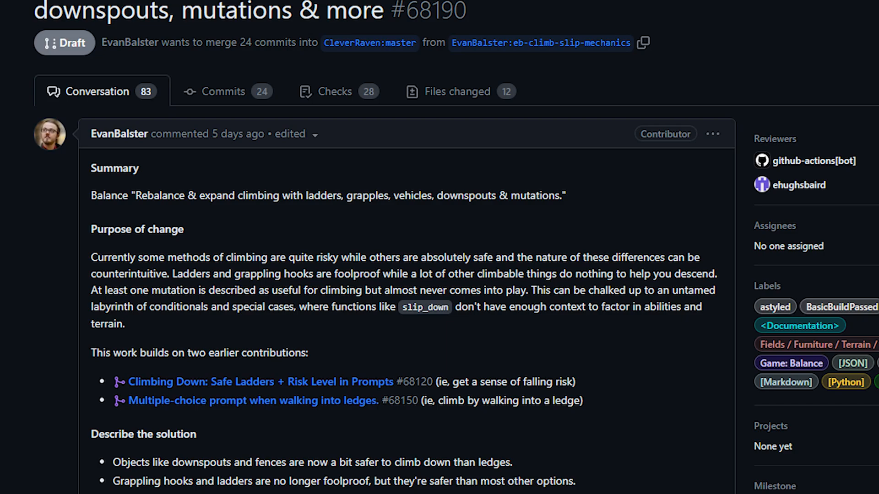
# - Continue down to the Deployable Affordance table of slip chances
pyautogui.scroll(-3)
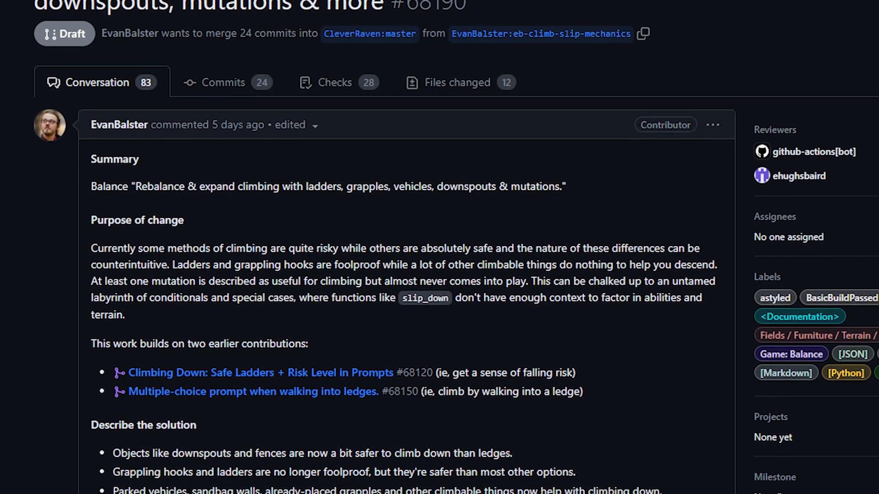
pyautogui.scroll(-3)
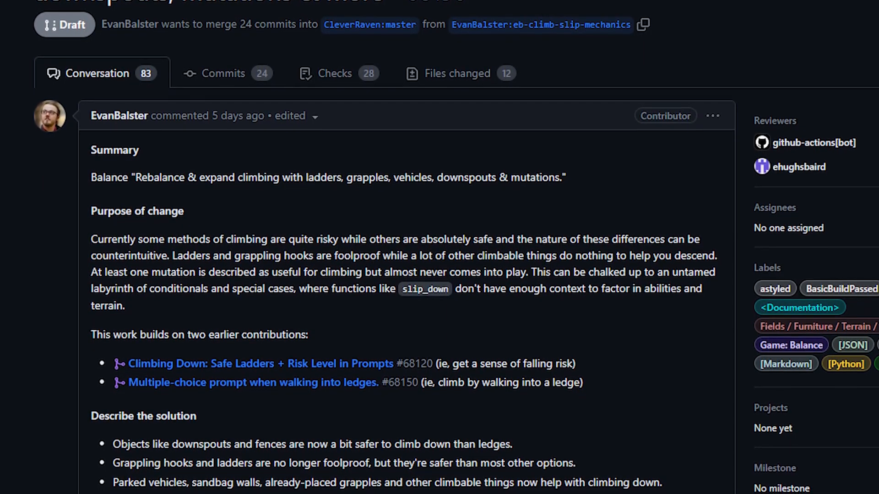
pyautogui.scroll(-3)
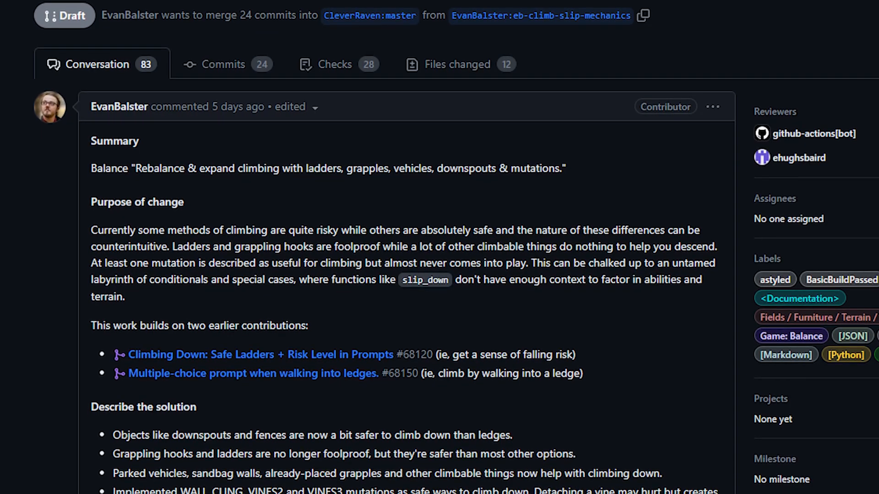
pyautogui.scroll(-3)
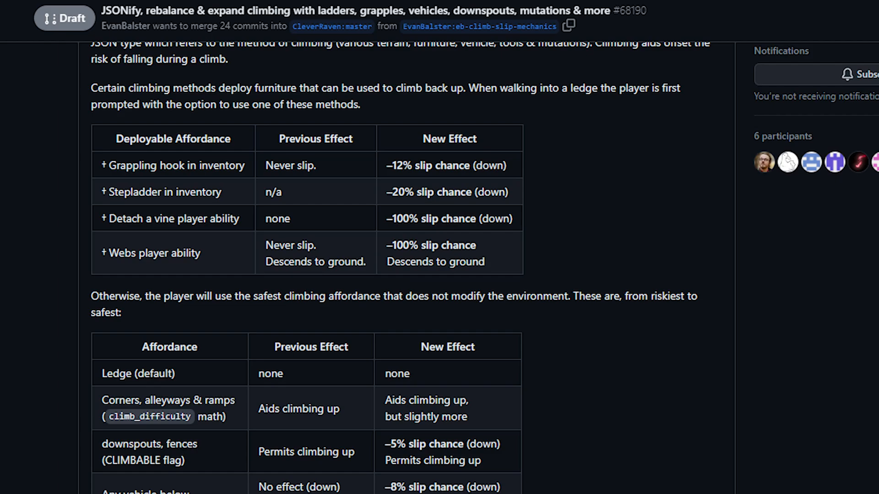
# - Scroll through PR #68190's deployable climbing-aid slip-chance tables
pyautogui.scroll(-3)
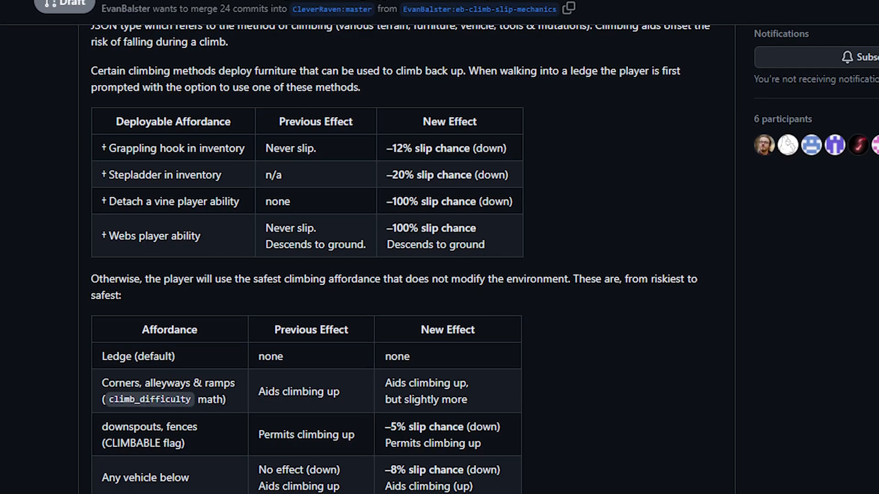
pyautogui.scroll(-3)
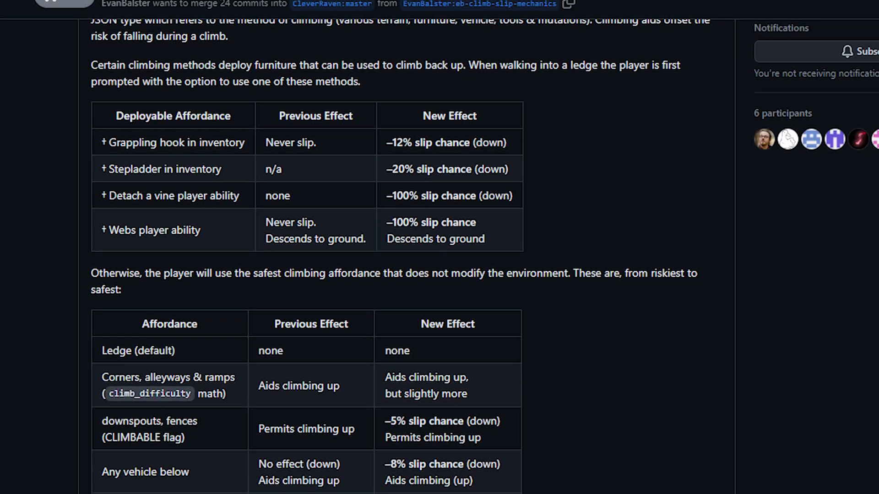
pyautogui.scroll(-3)
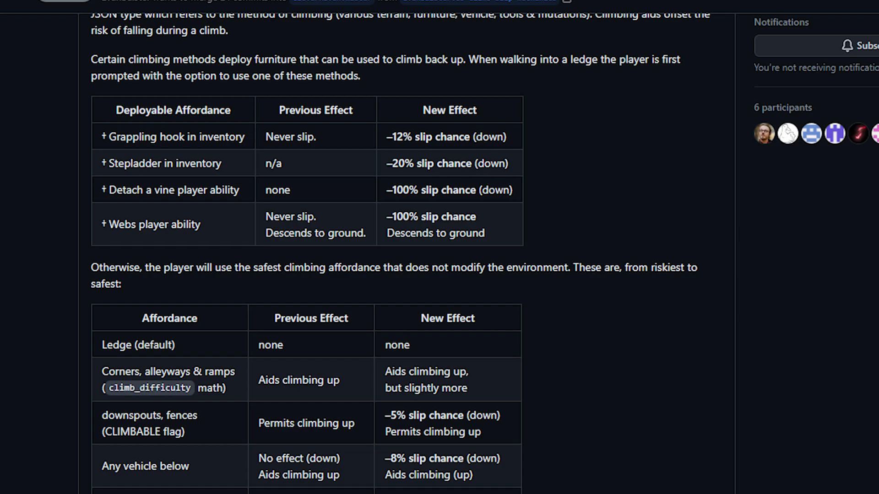
pyautogui.scroll(-3)
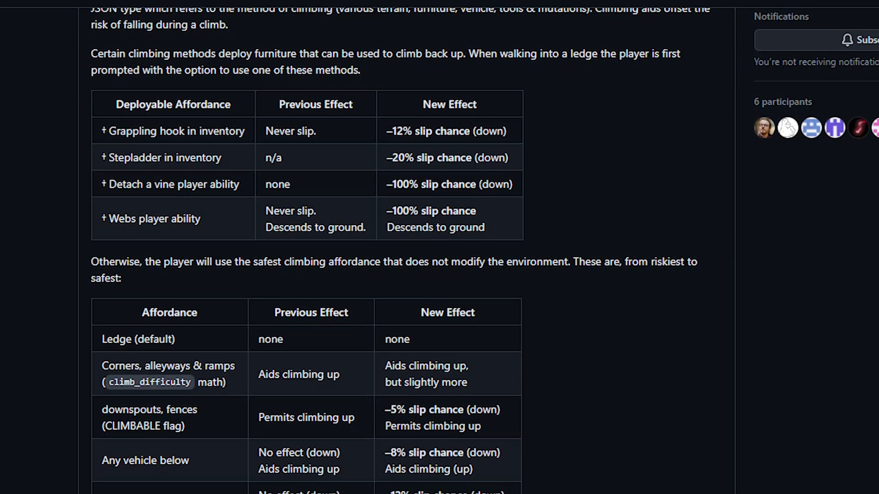
pyautogui.scroll(-3)
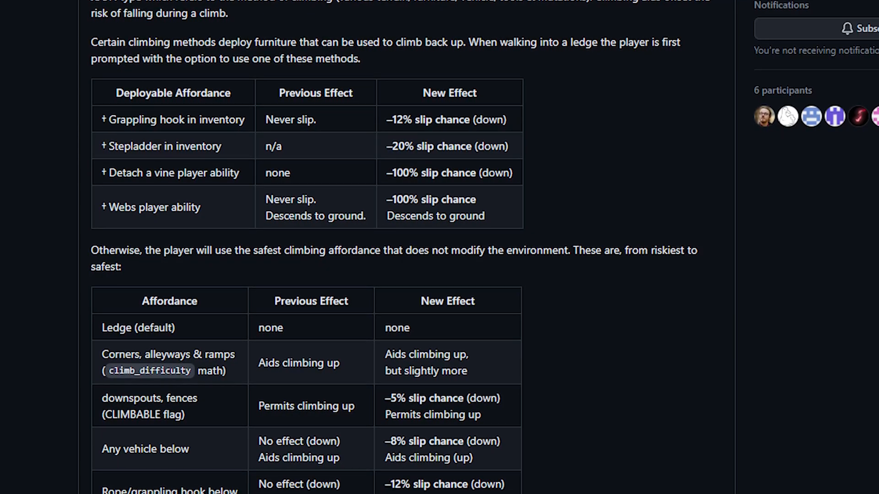
# - Read the remaining affordance tables down toward the linked PR #68120
pyautogui.scroll(-3)
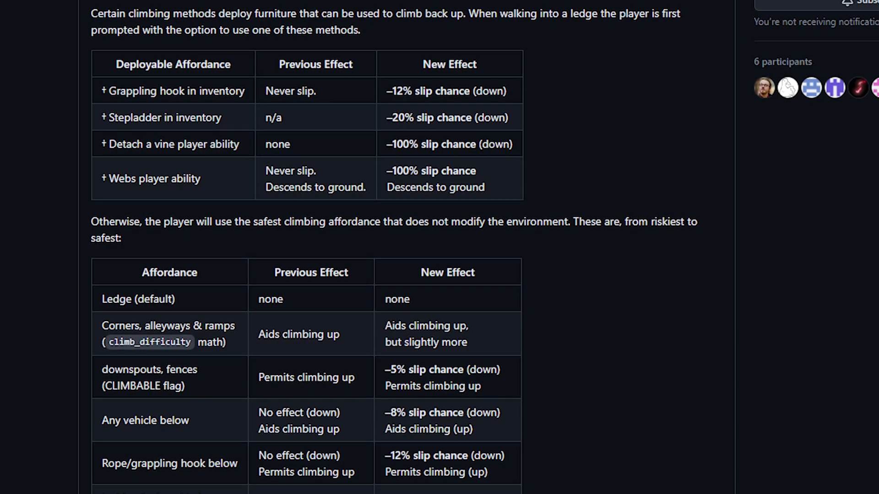
pyautogui.scroll(-3)
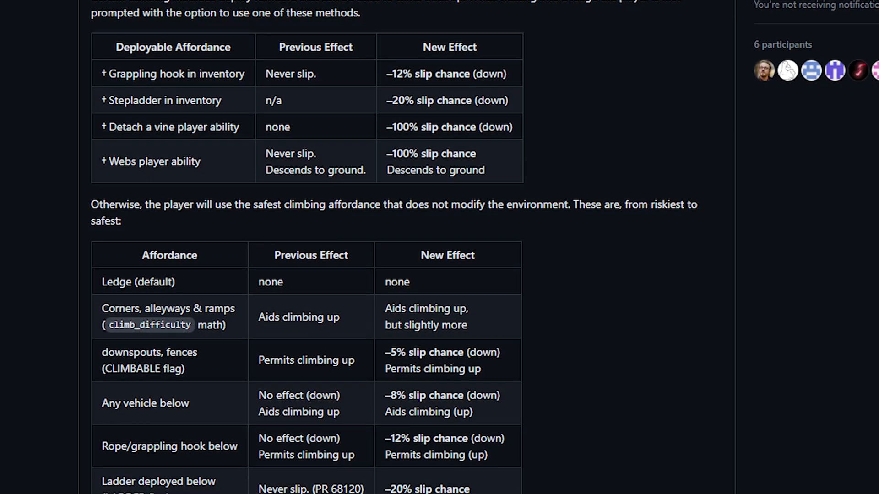
pyautogui.scroll(-3)
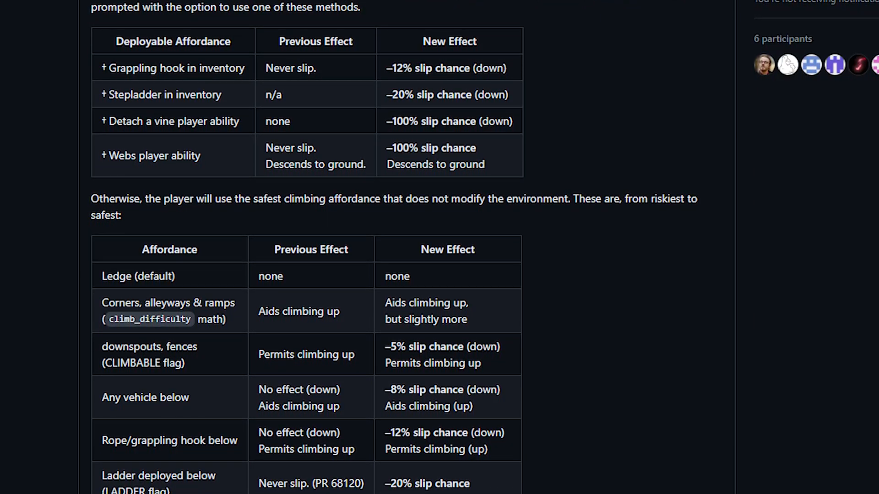
pyautogui.scroll(-3)
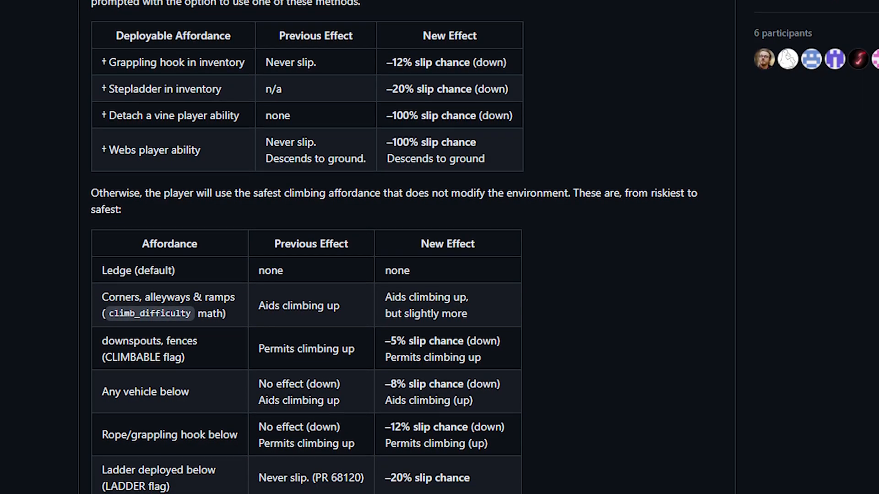
pyautogui.scroll(-3)
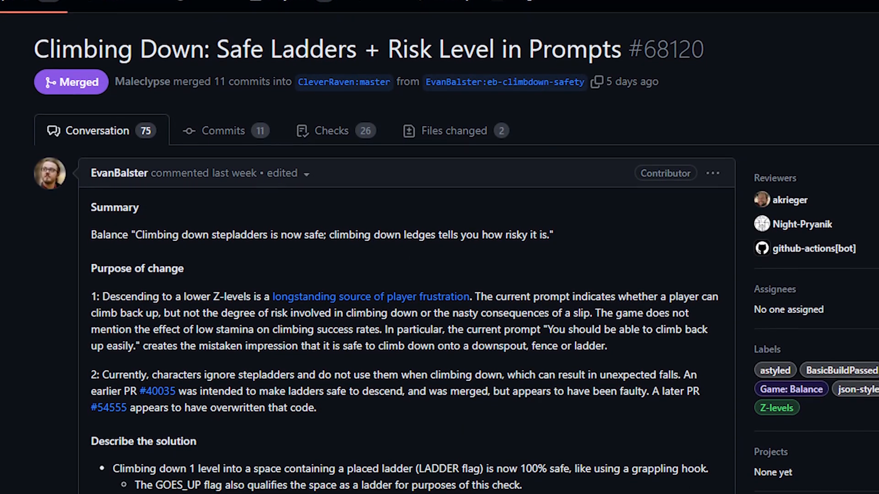
# - Scroll through PR #68120's summary and purpose down to its 'Describe the solution' section
pyautogui.scroll(-3)
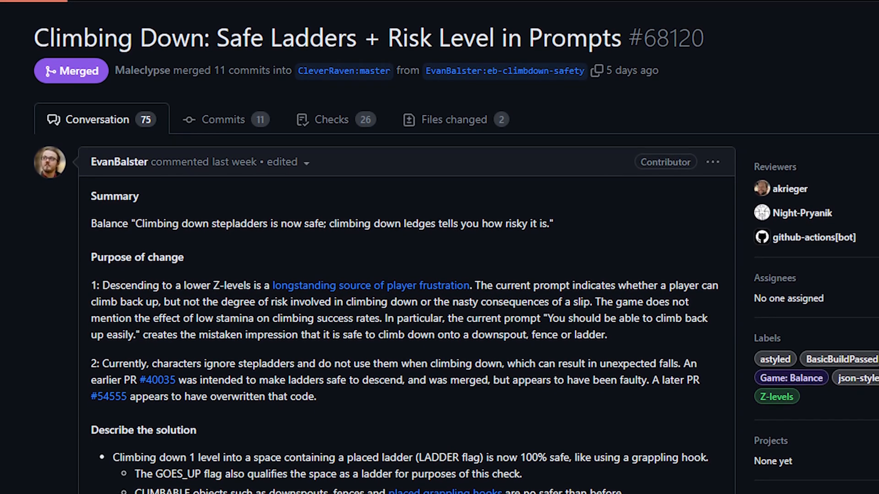
pyautogui.scroll(-3)
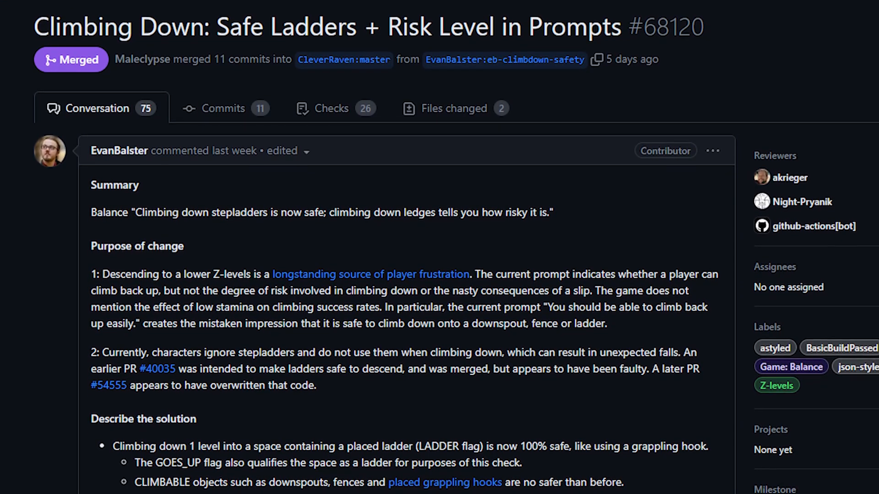
pyautogui.scroll(-3)
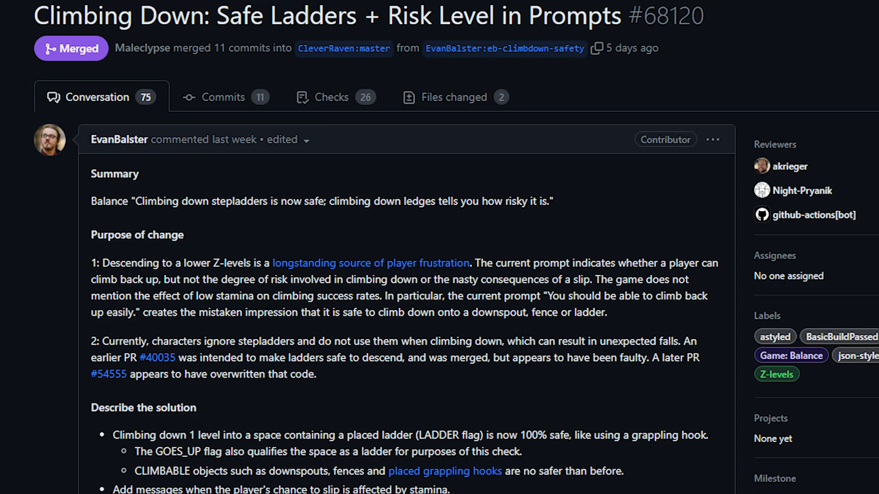
pyautogui.scroll(-3)
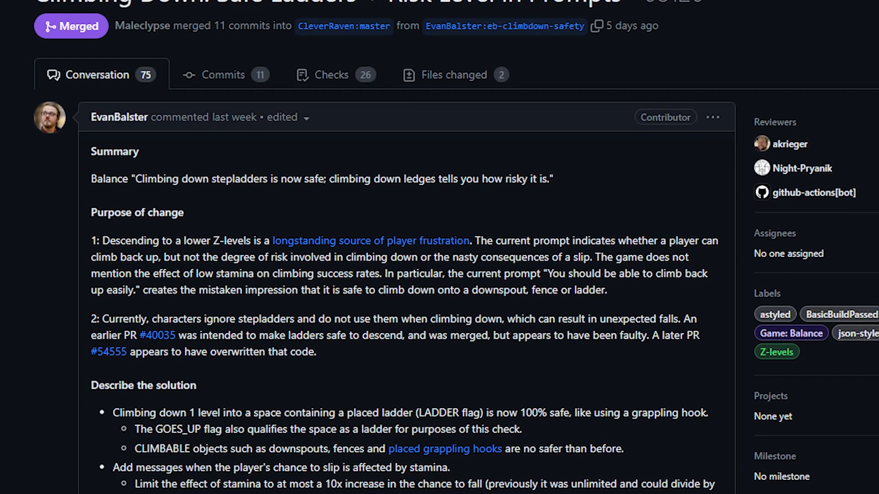
pyautogui.scroll(-3)
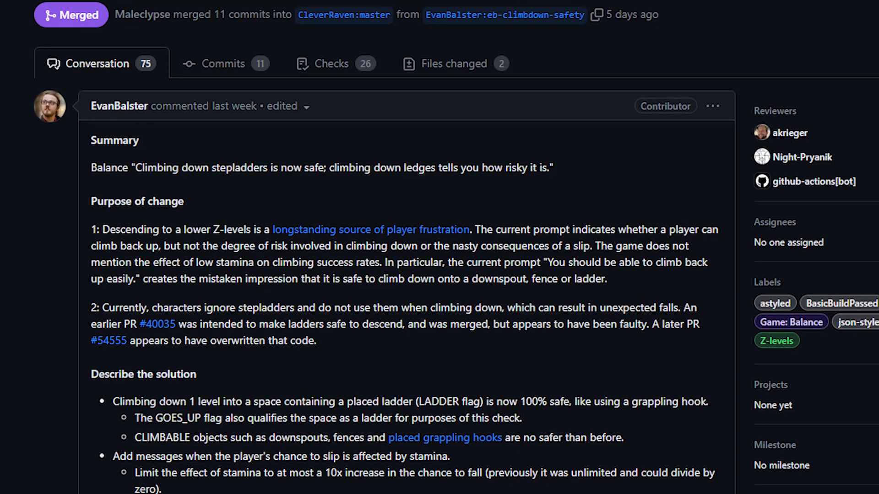
pyautogui.scroll(-3)
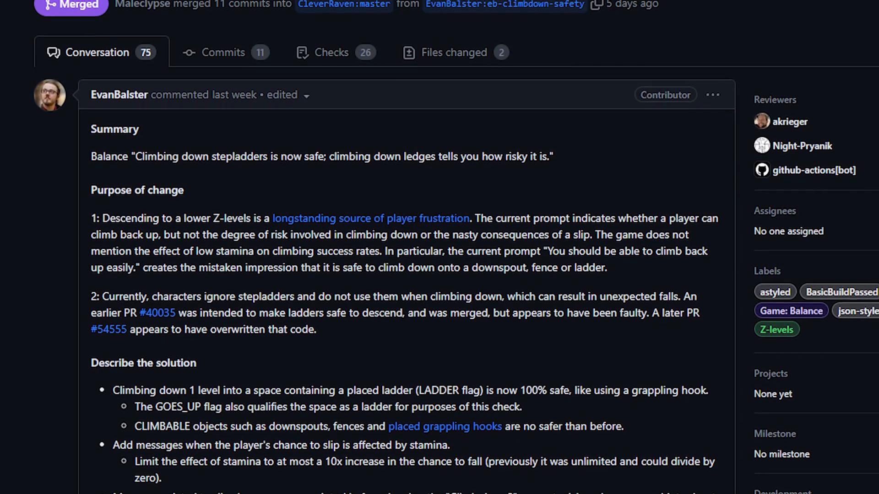
pyautogui.scroll(-3)
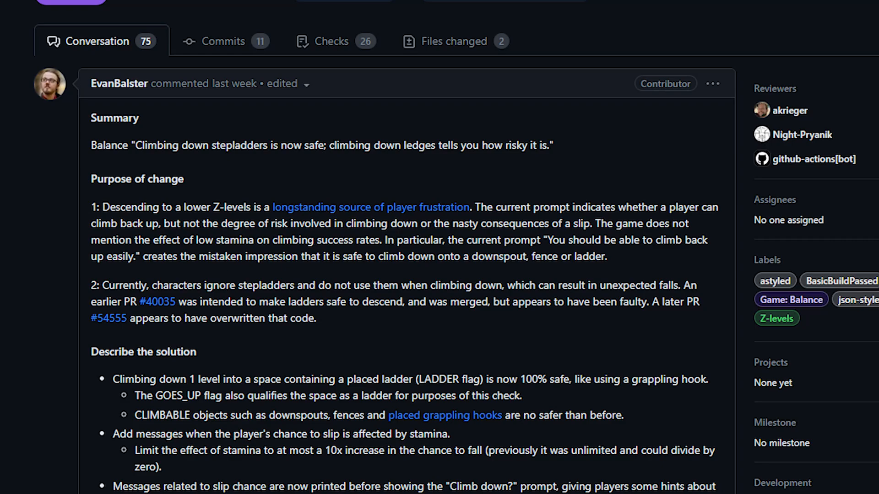
pyautogui.scroll(-3)
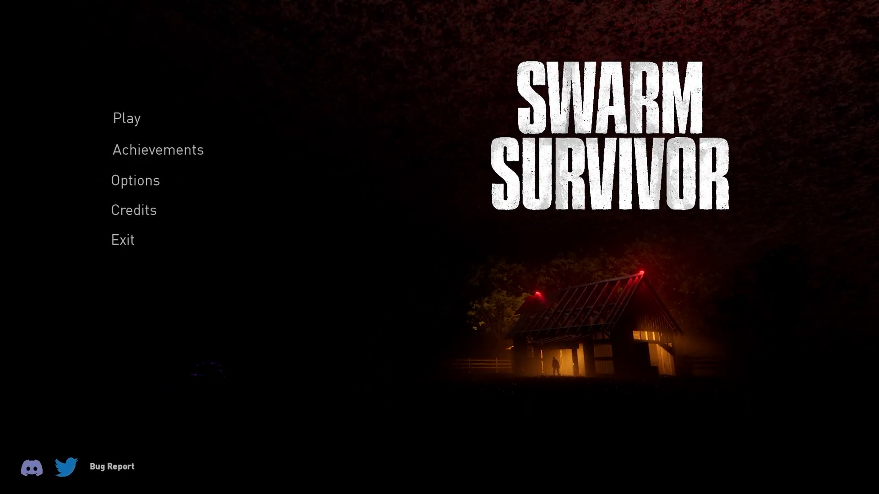
# - Start a new Swarm Survivor match from the title screen's Play option
pyautogui.click(127, 118)
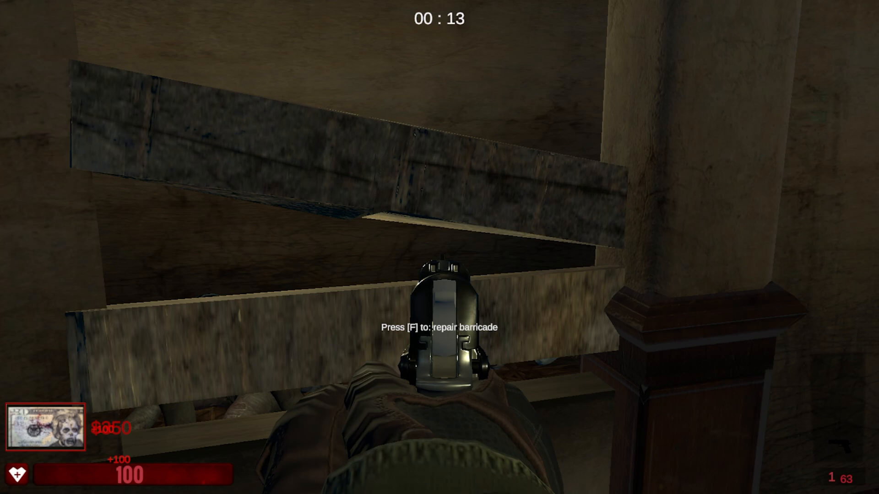
# - Repair the damaged wooden barricade with F, raising cash to $550
pyautogui.press('f')
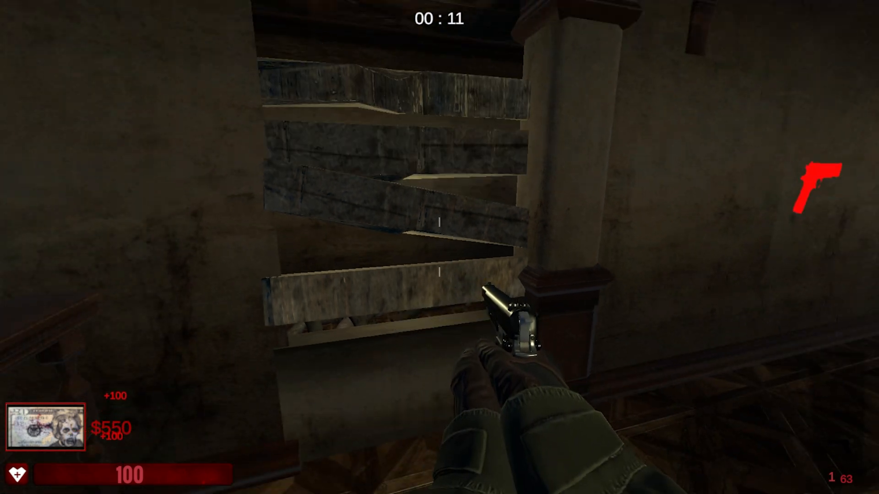